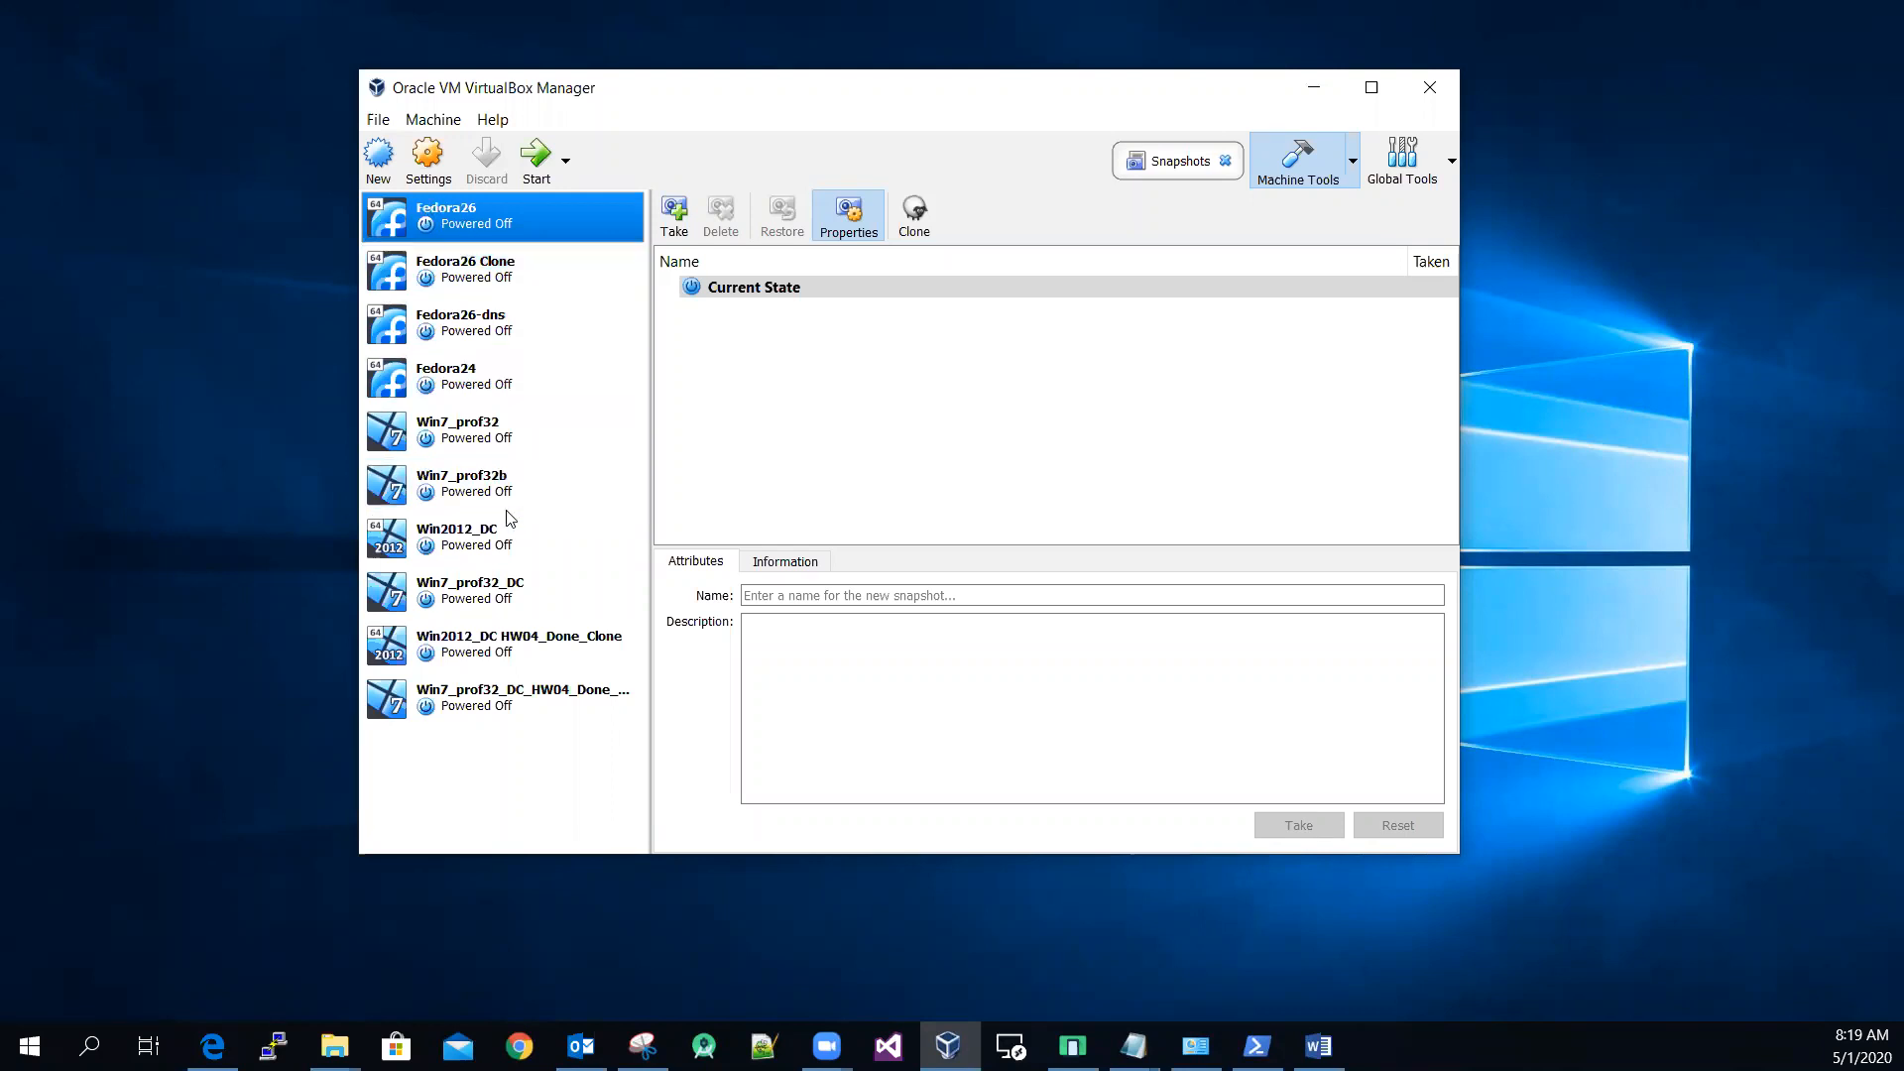
Browse the Win7_prof32 and Win2012_DC machines, then reselect Fedora26
{"action": "left_click", "coordinate": [501, 323]}
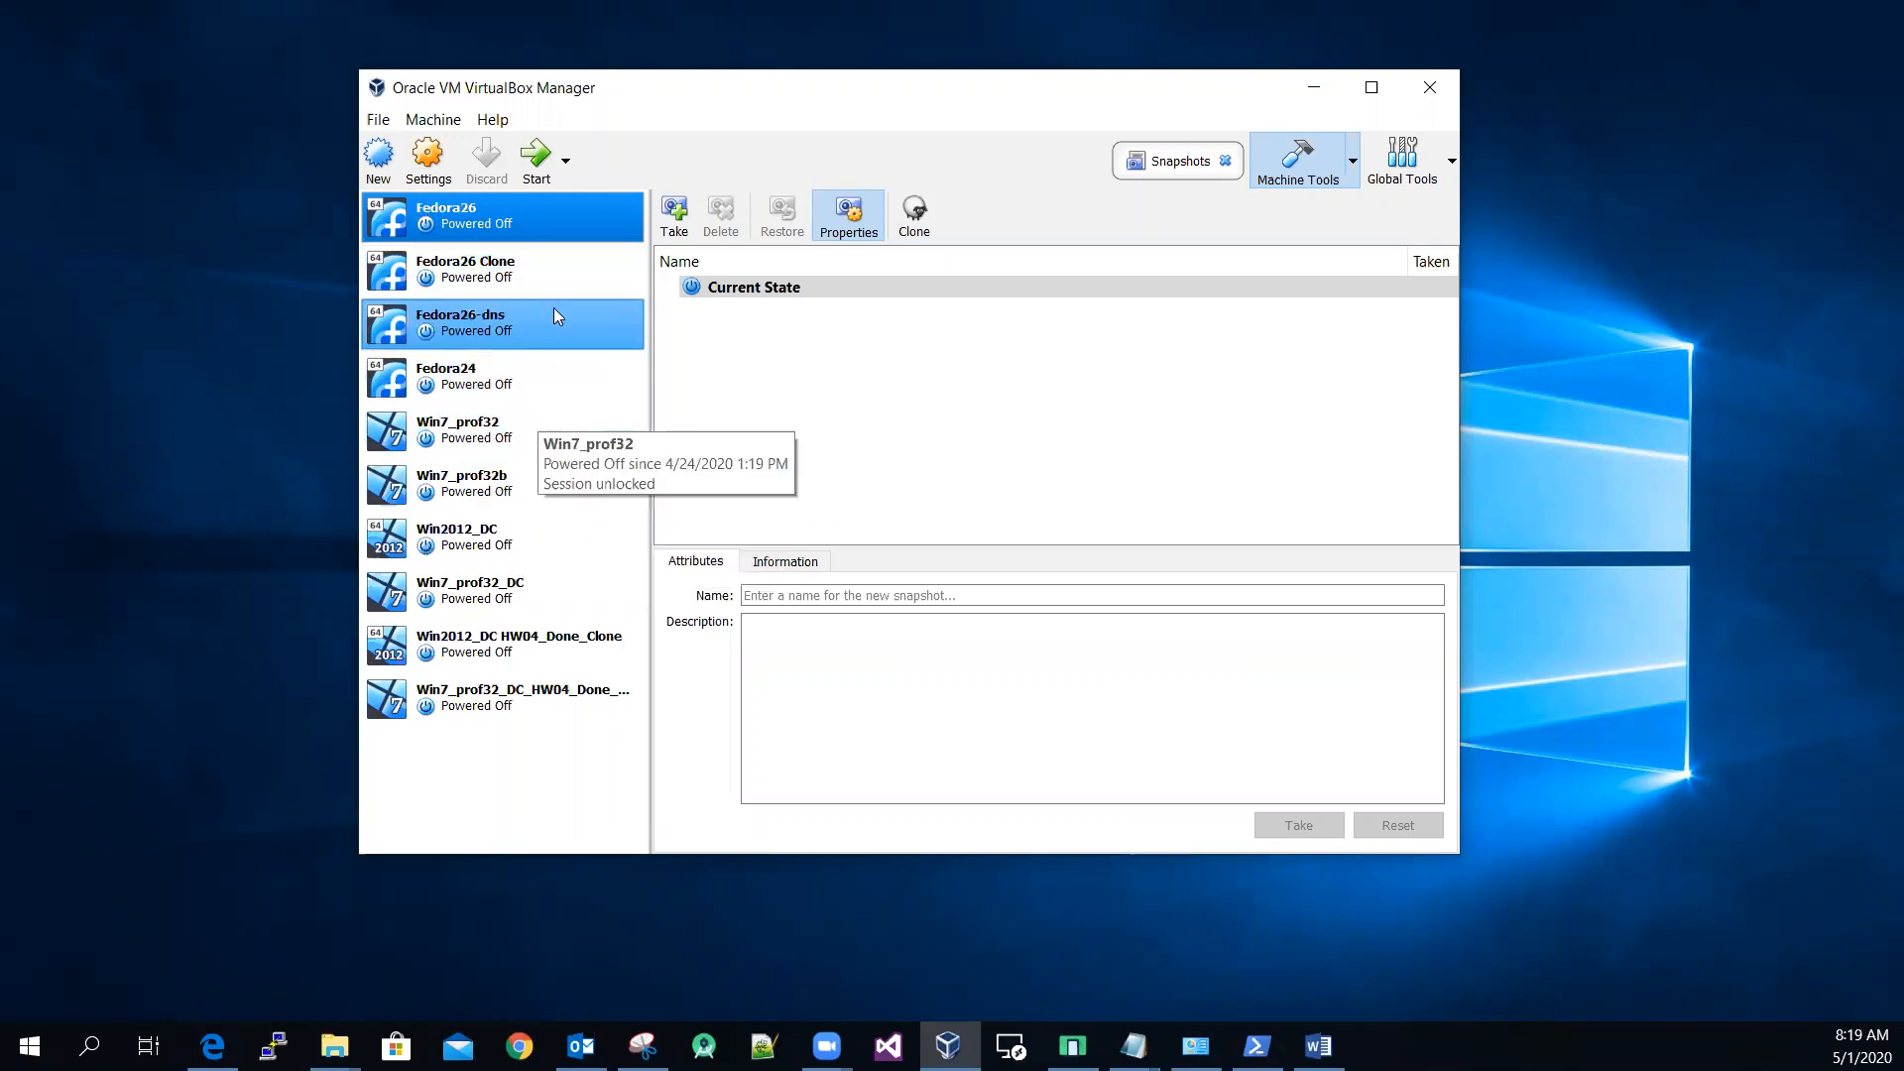
{"action": "left_click", "coordinate": [436, 230]}
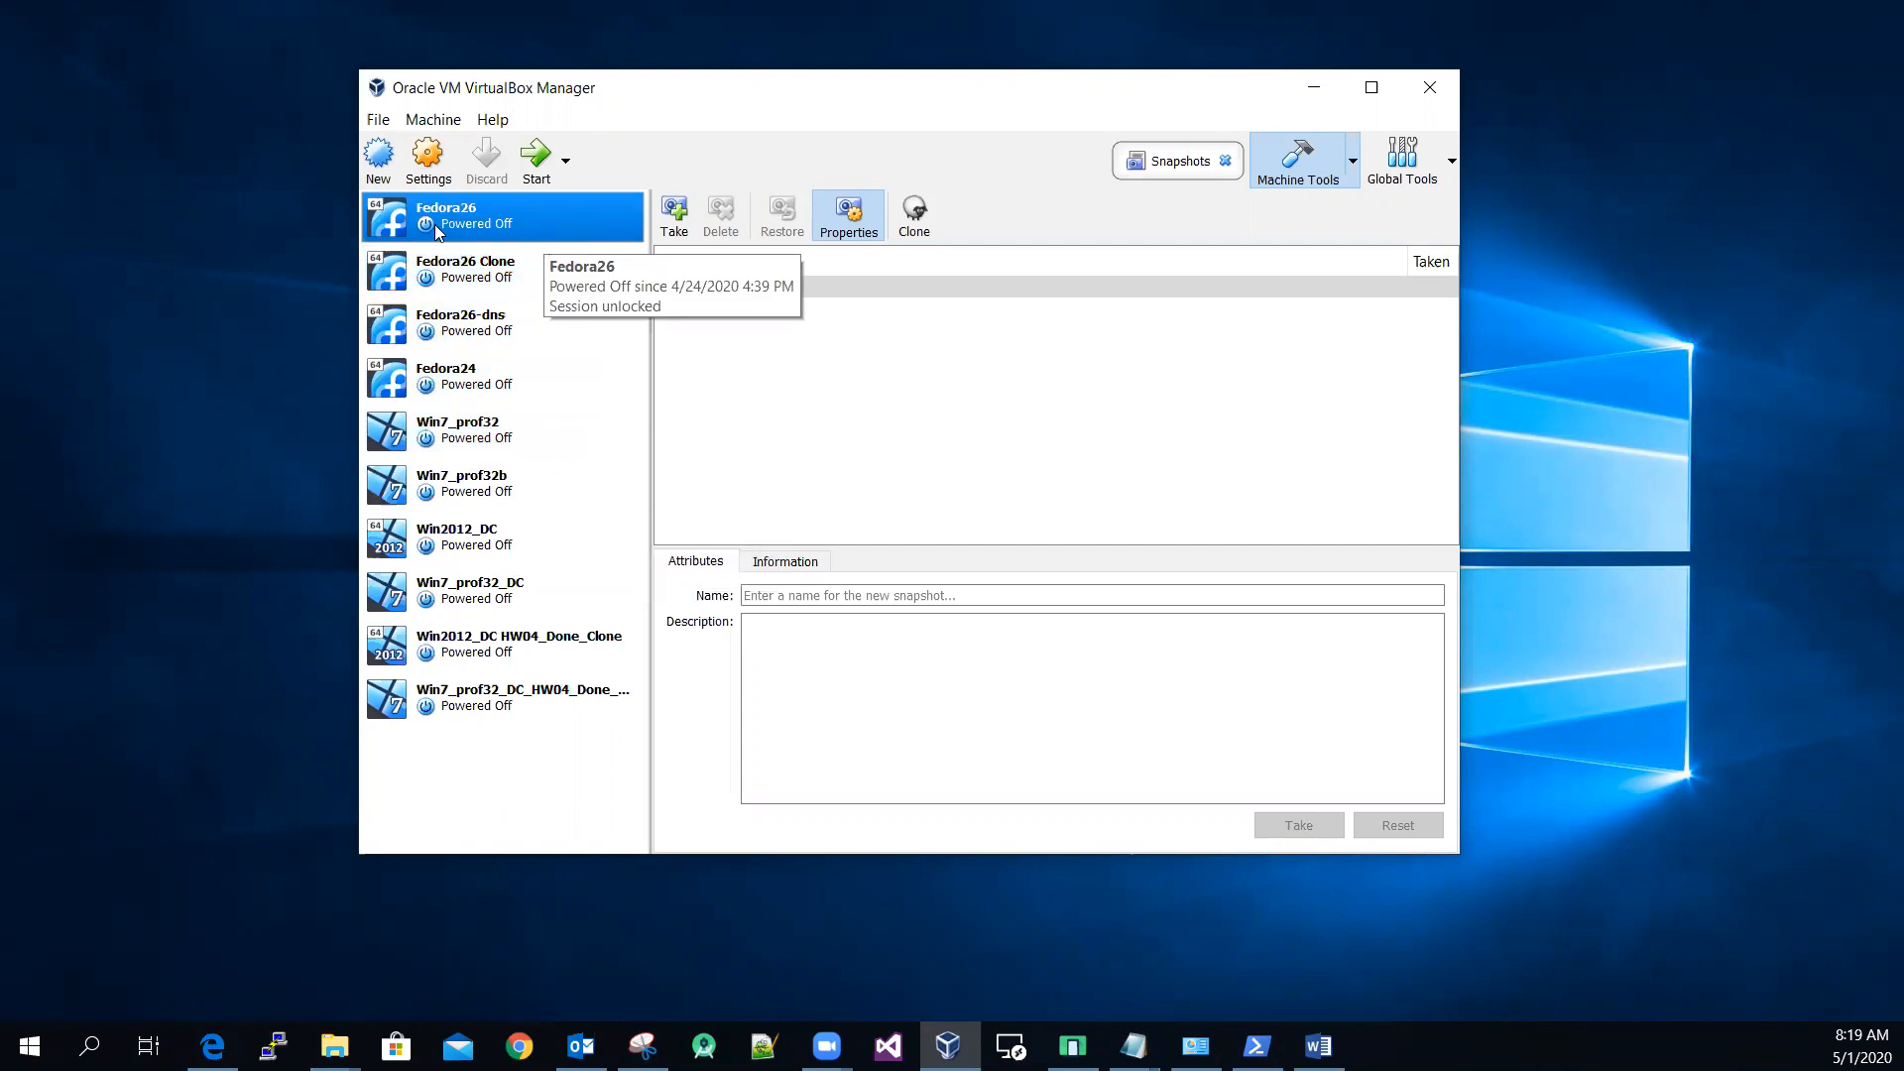
{"action": "mouse_move", "coordinate": [464, 227]}
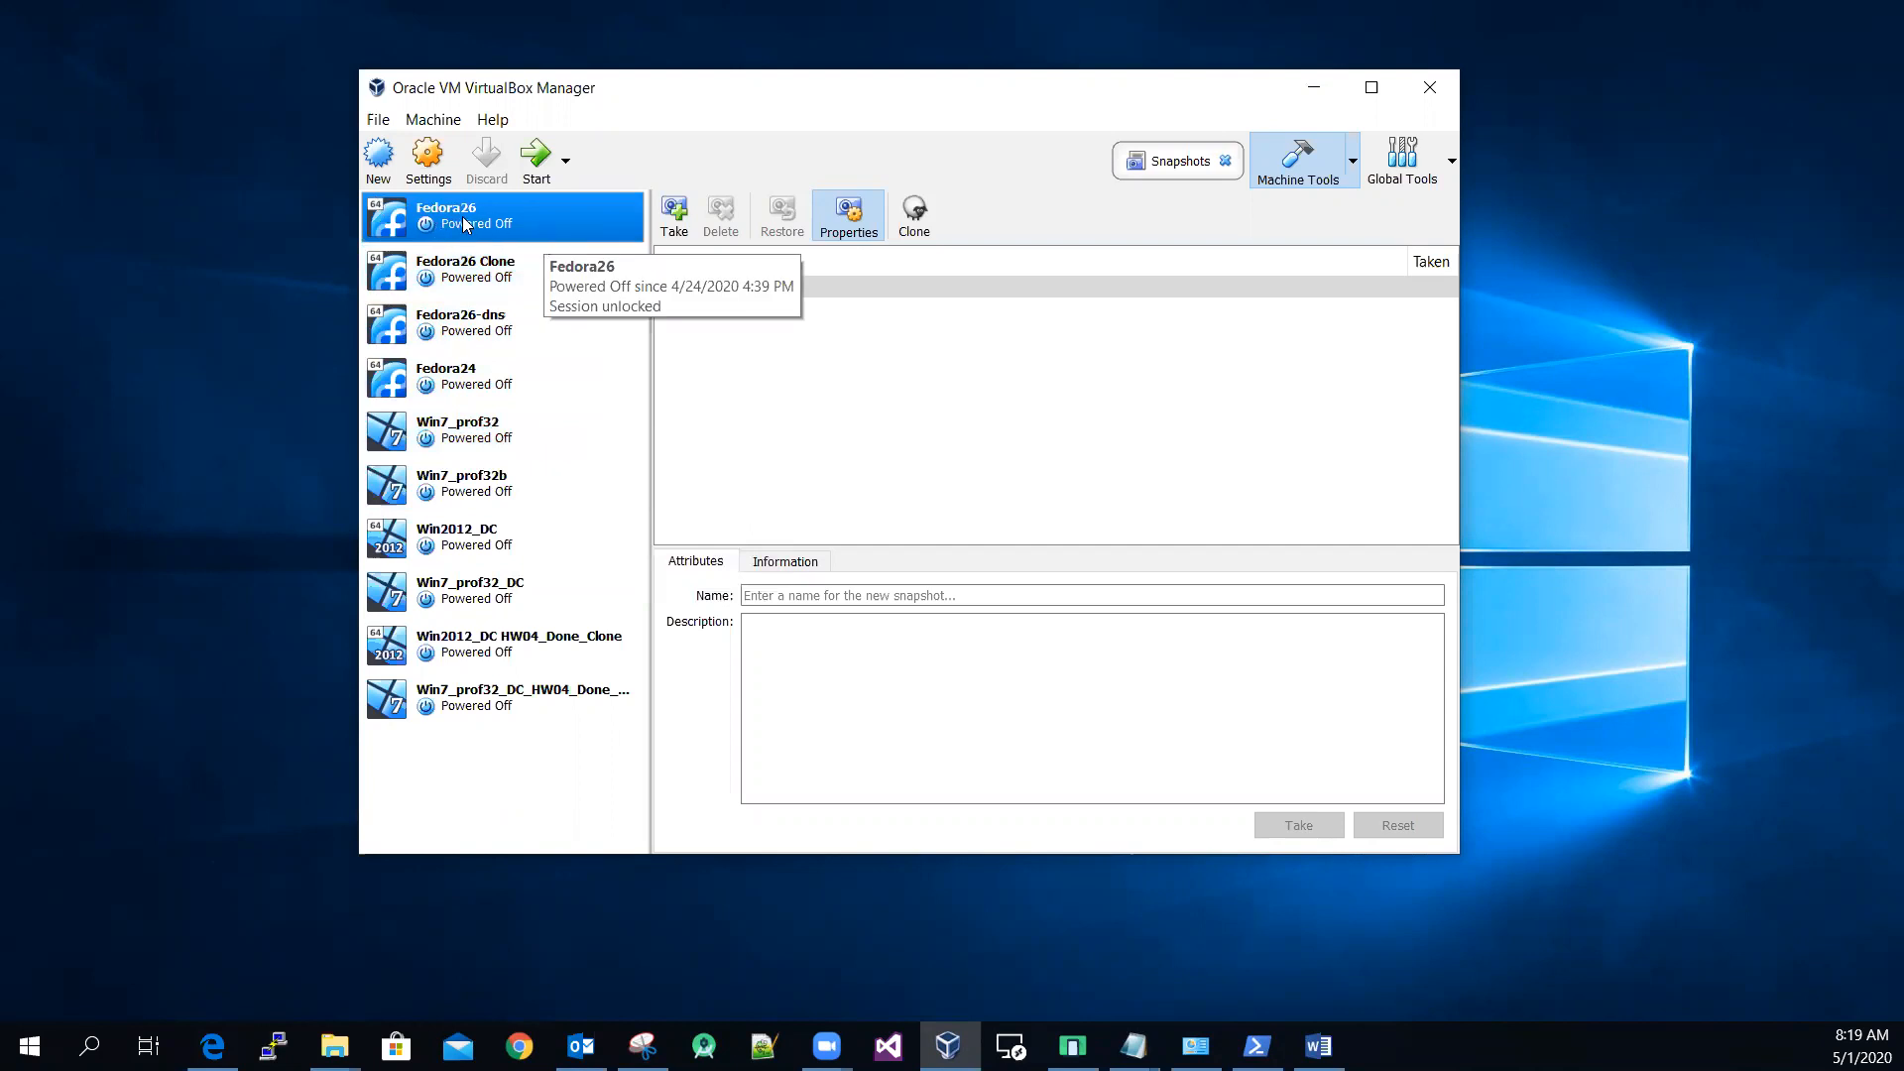
{"action": "left_click", "coordinate": [457, 429]}
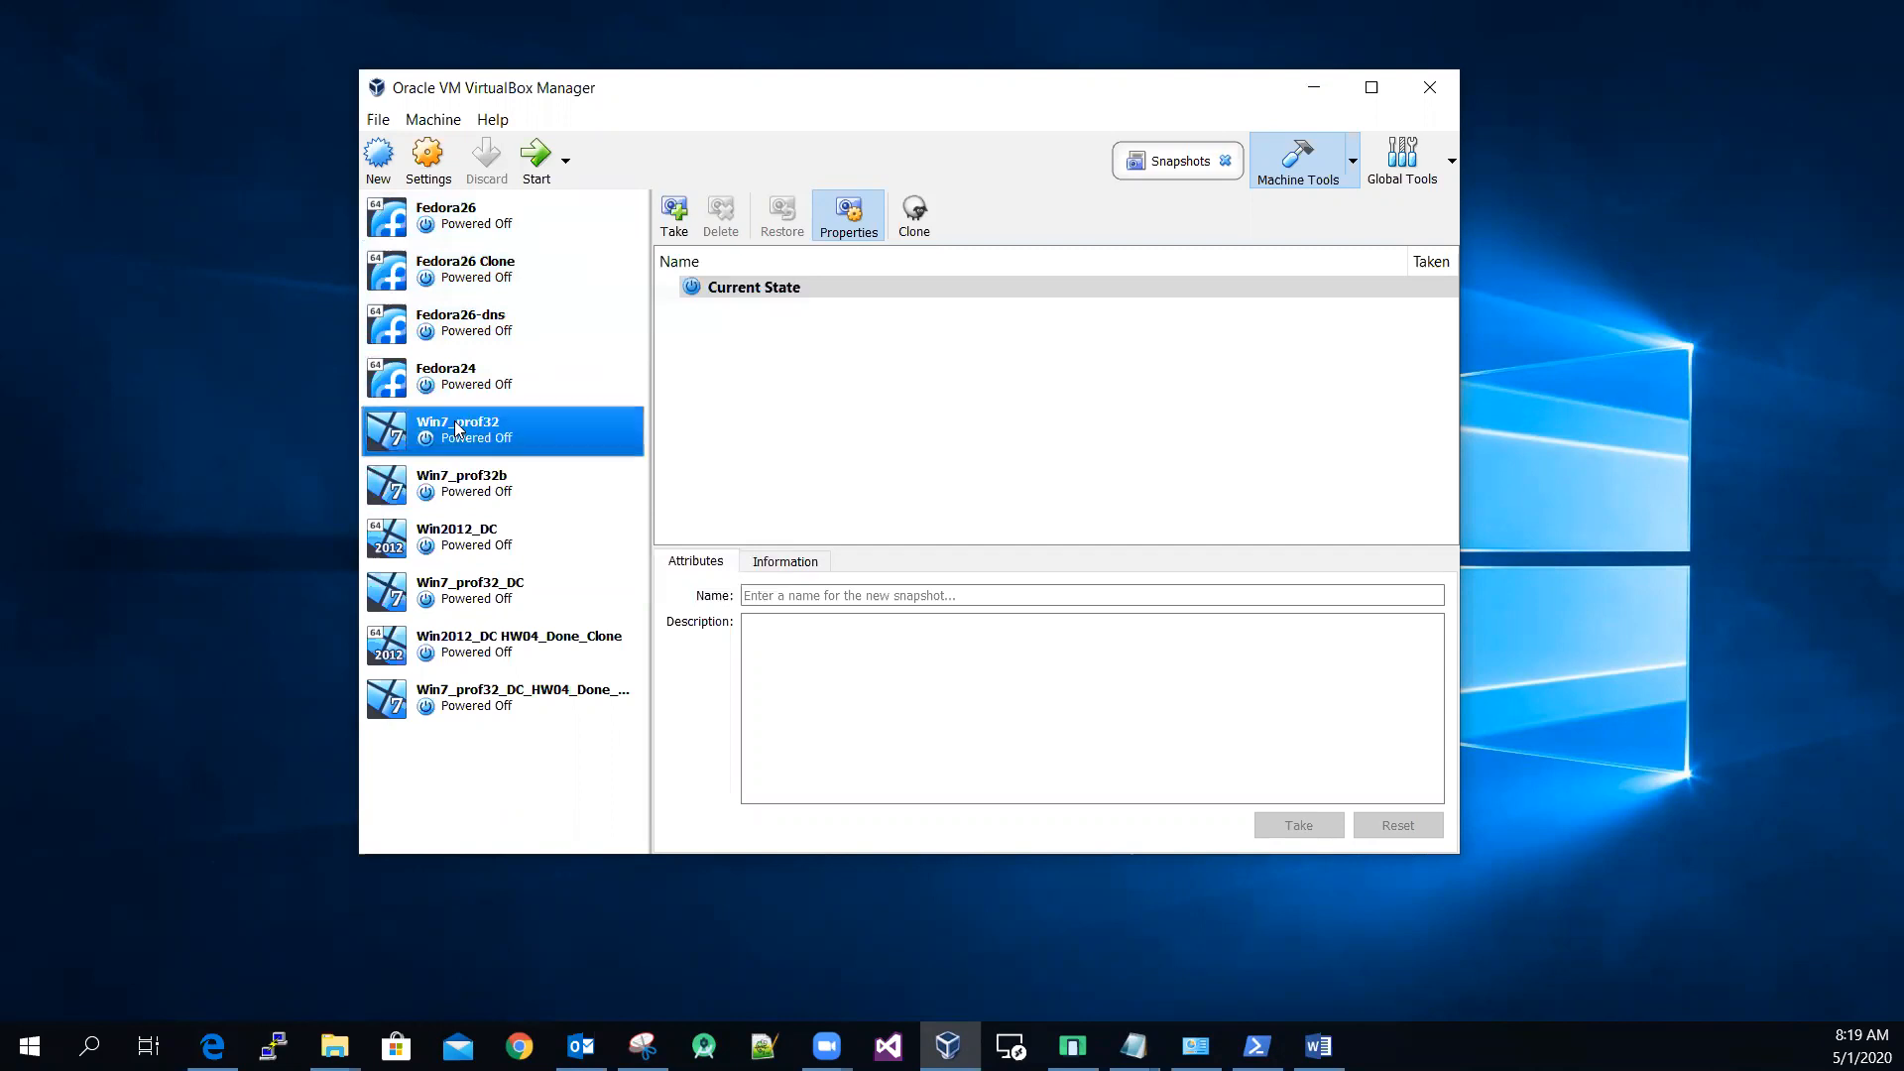
{"action": "left_click", "coordinate": [495, 537]}
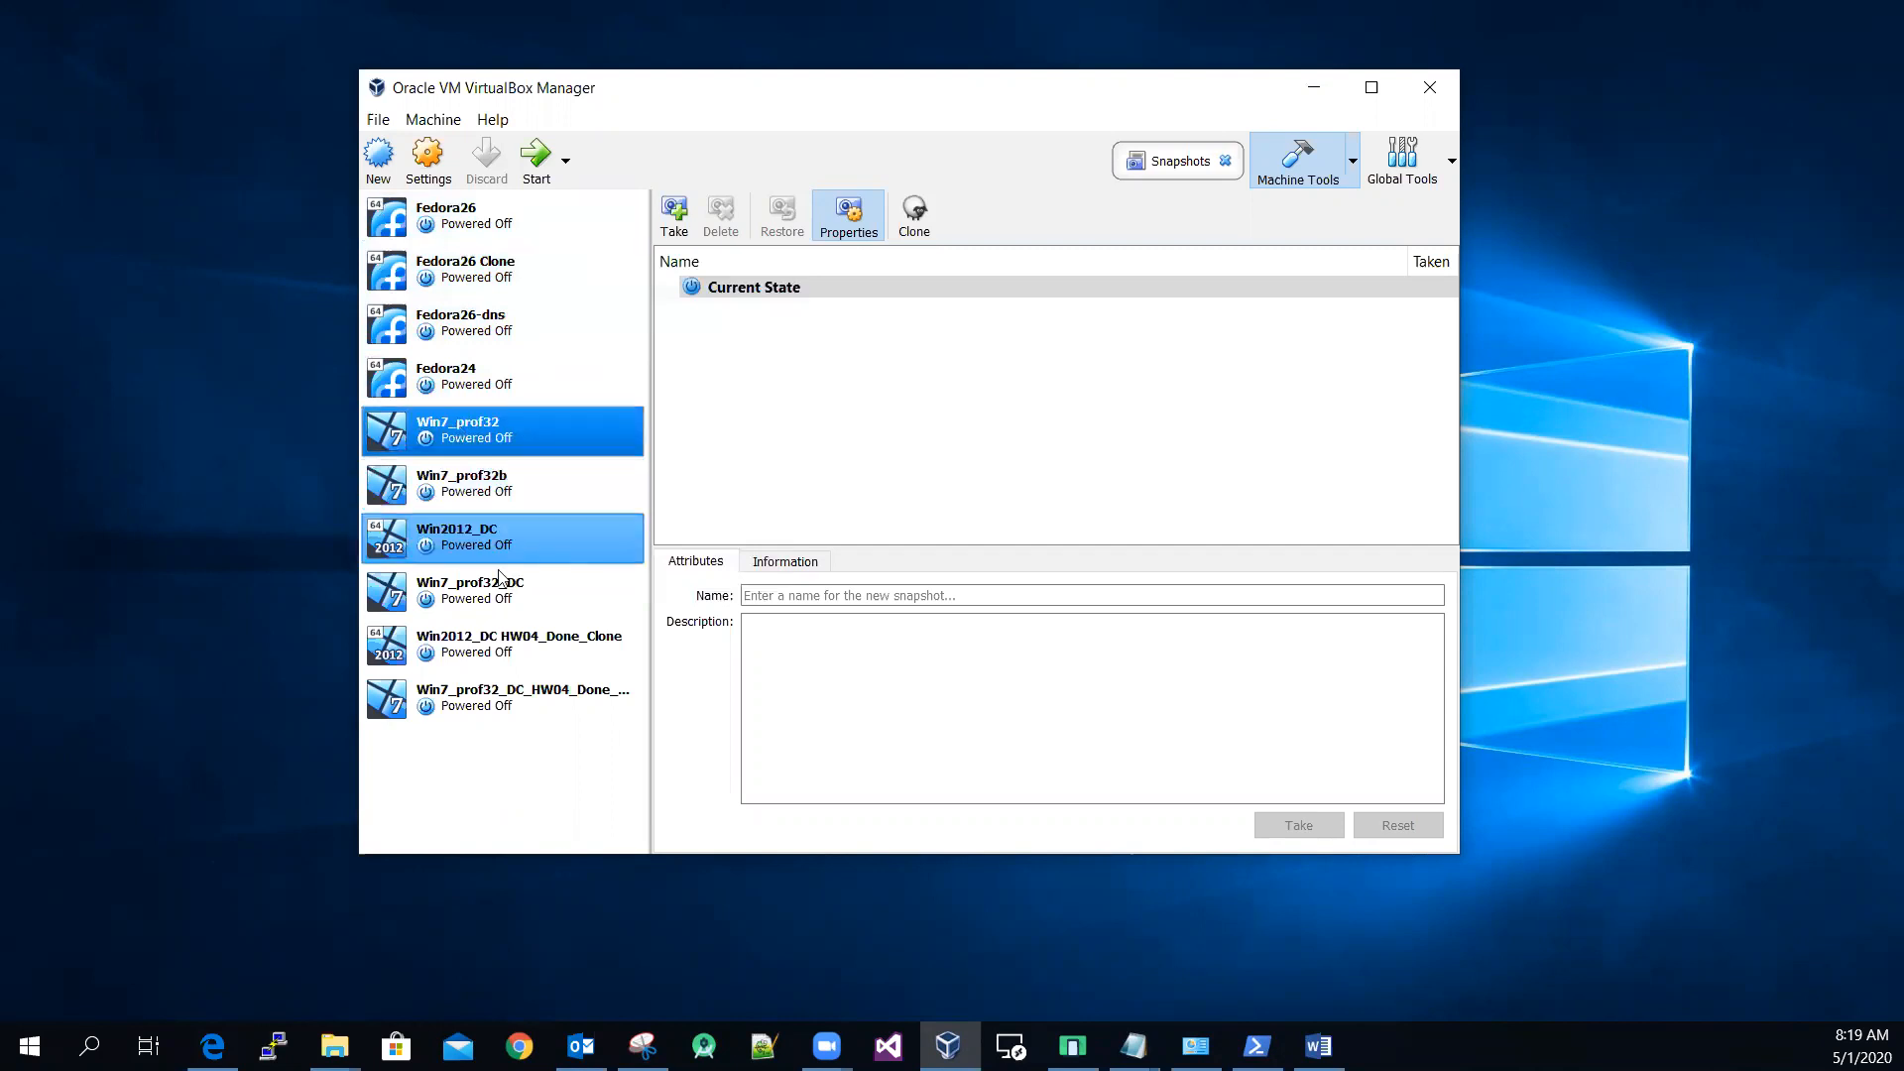
{"action": "left_click", "coordinate": [489, 544]}
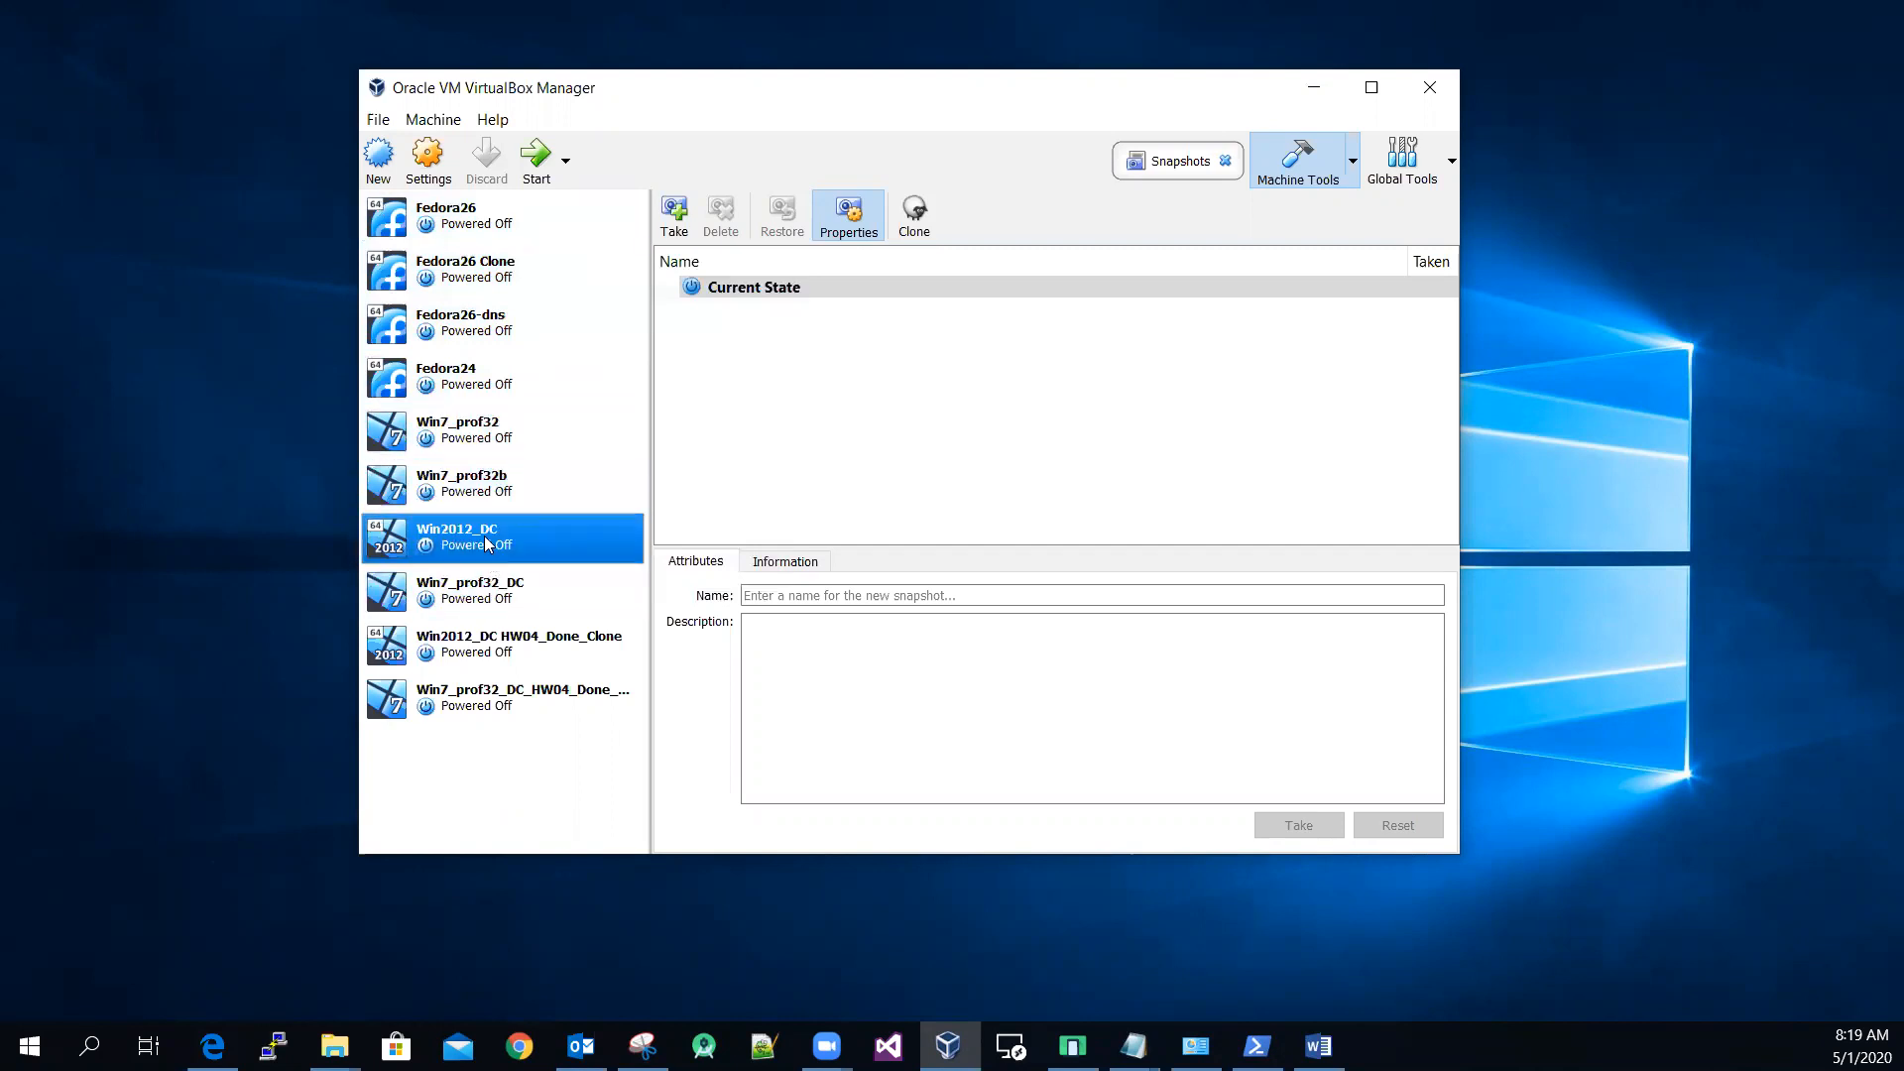
{"action": "left_click", "coordinate": [500, 216]}
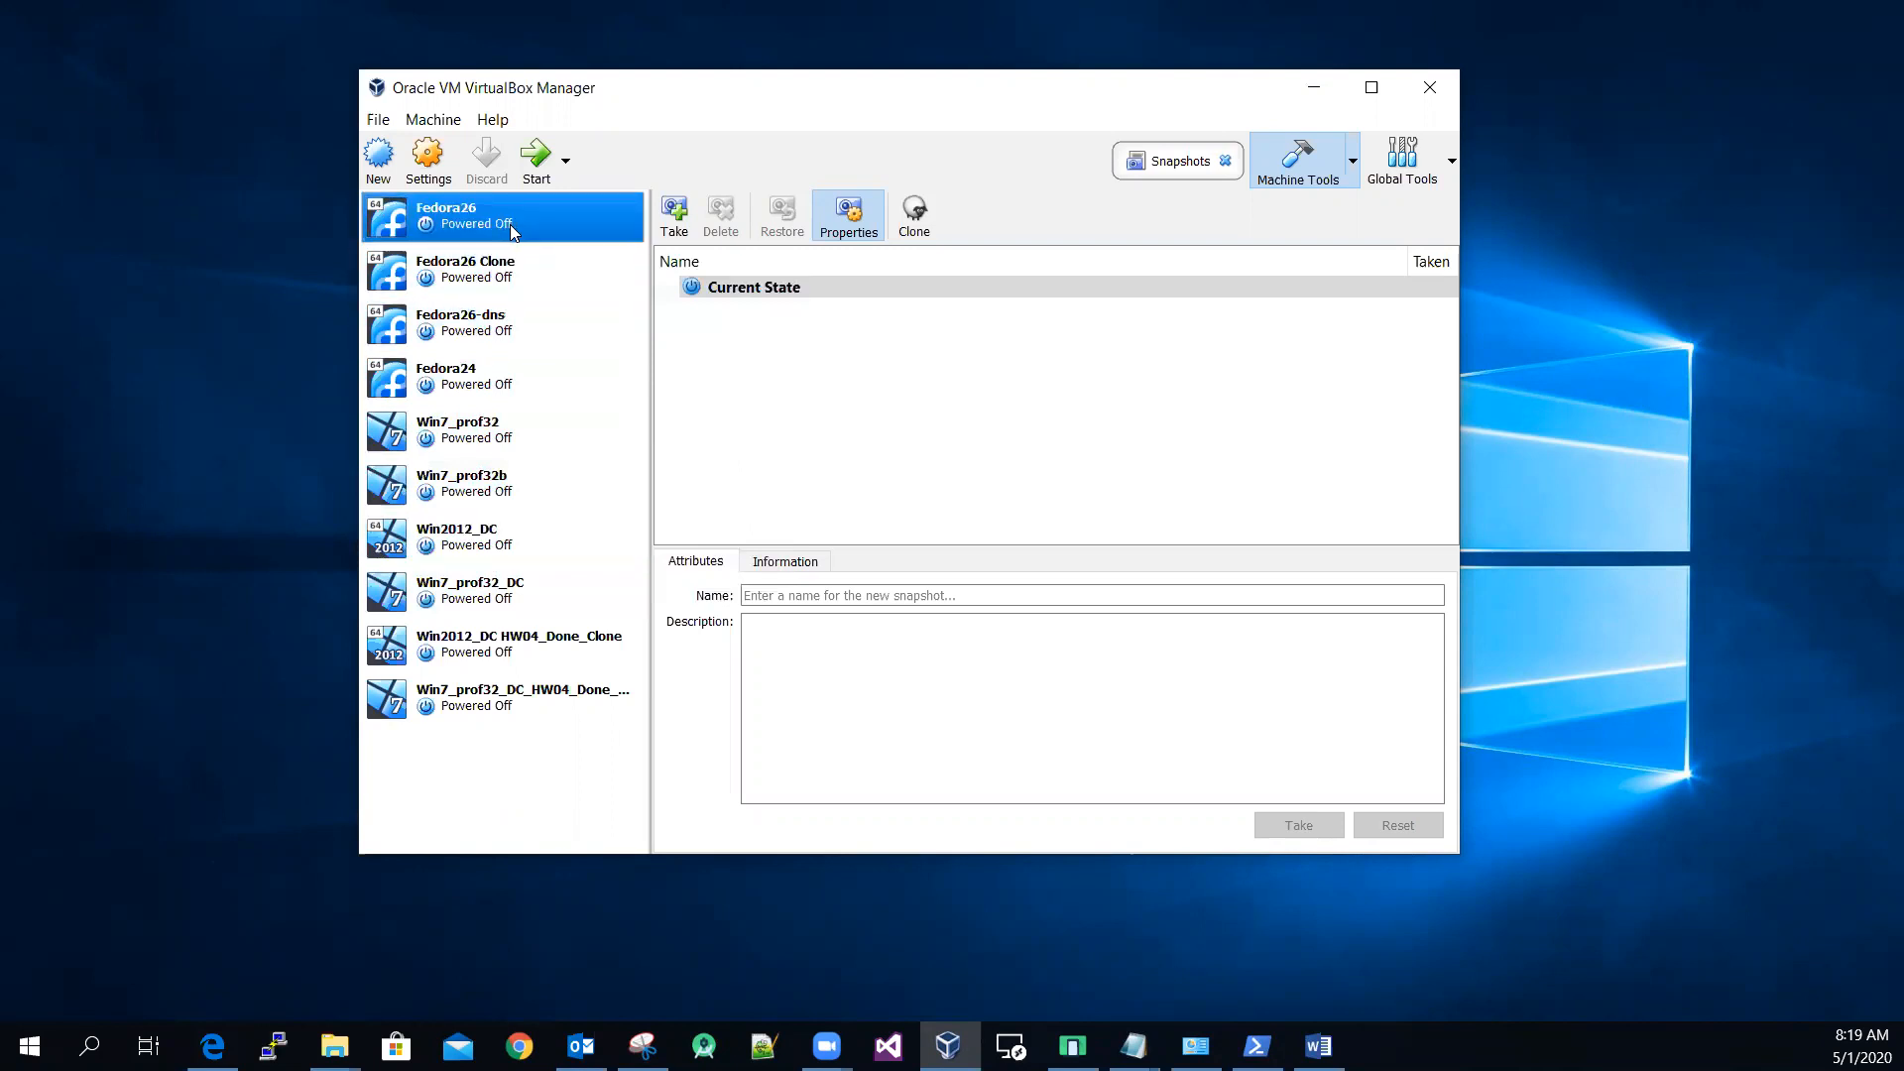
{"action": "mouse_move", "coordinate": [442, 229]}
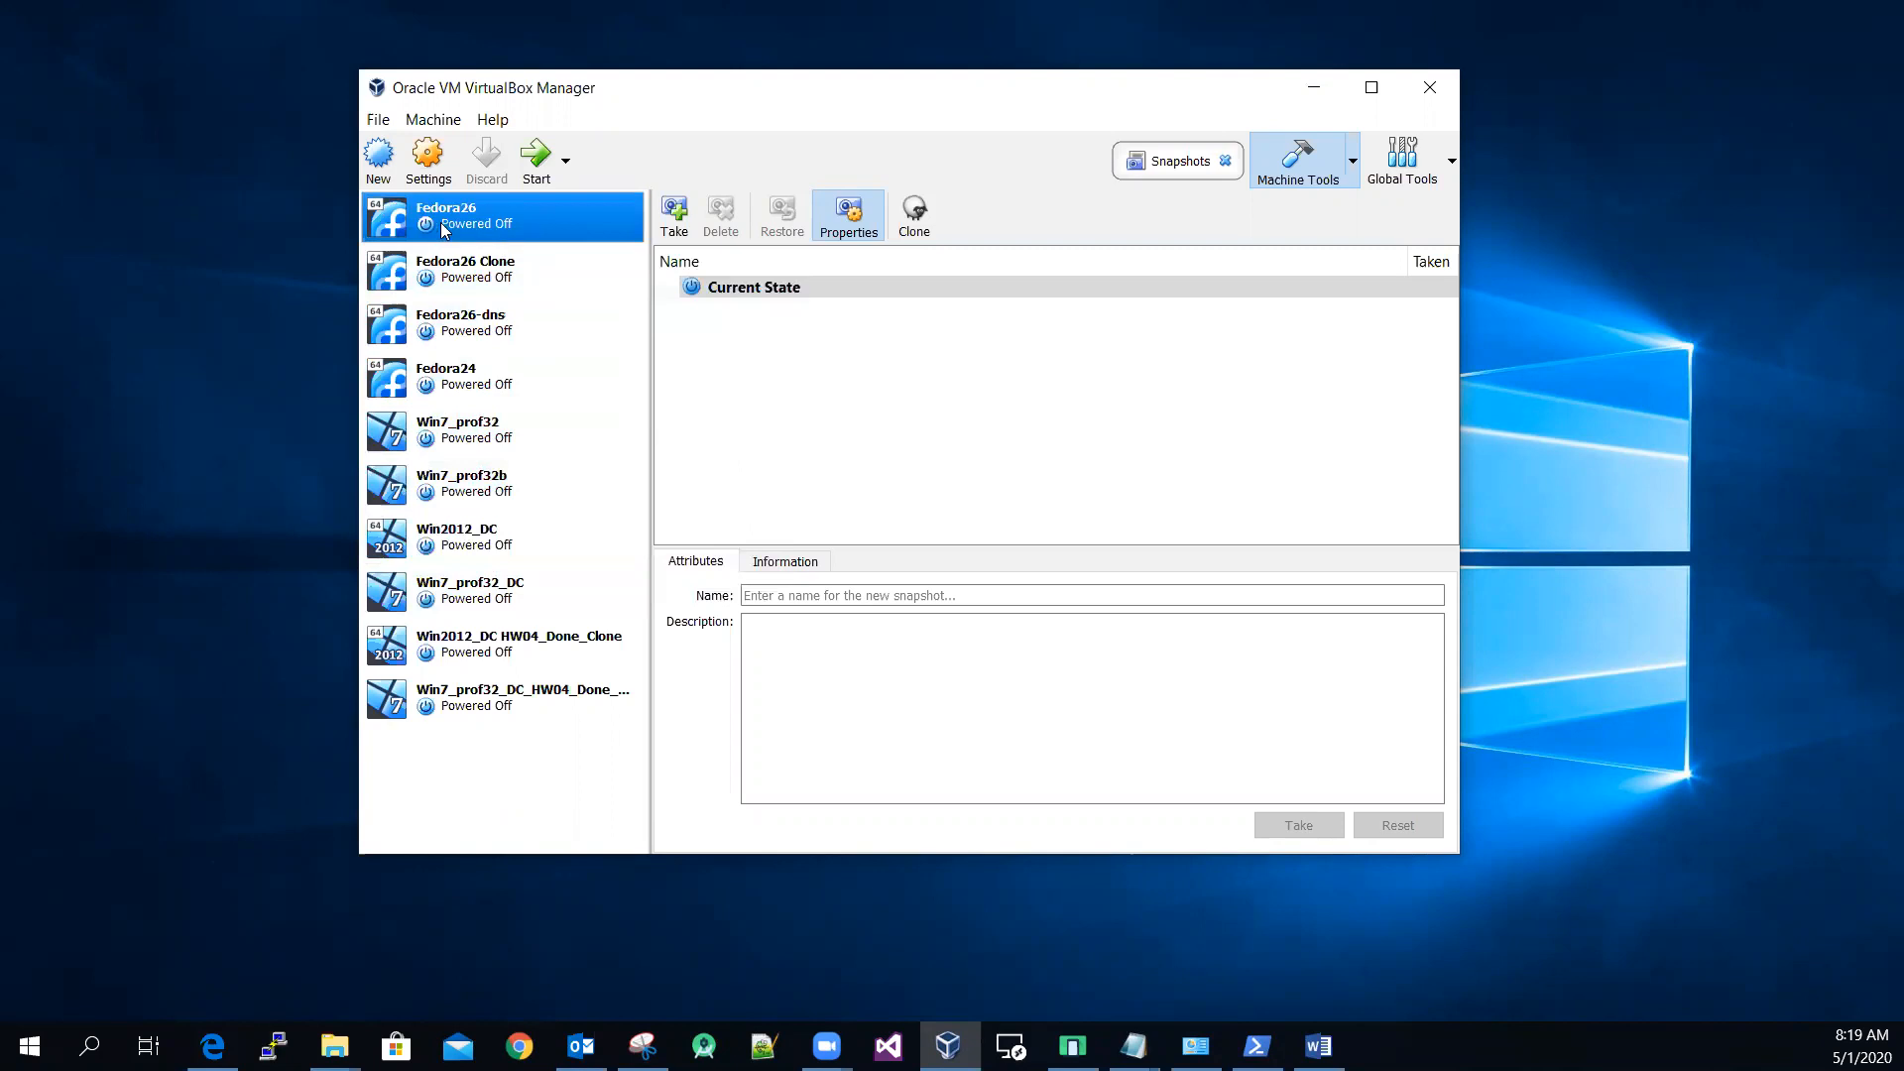
{"action": "mouse_move", "coordinate": [450, 241]}
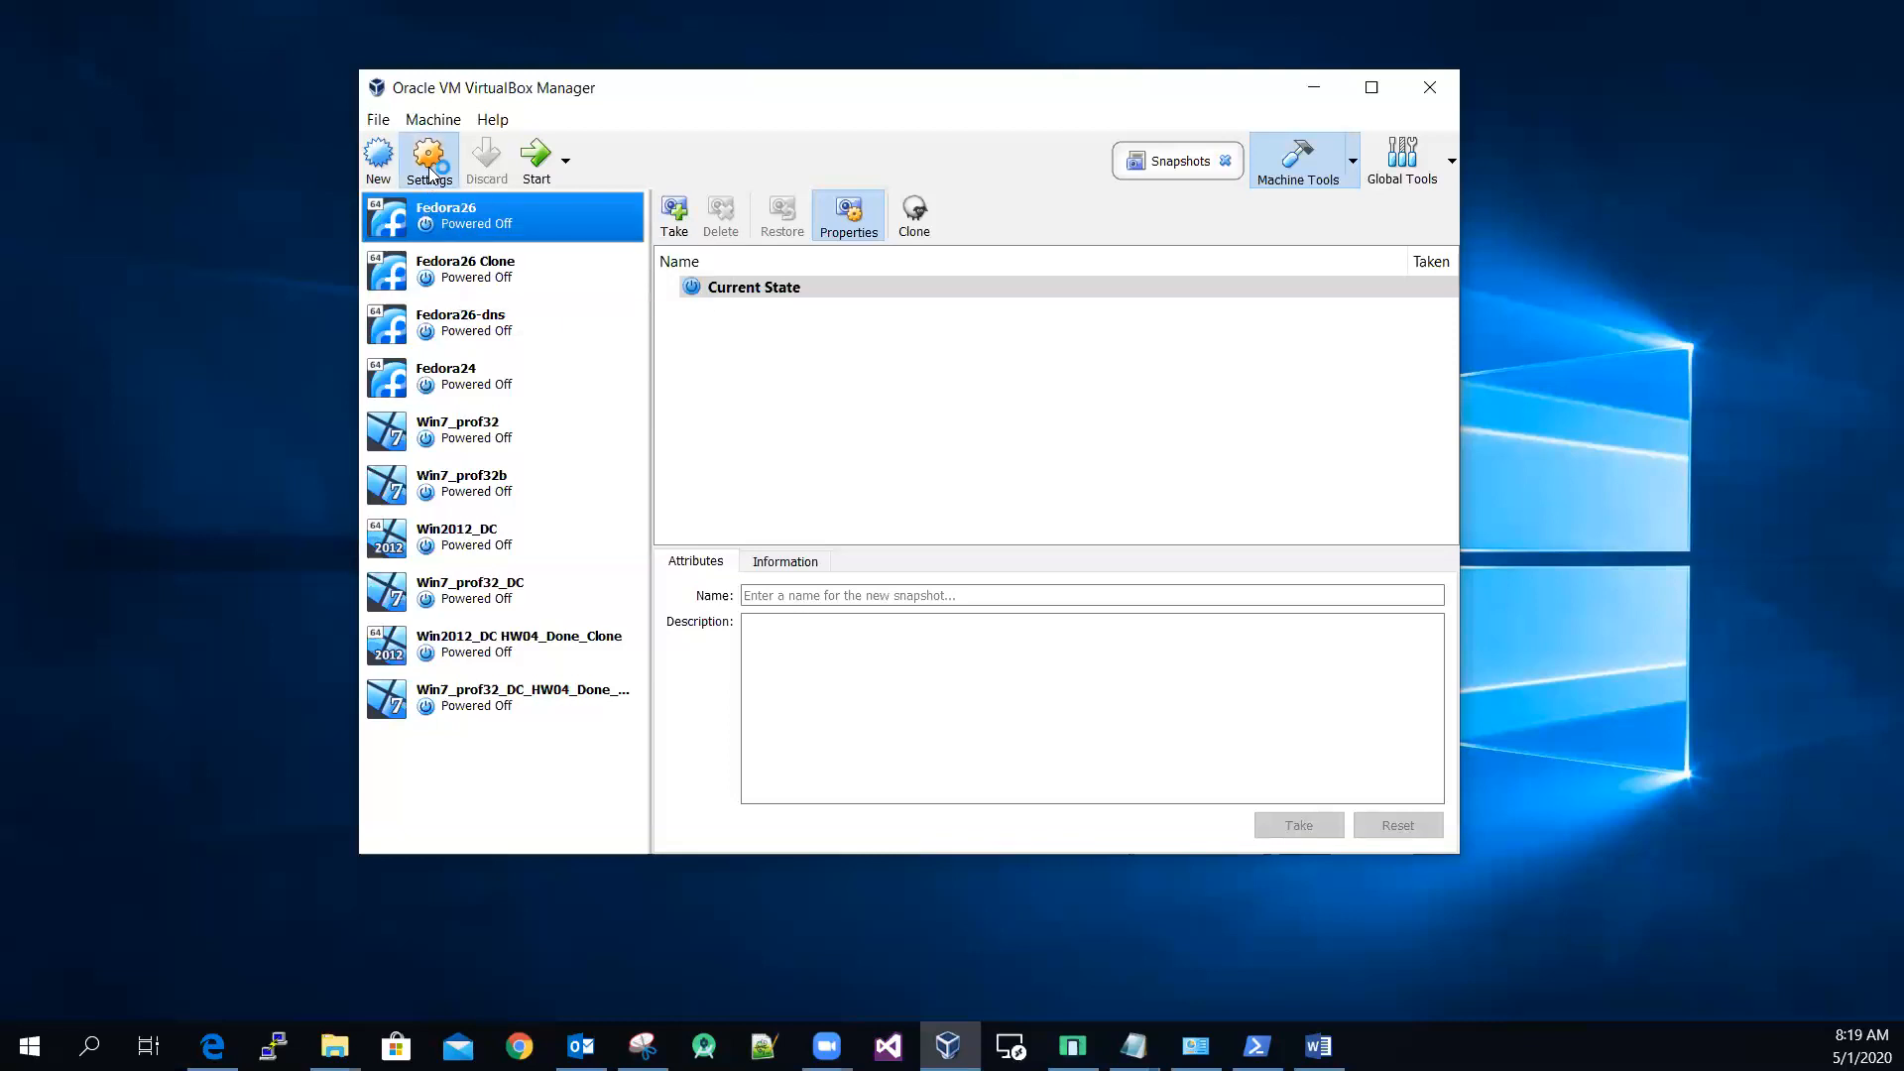
Attach Fedora26's Adapter 1 to Internal Network 'intnet' with promiscuous mode Allow All
{"action": "left_click", "coordinate": [427, 158]}
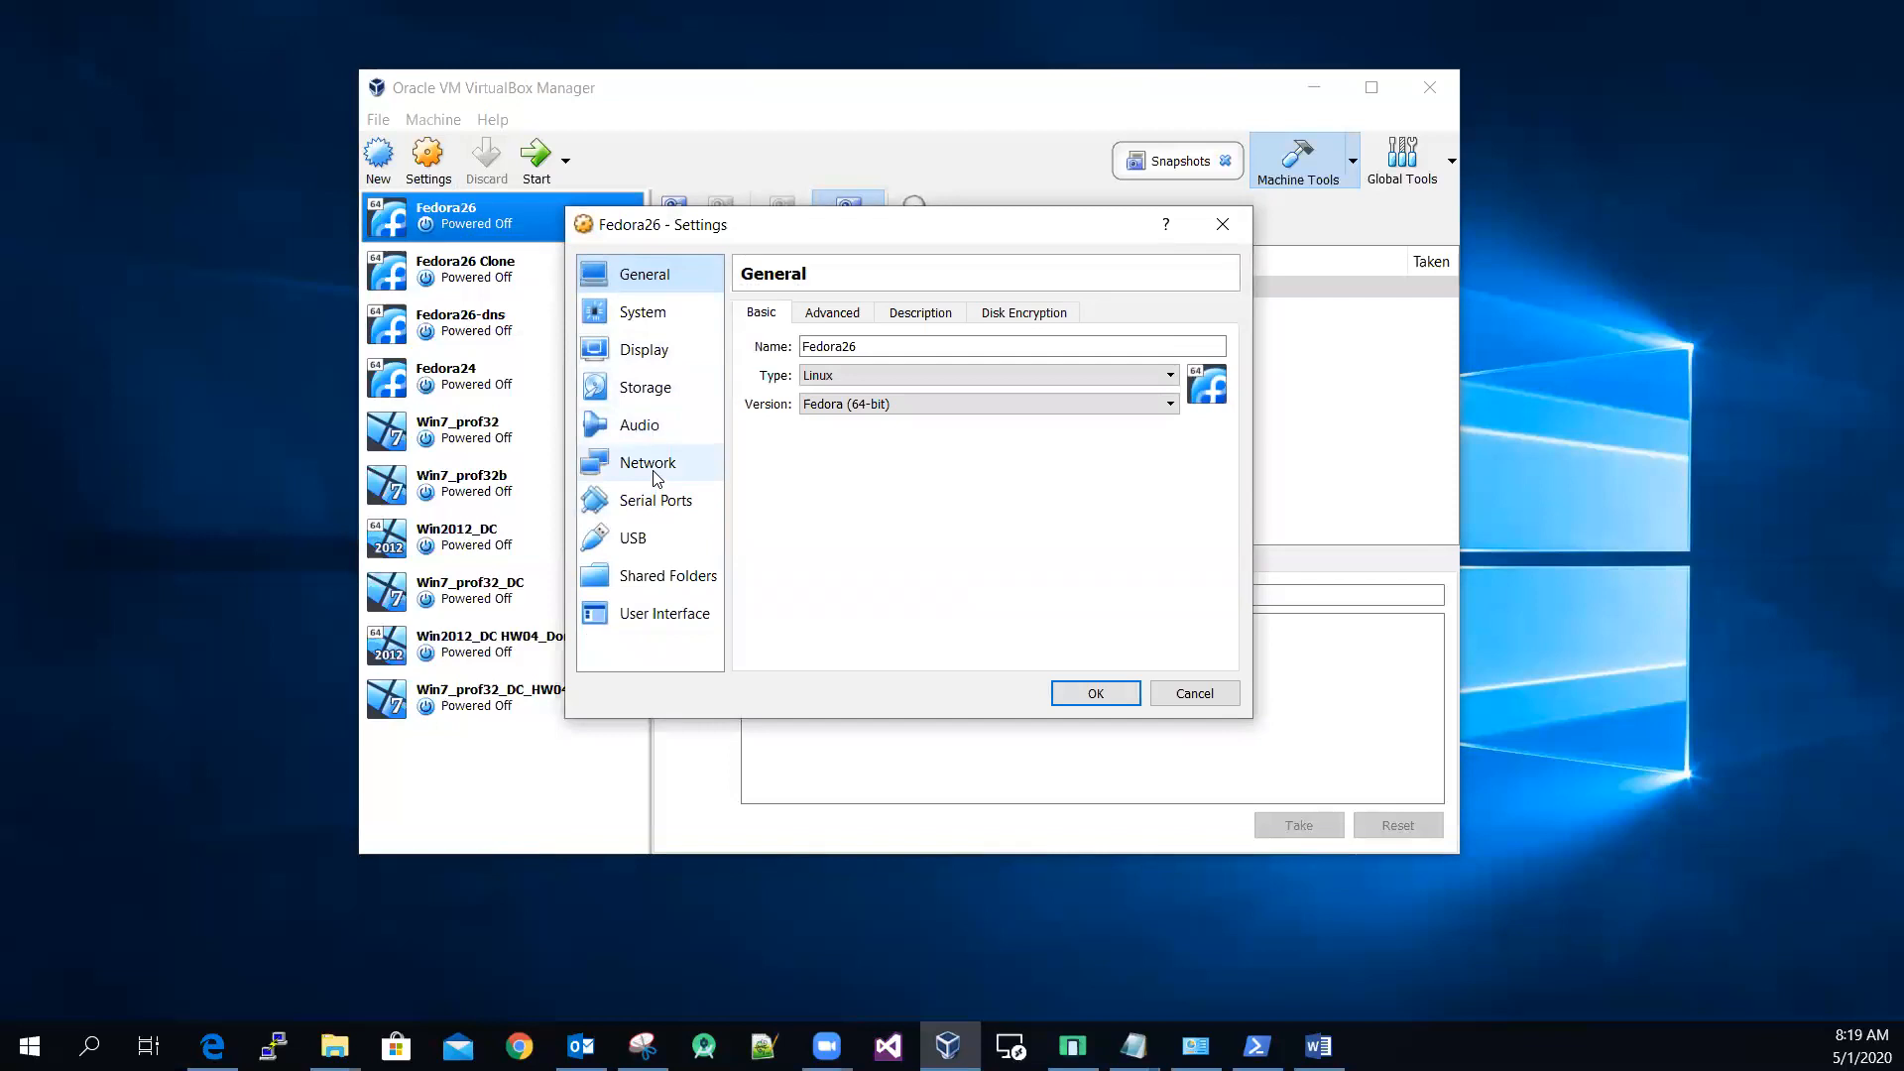
{"action": "left_click", "coordinate": [916, 372]}
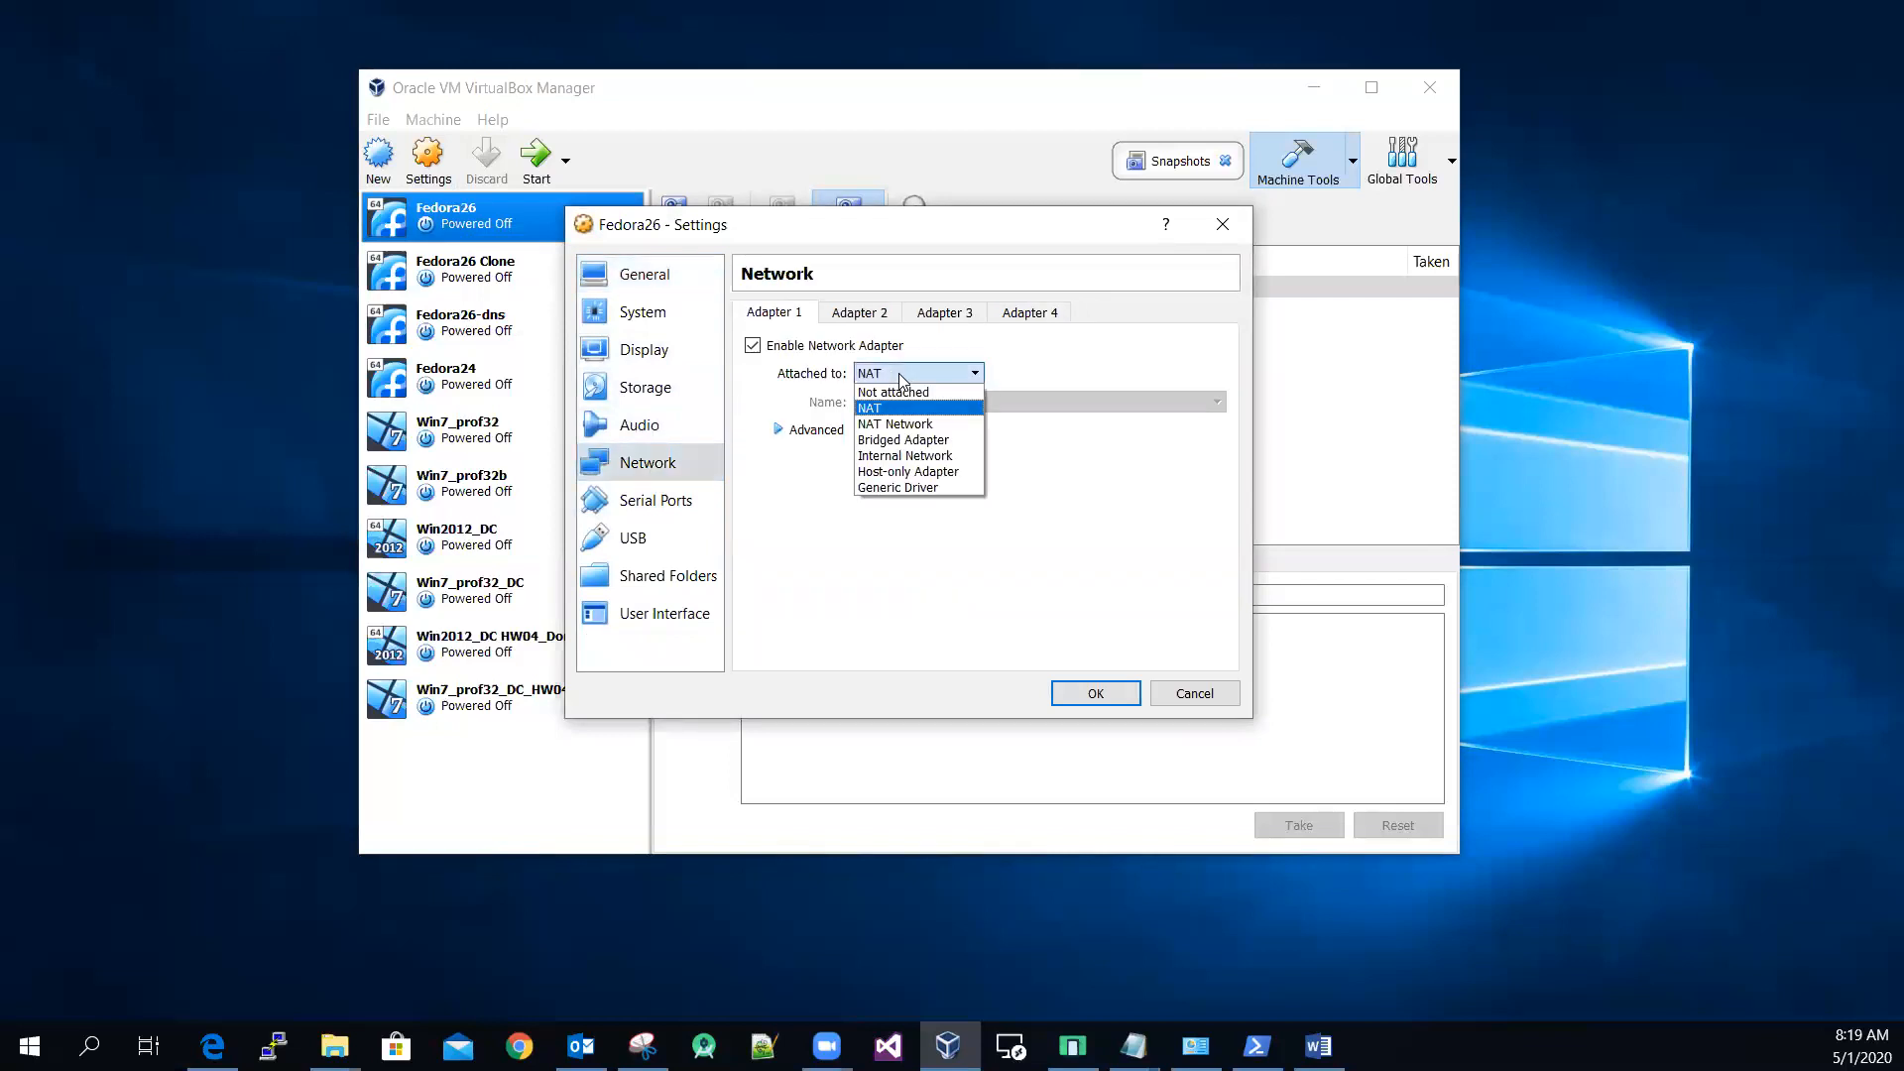
{"action": "left_click", "coordinate": [905, 455]}
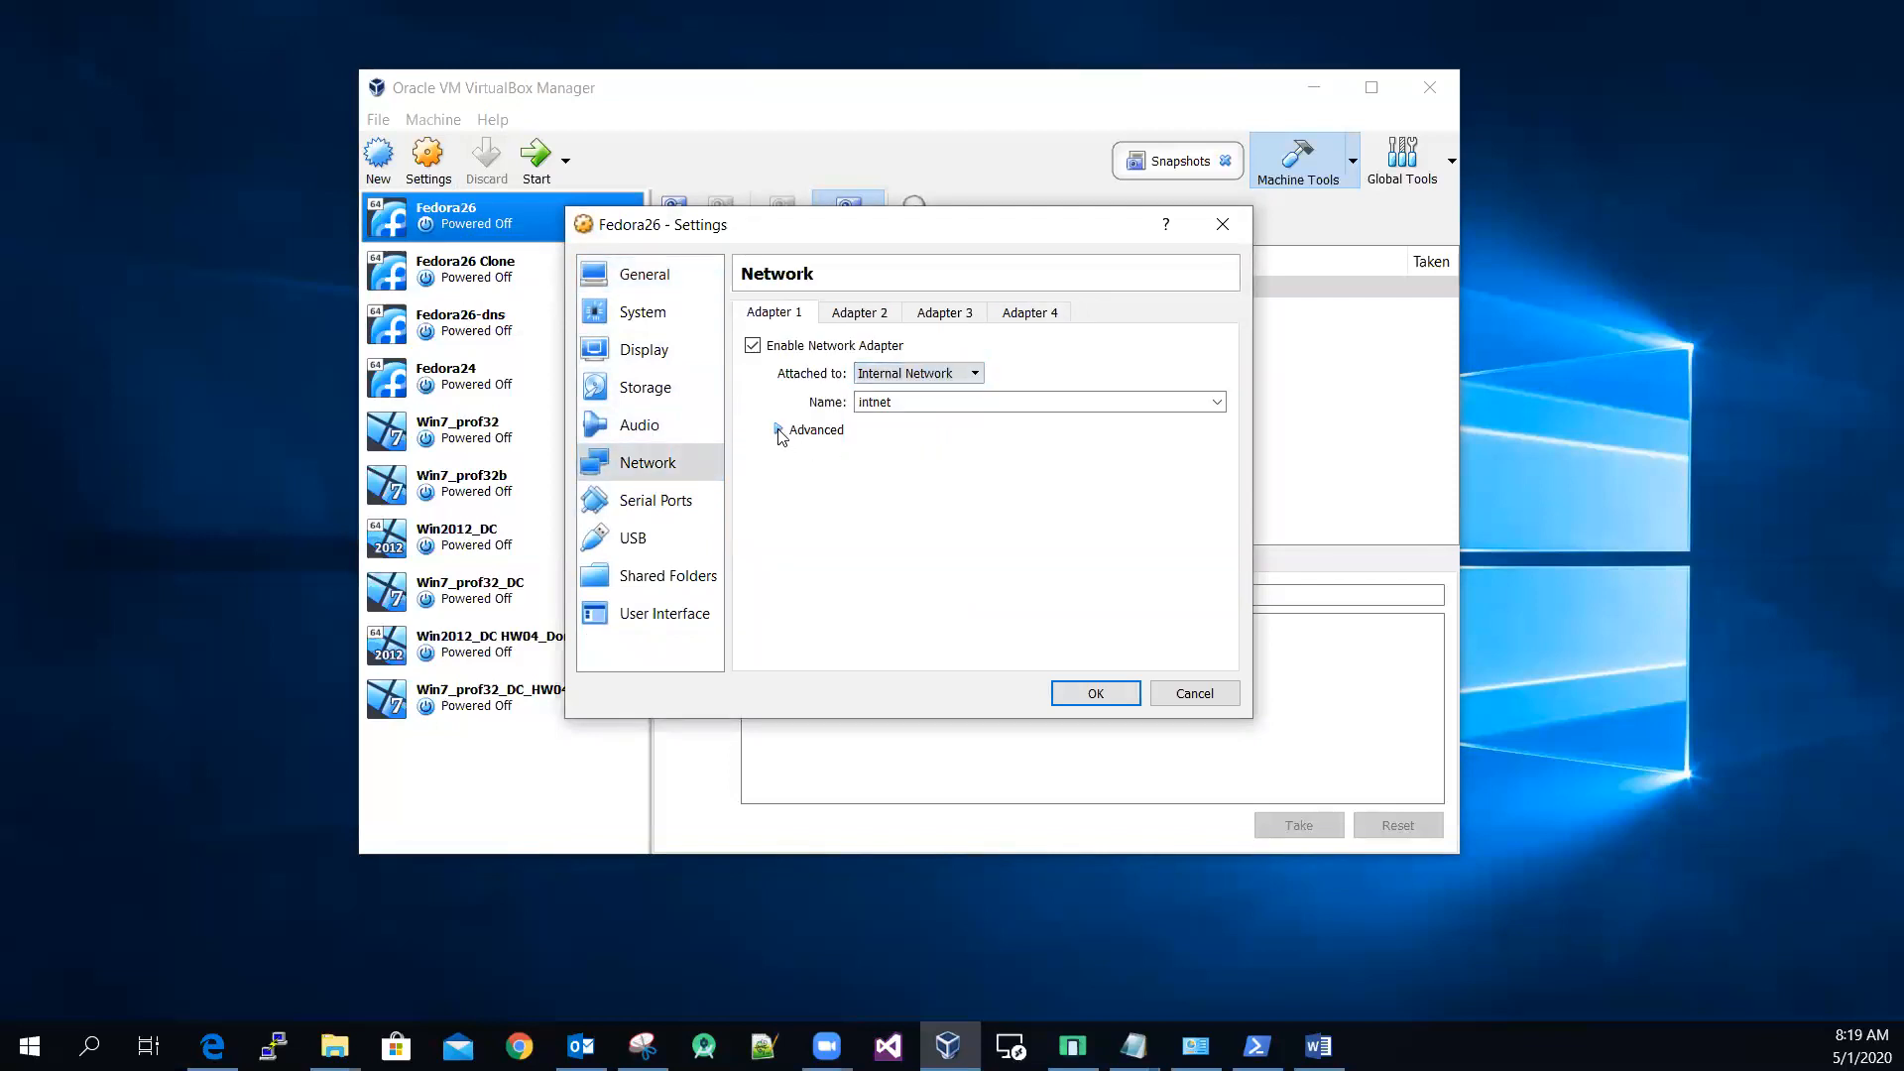
{"action": "left_click", "coordinate": [778, 429]}
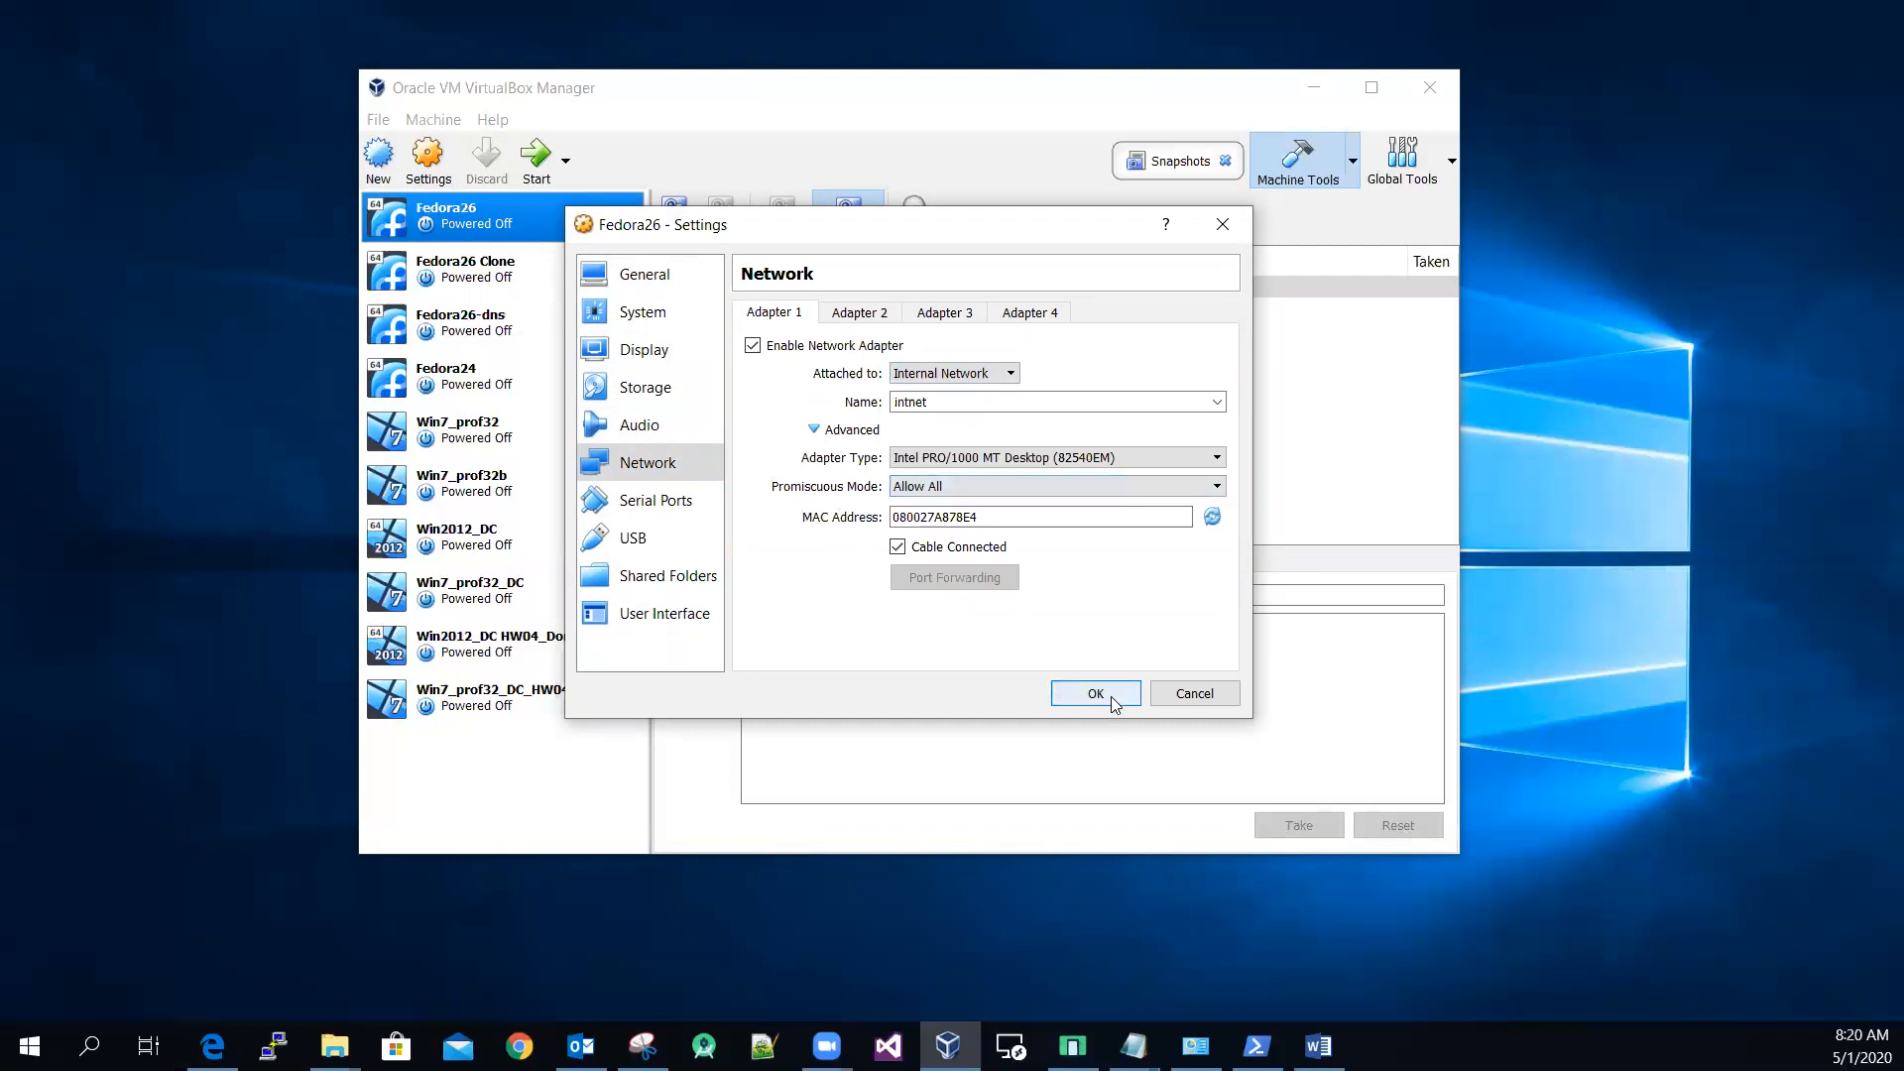
{"action": "left_click", "coordinate": [1096, 693]}
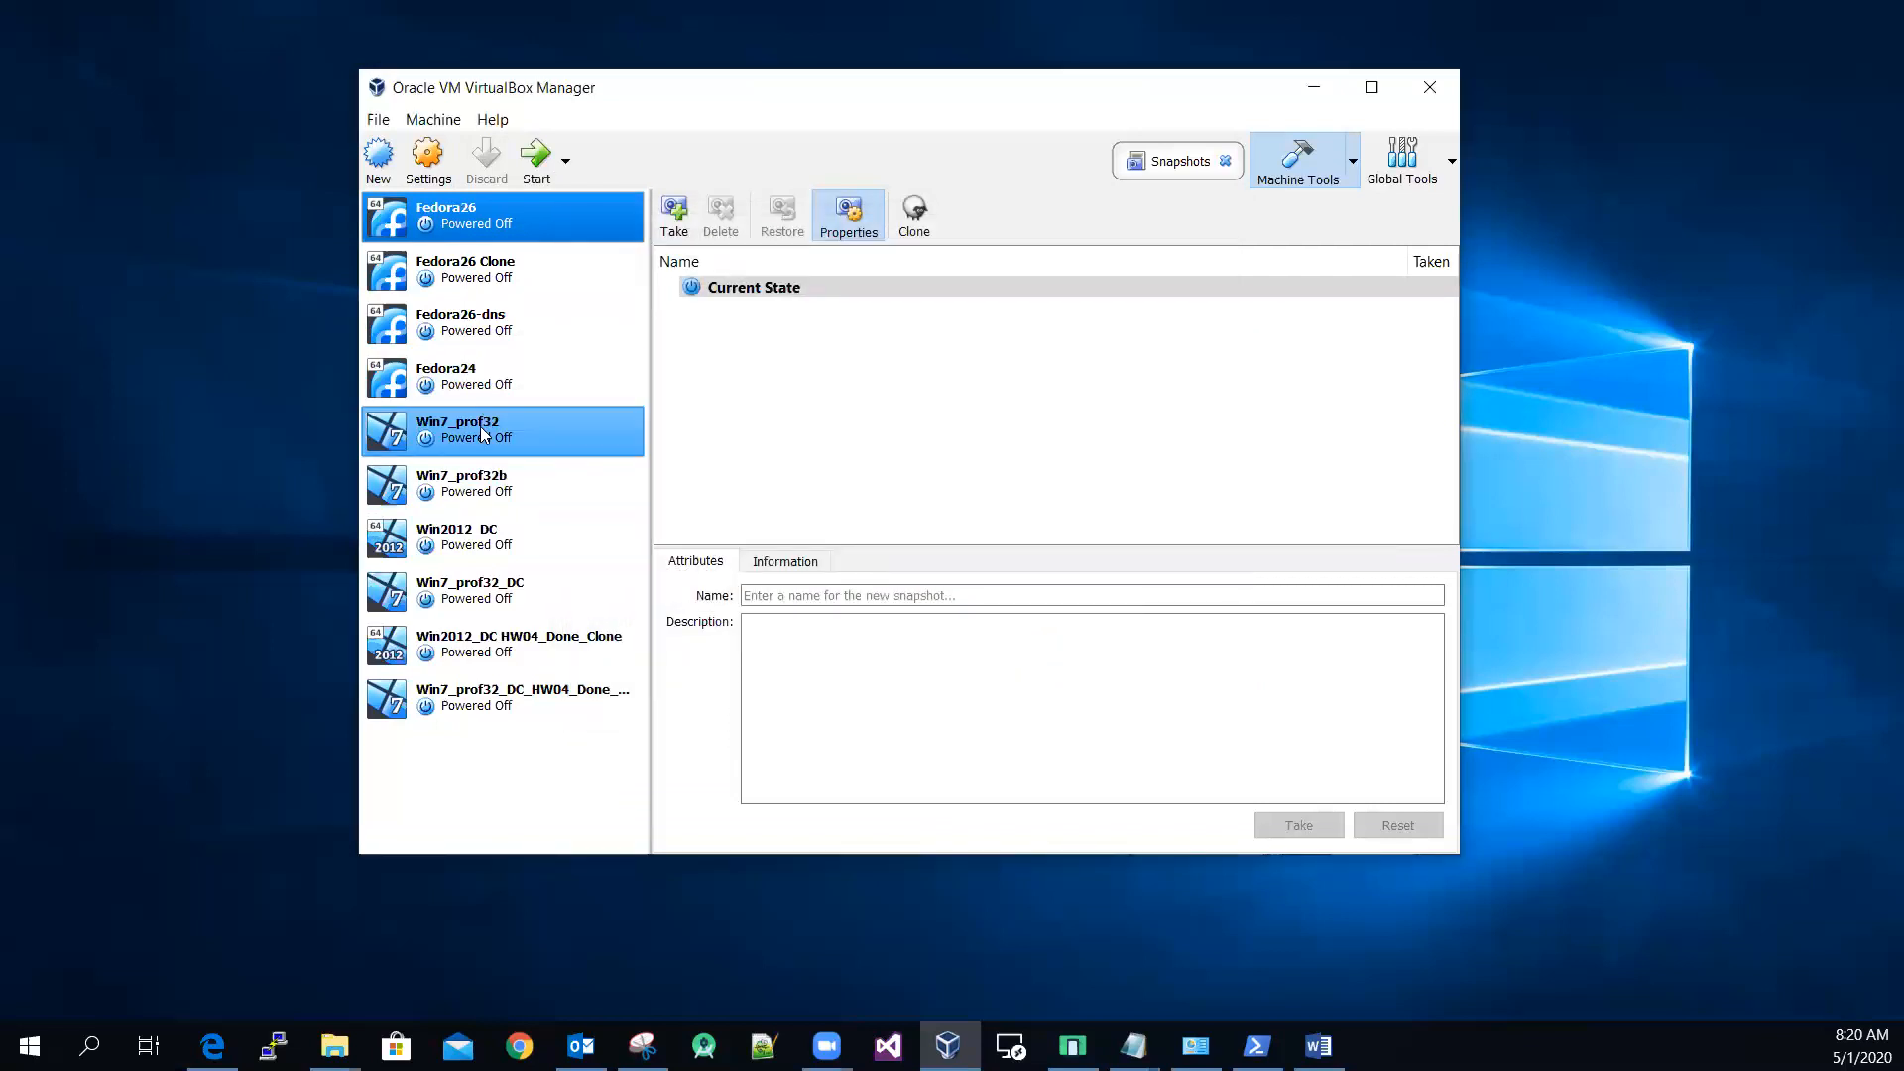
Attach Win7_prof32's Adapter 1 to Internal Network 'intnet' and save the settings
{"action": "left_click", "coordinate": [428, 159]}
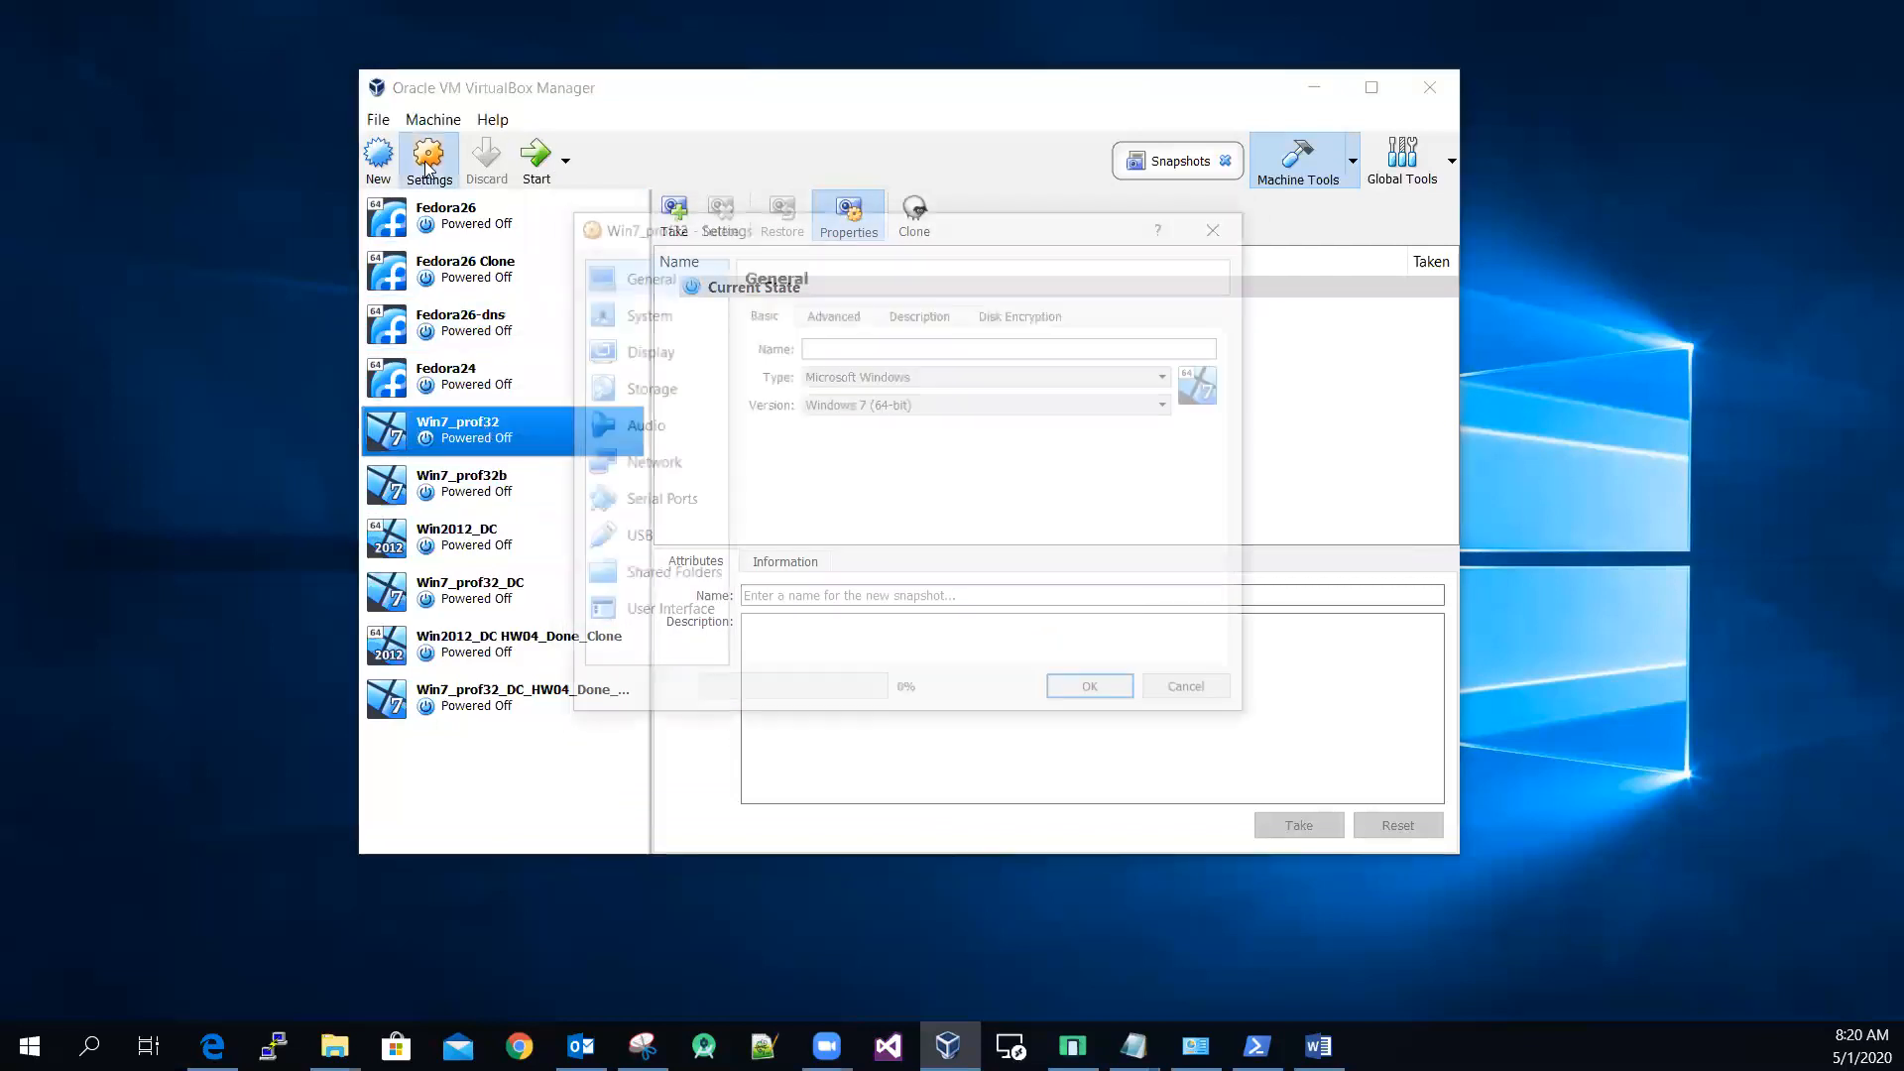
{"action": "left_click", "coordinate": [648, 462]}
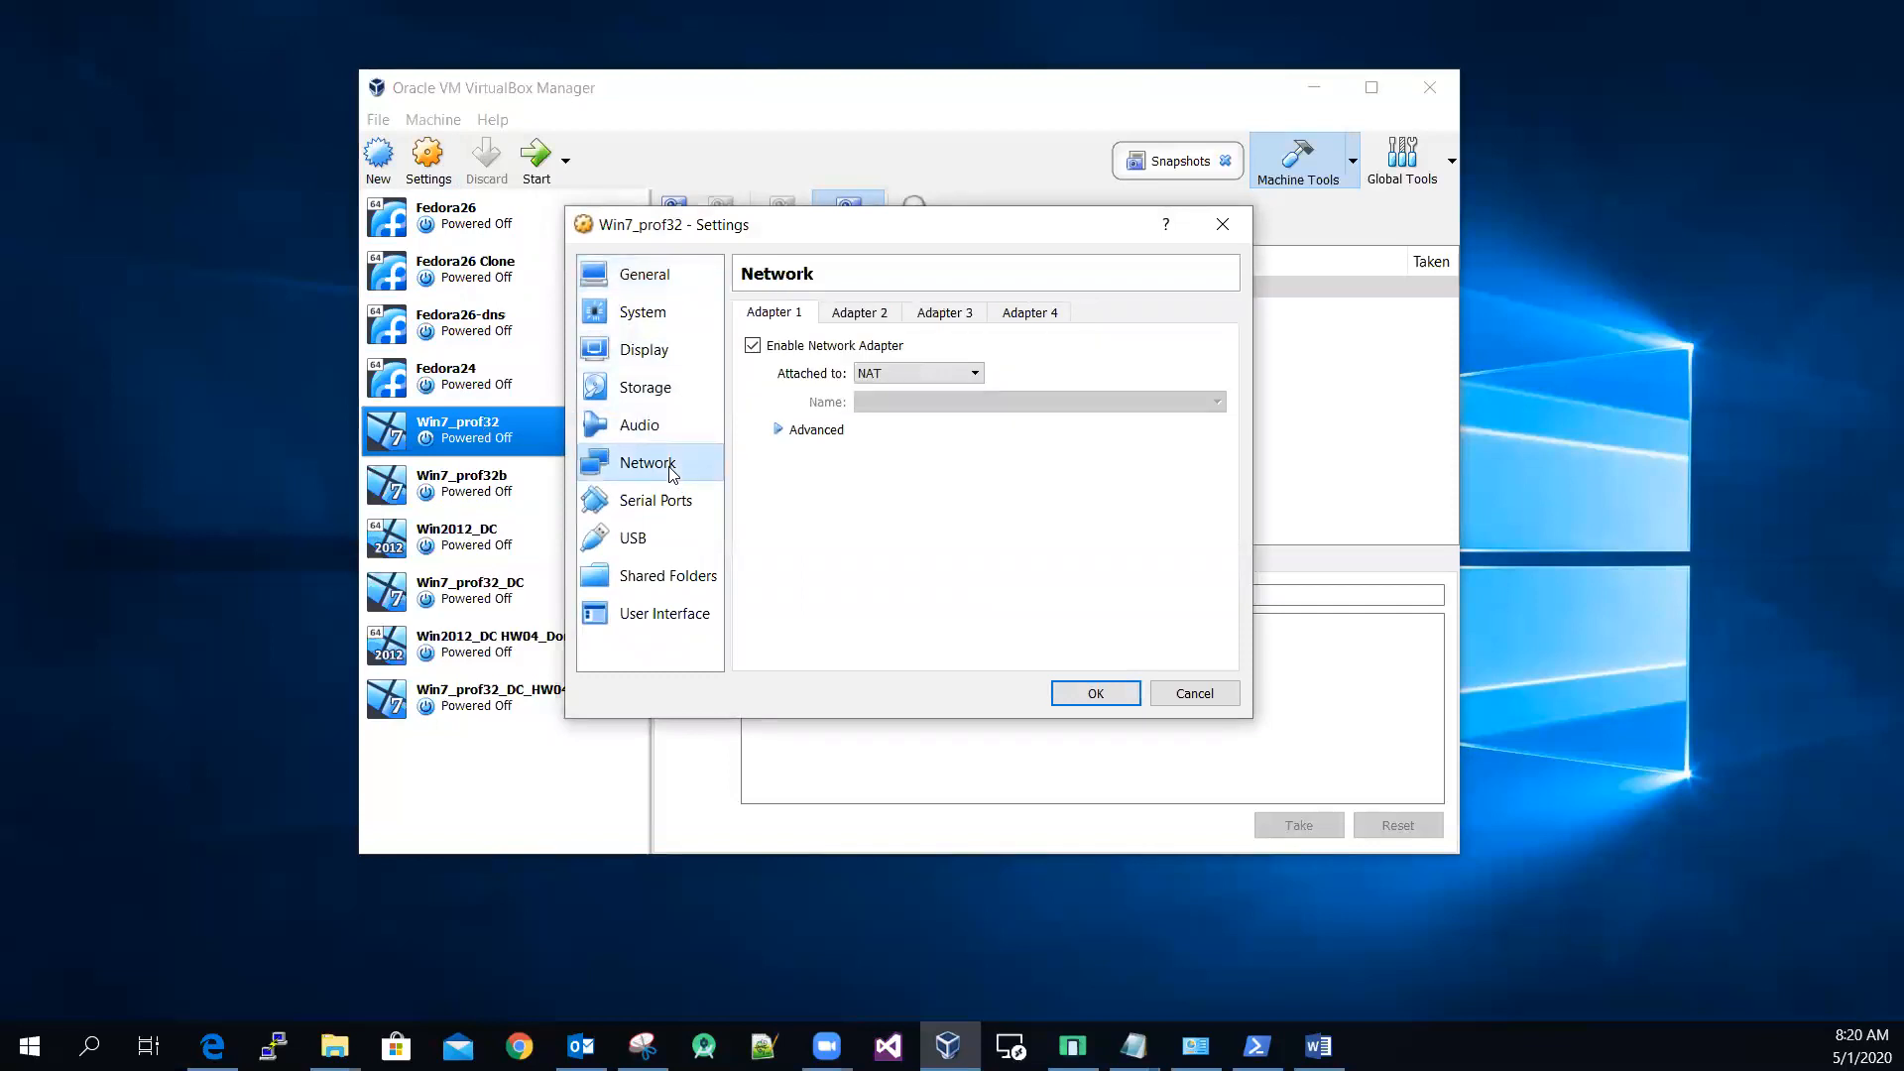
{"action": "left_click", "coordinate": [973, 373]}
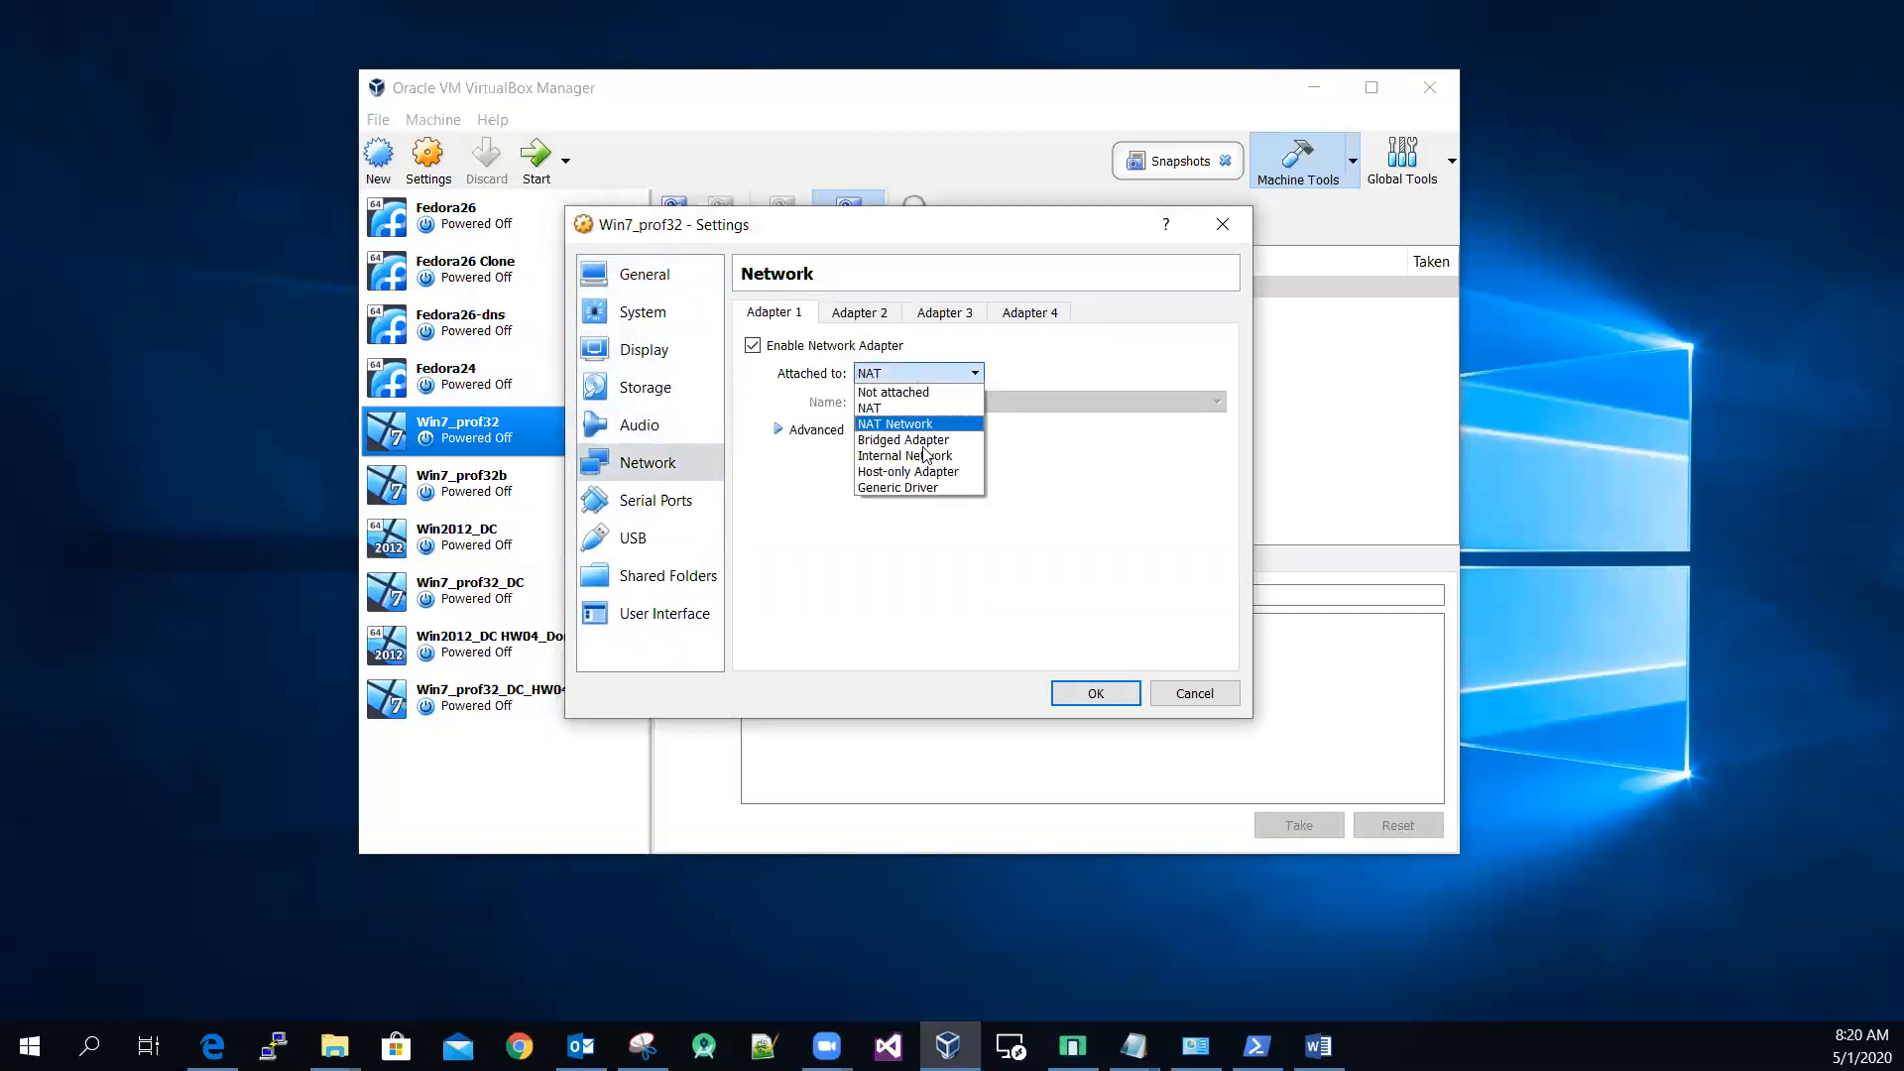
{"action": "left_click", "coordinate": [905, 455]}
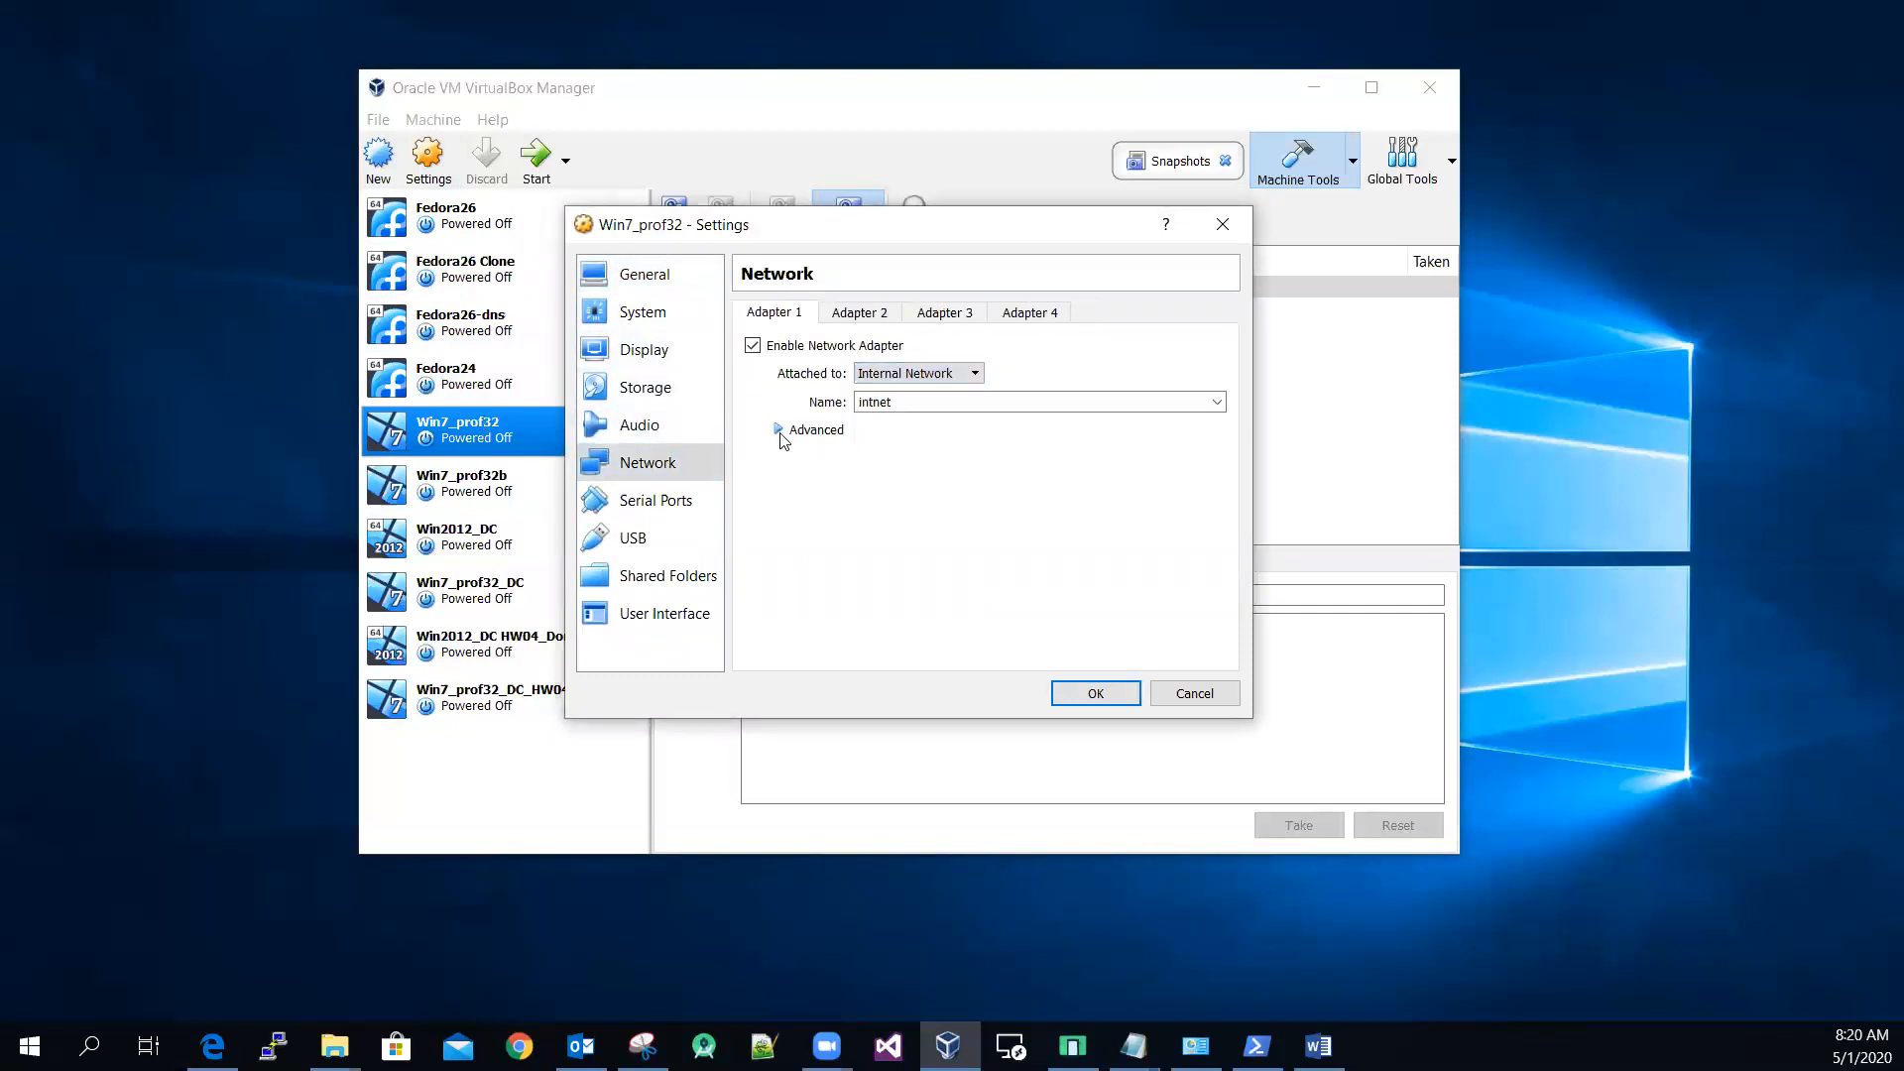
{"action": "left_click", "coordinate": [777, 429]}
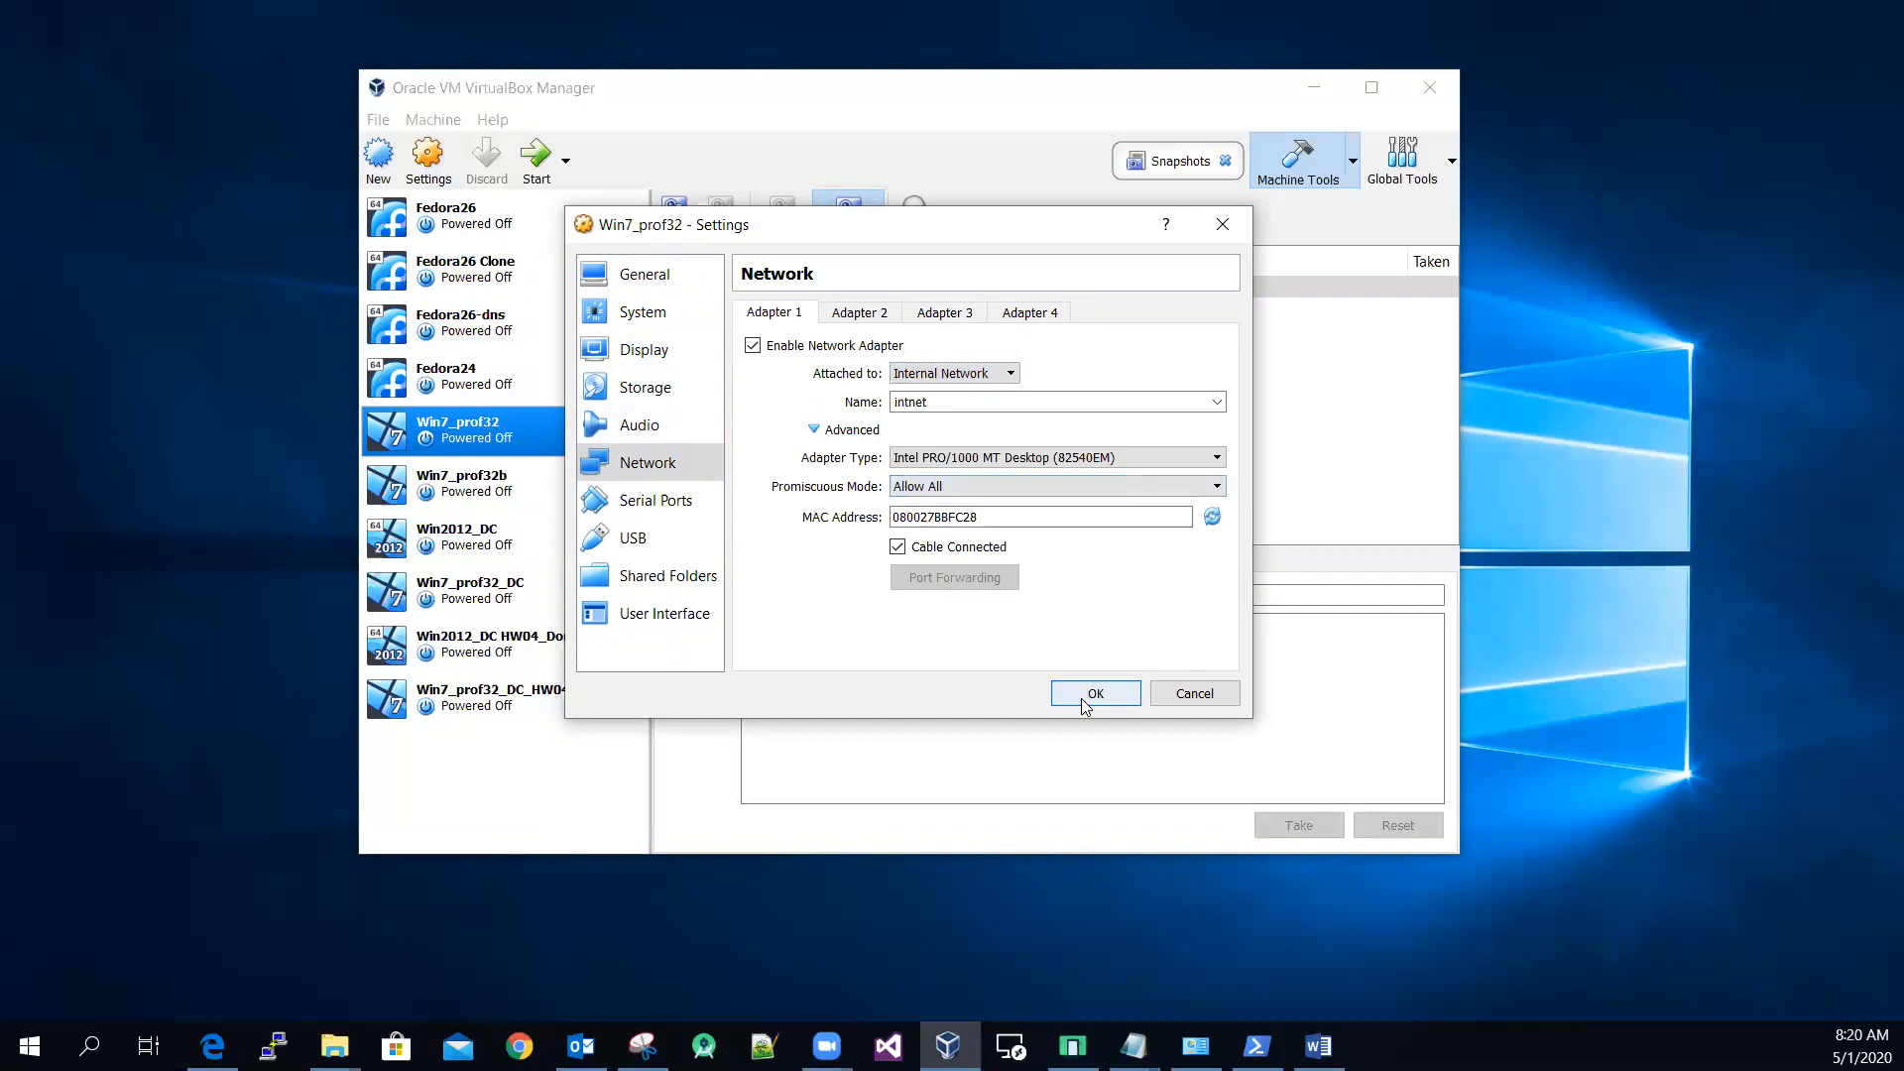
{"action": "left_click", "coordinate": [1096, 693]}
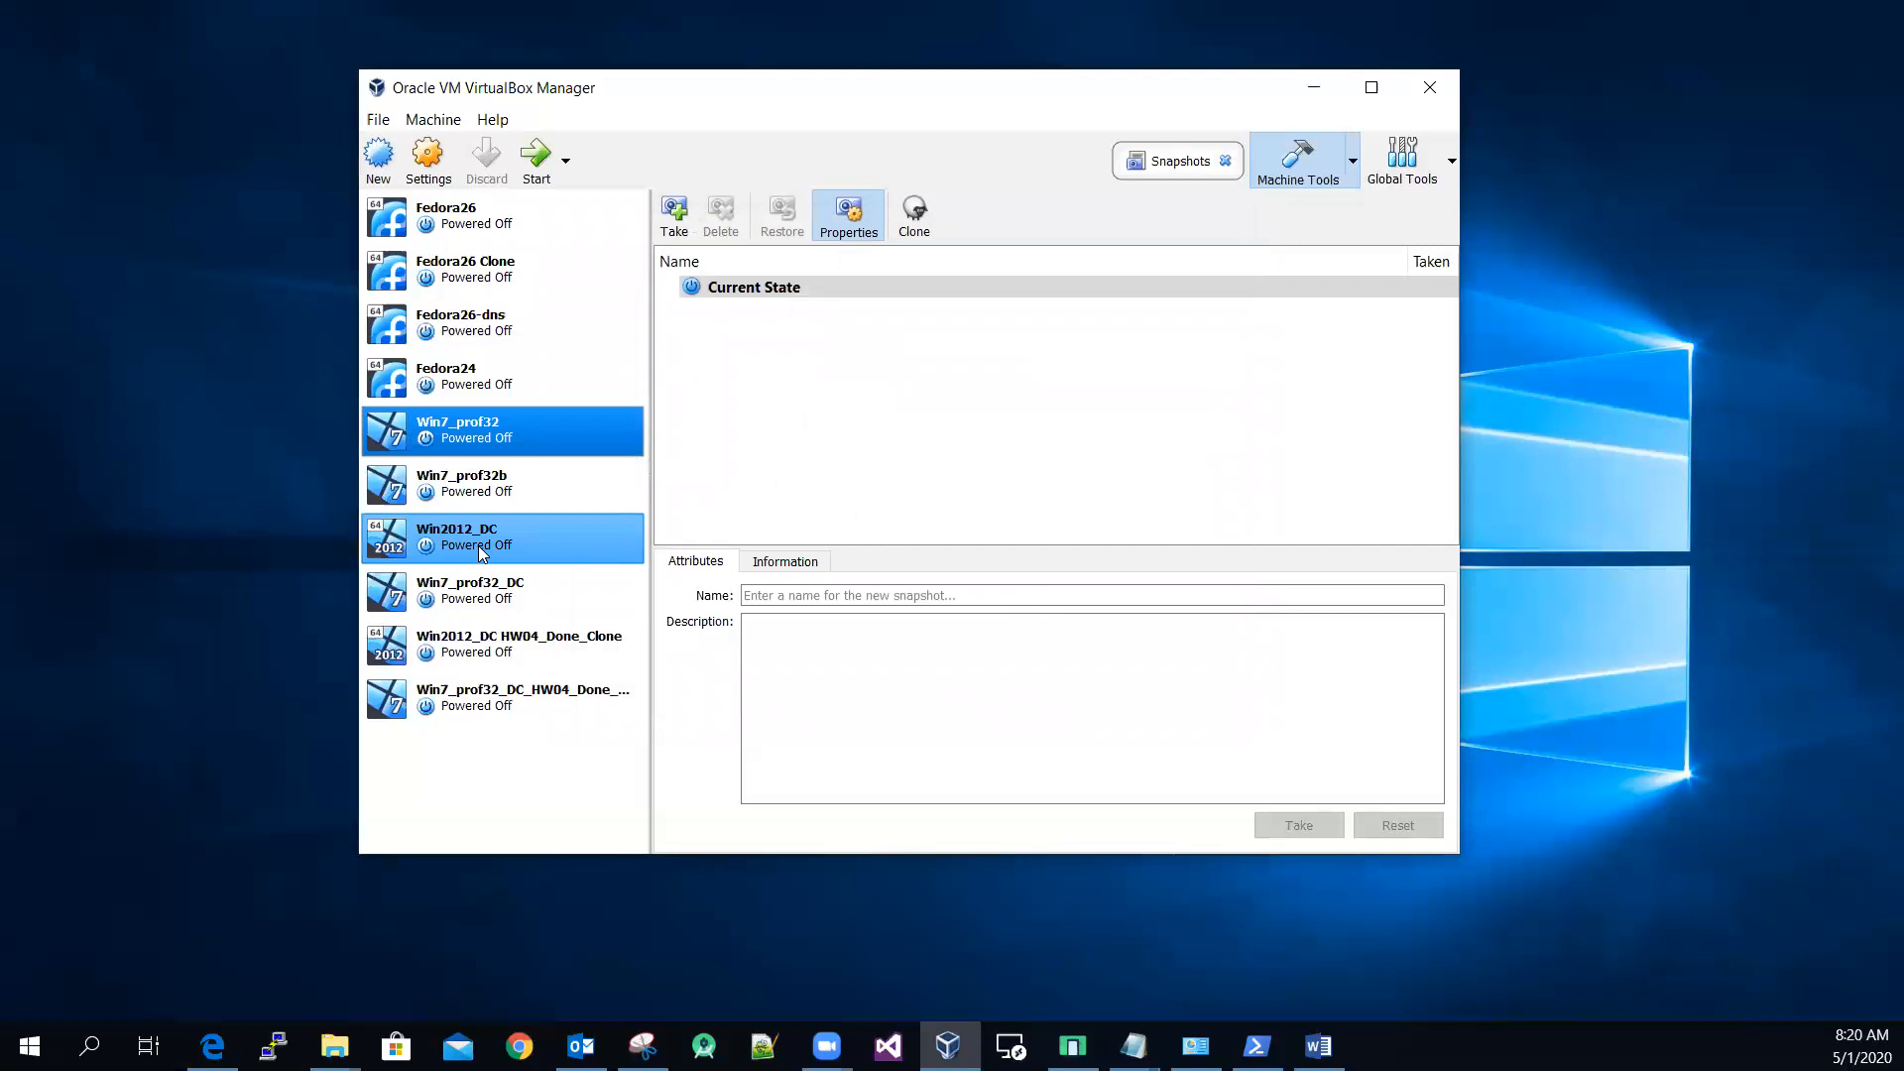
Select only Win2012_DC and attach its Adapter 1 to Internal Network 'intnet', saving
{"action": "left_click", "coordinate": [501, 323]}
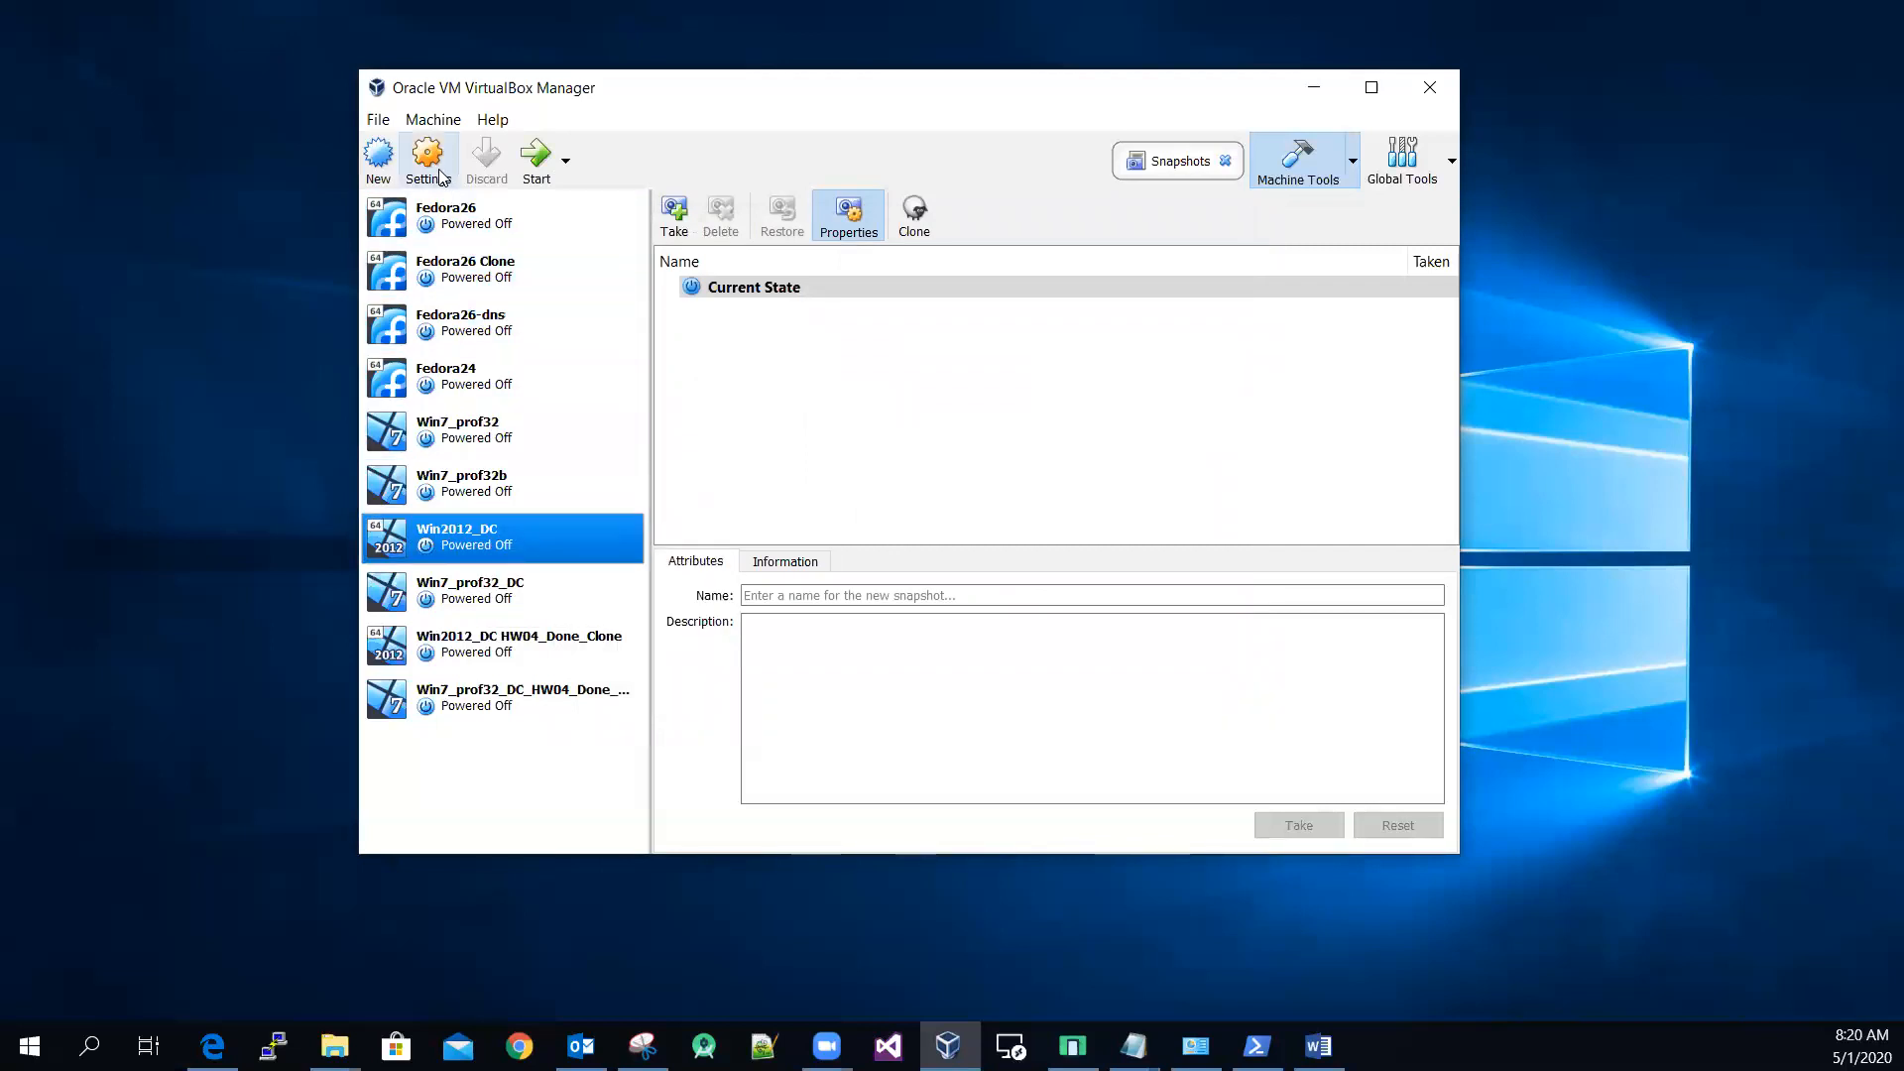
{"action": "left_click", "coordinate": [427, 156]}
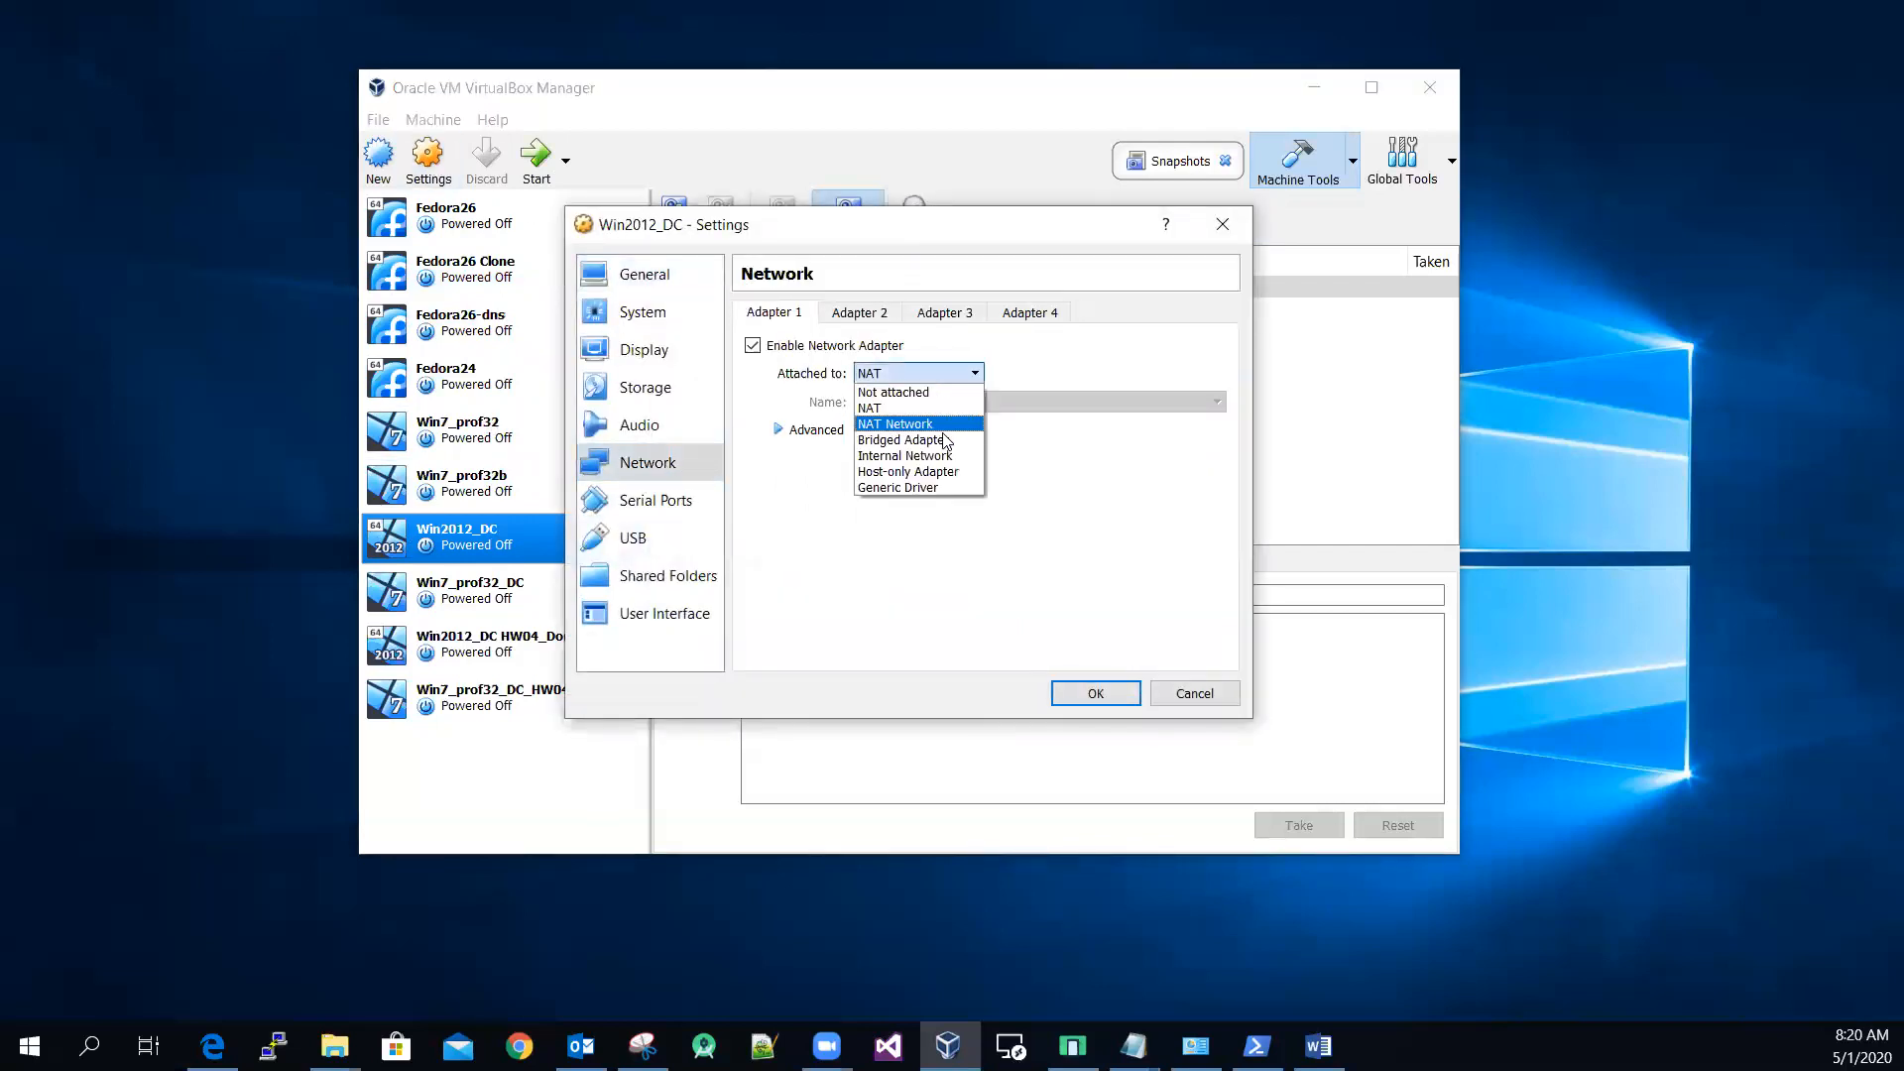
{"action": "left_click", "coordinate": [904, 455]}
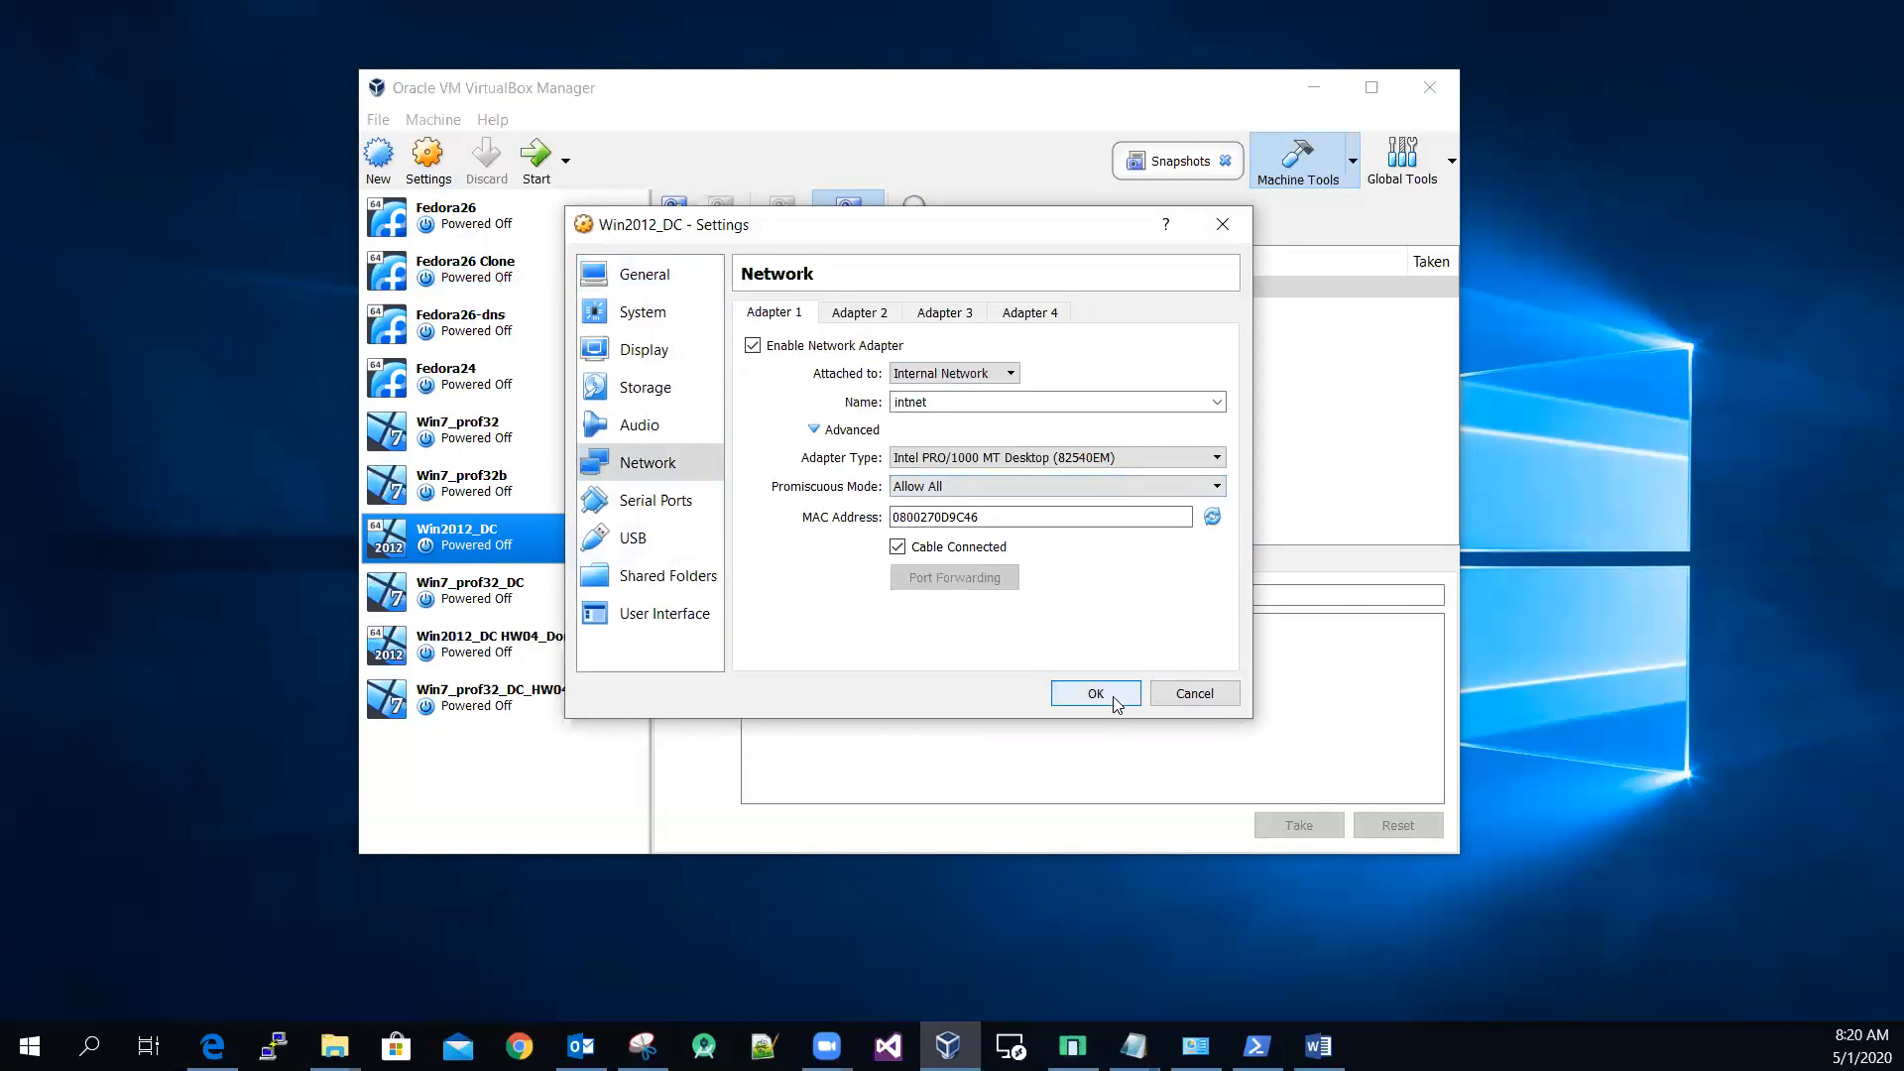
{"action": "left_click", "coordinate": [1095, 693]}
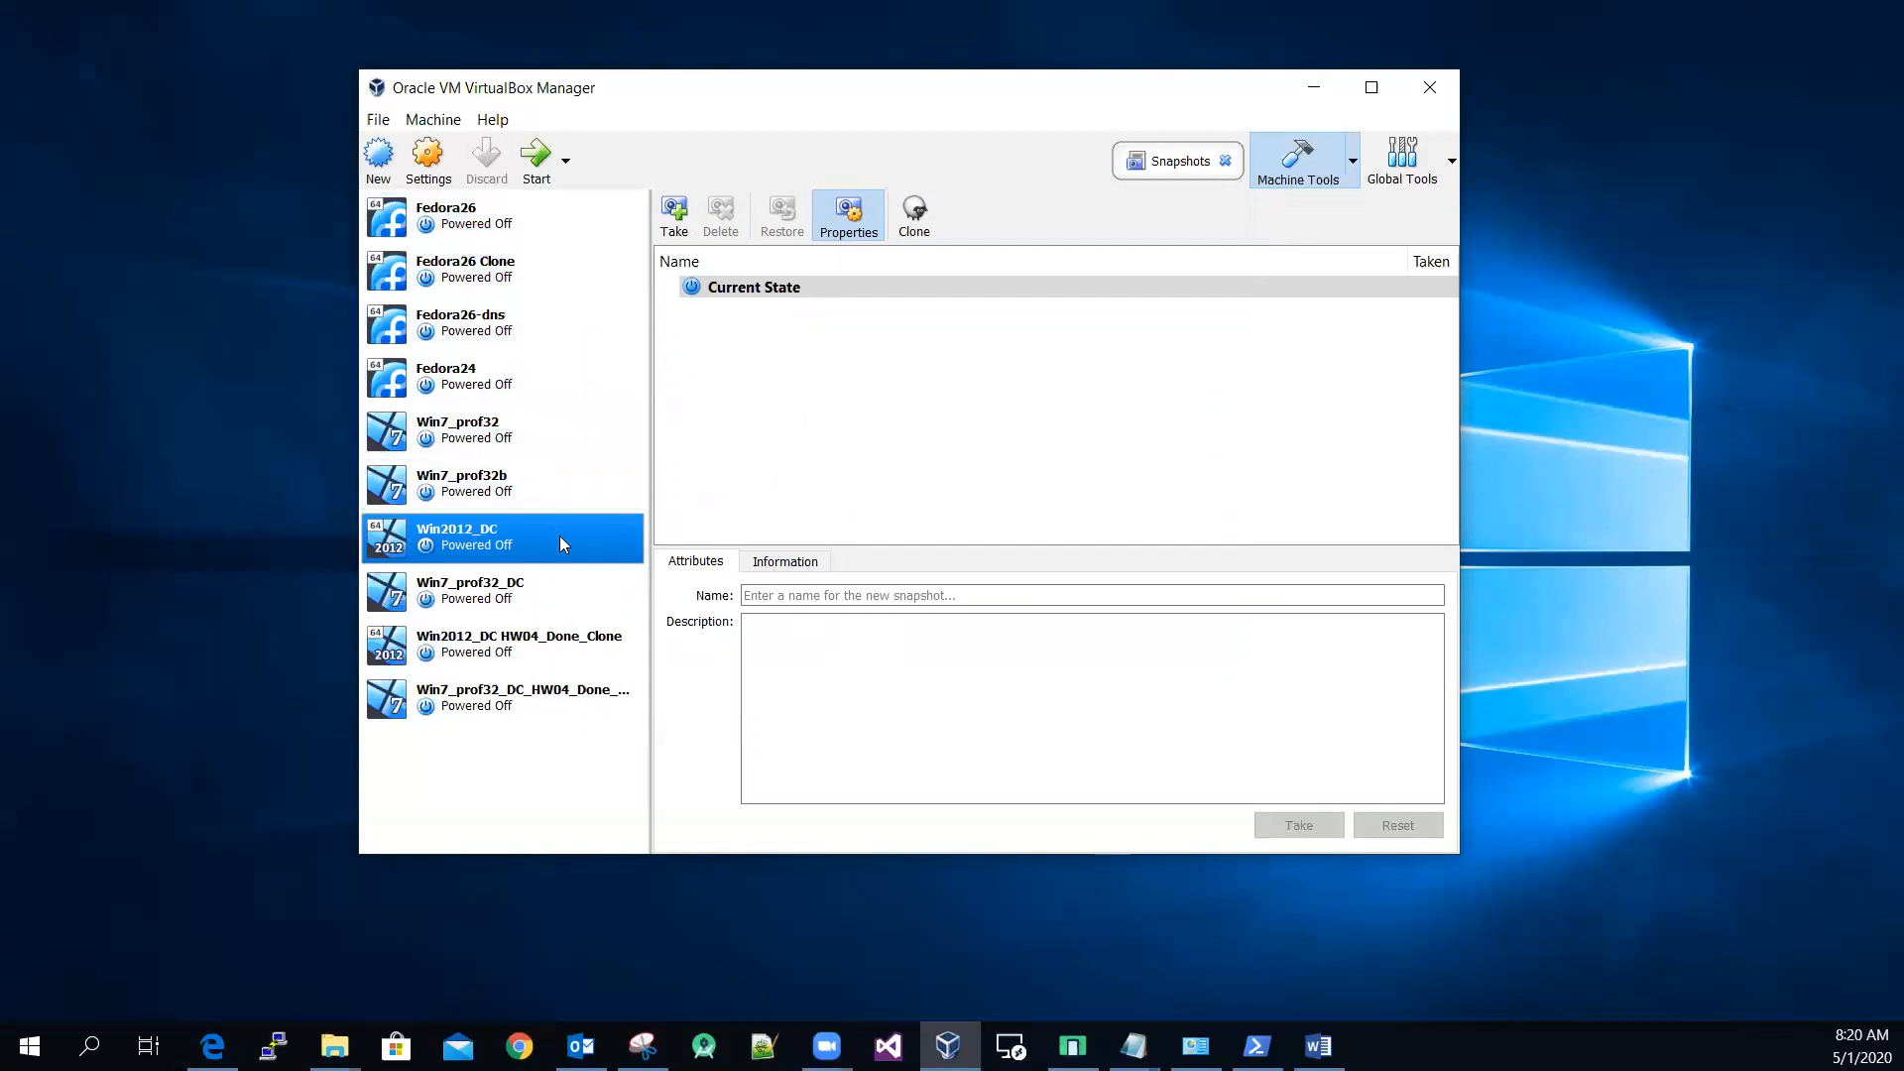
{"action": "mouse_move", "coordinate": [564, 538]}
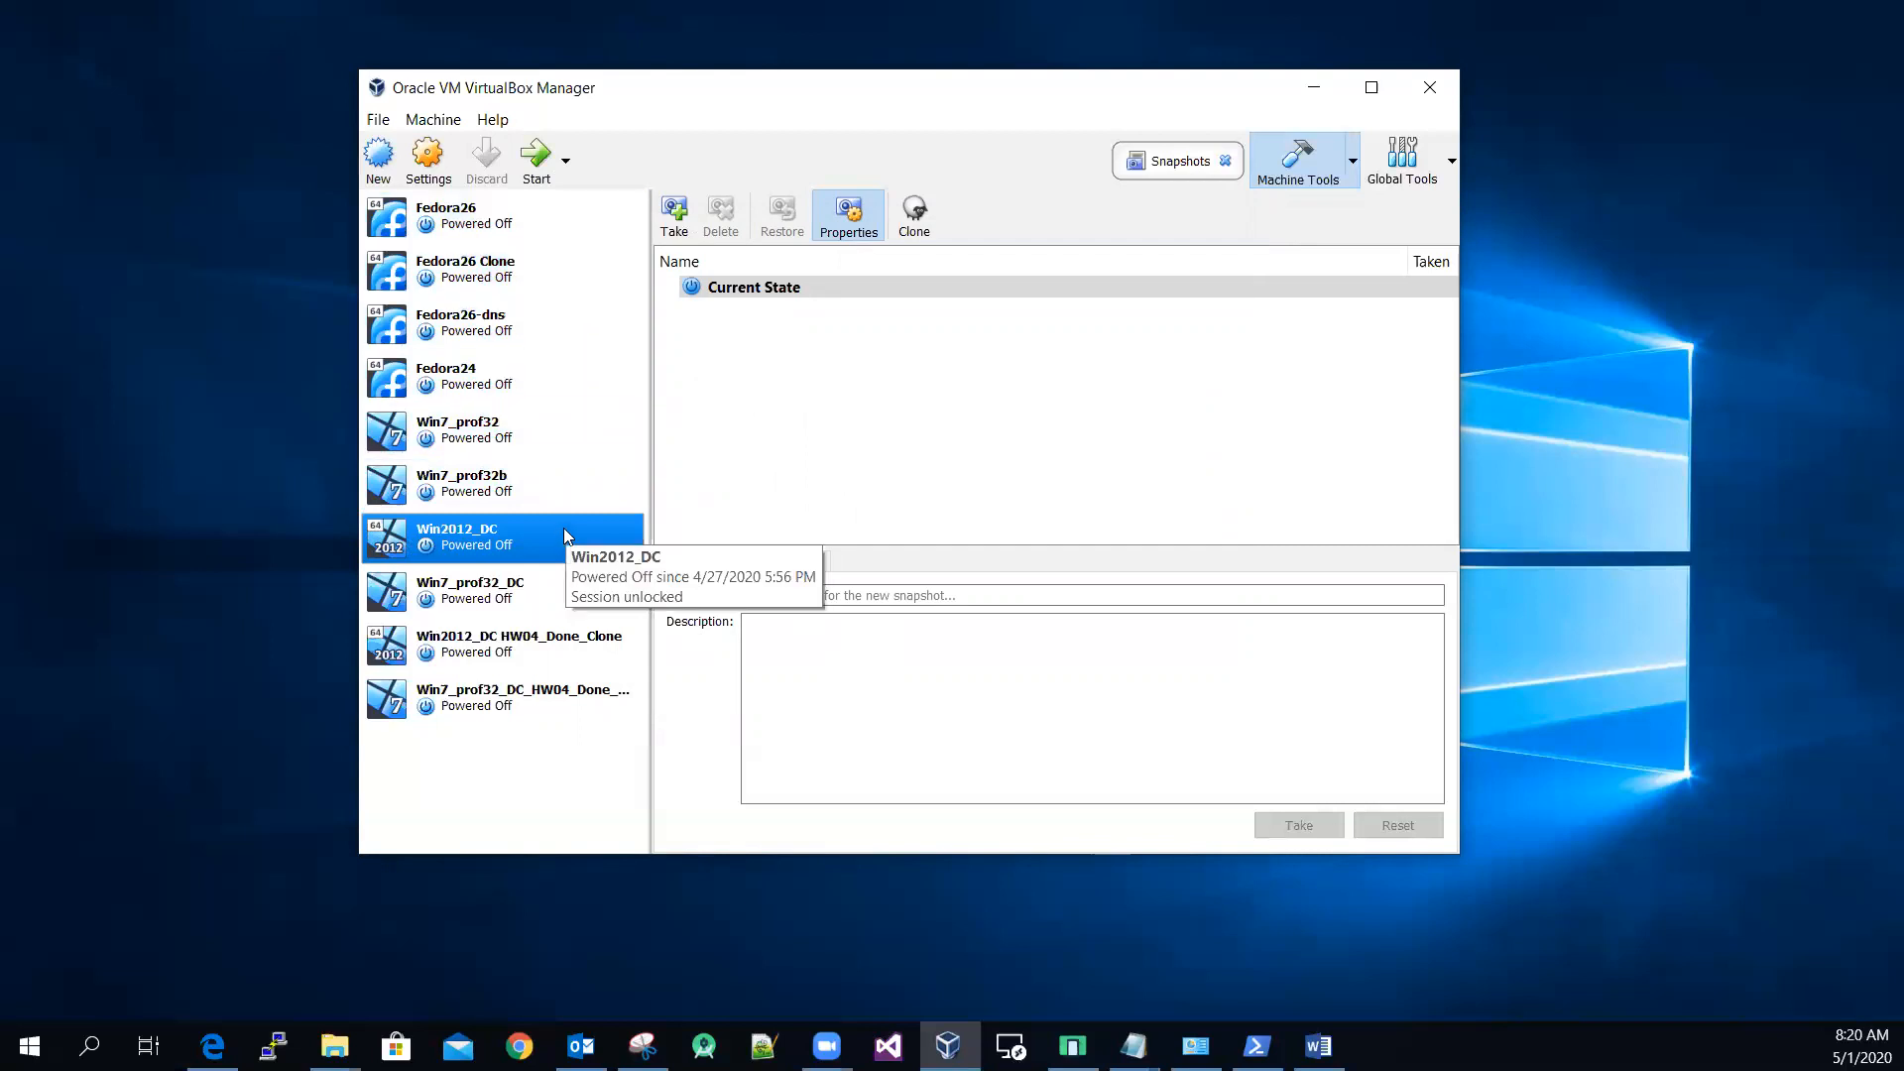
{"action": "left_click", "coordinate": [475, 216]}
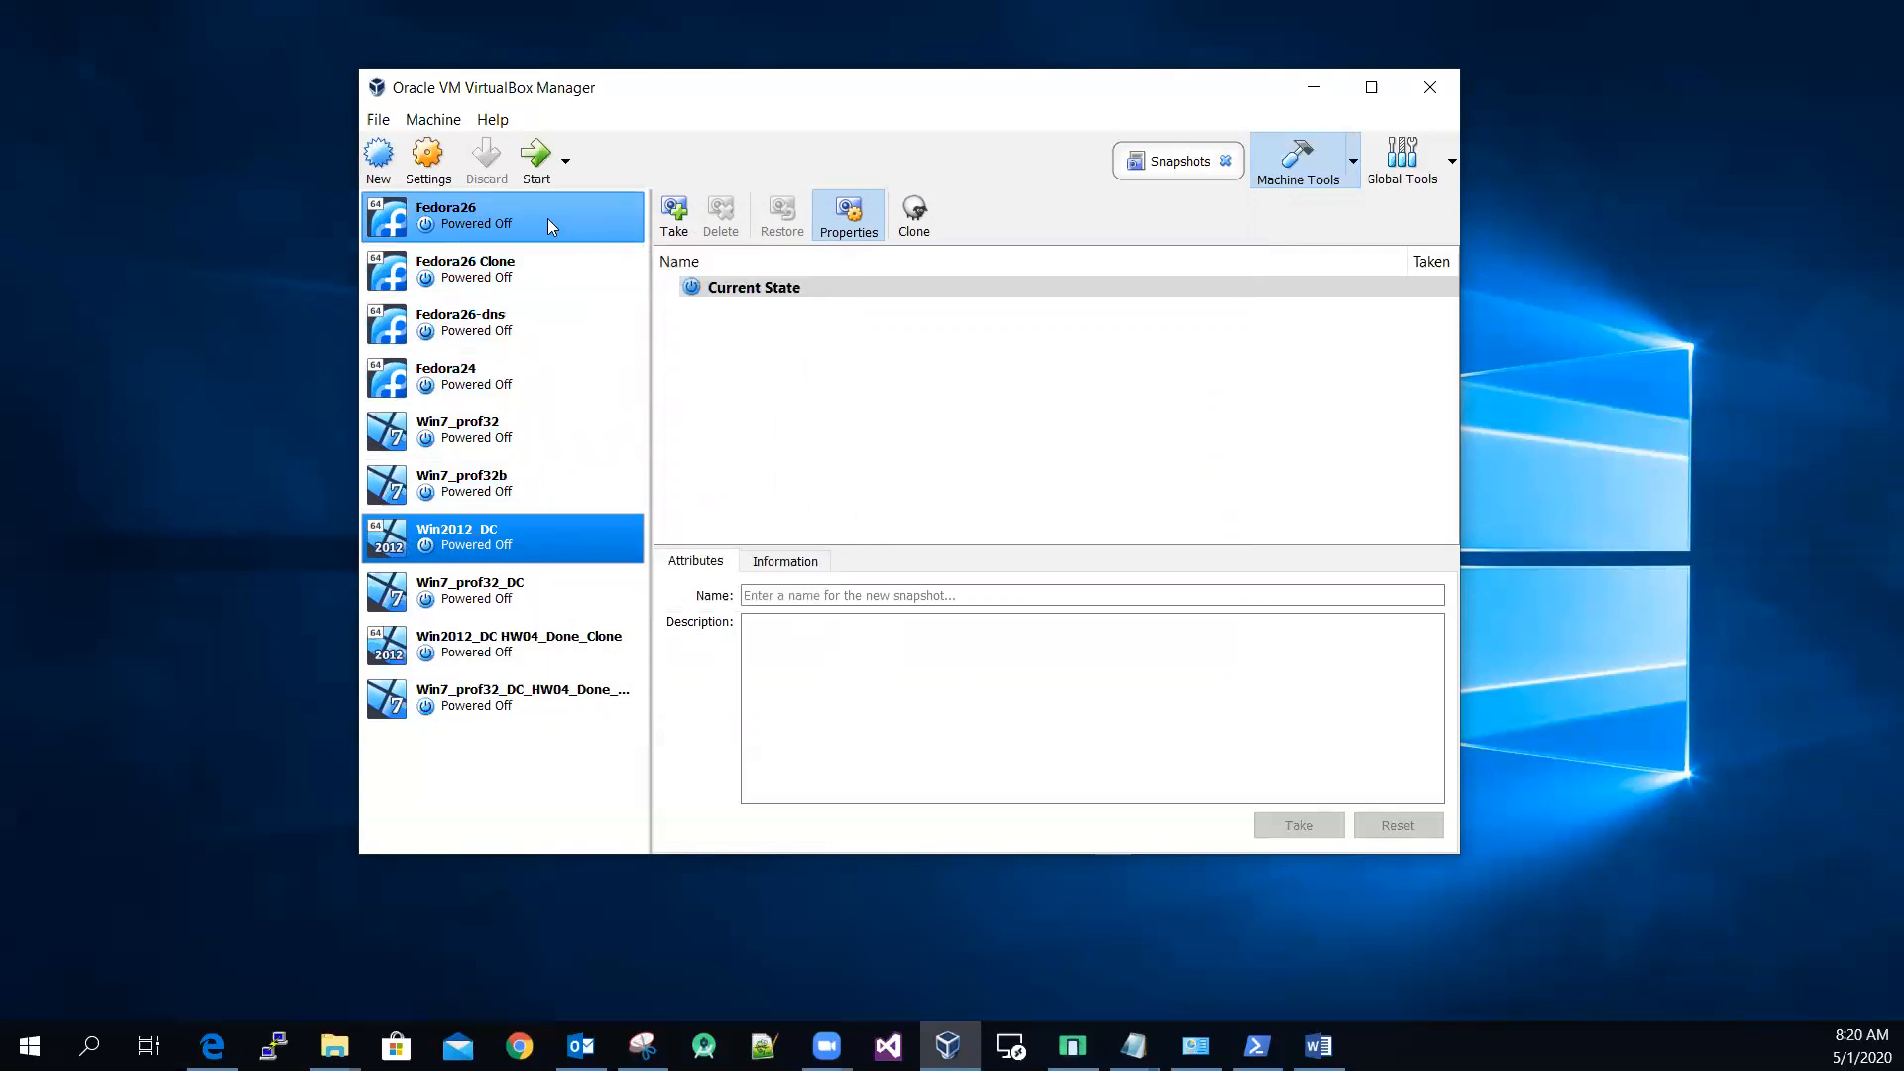
{"action": "left_click", "coordinate": [460, 223]}
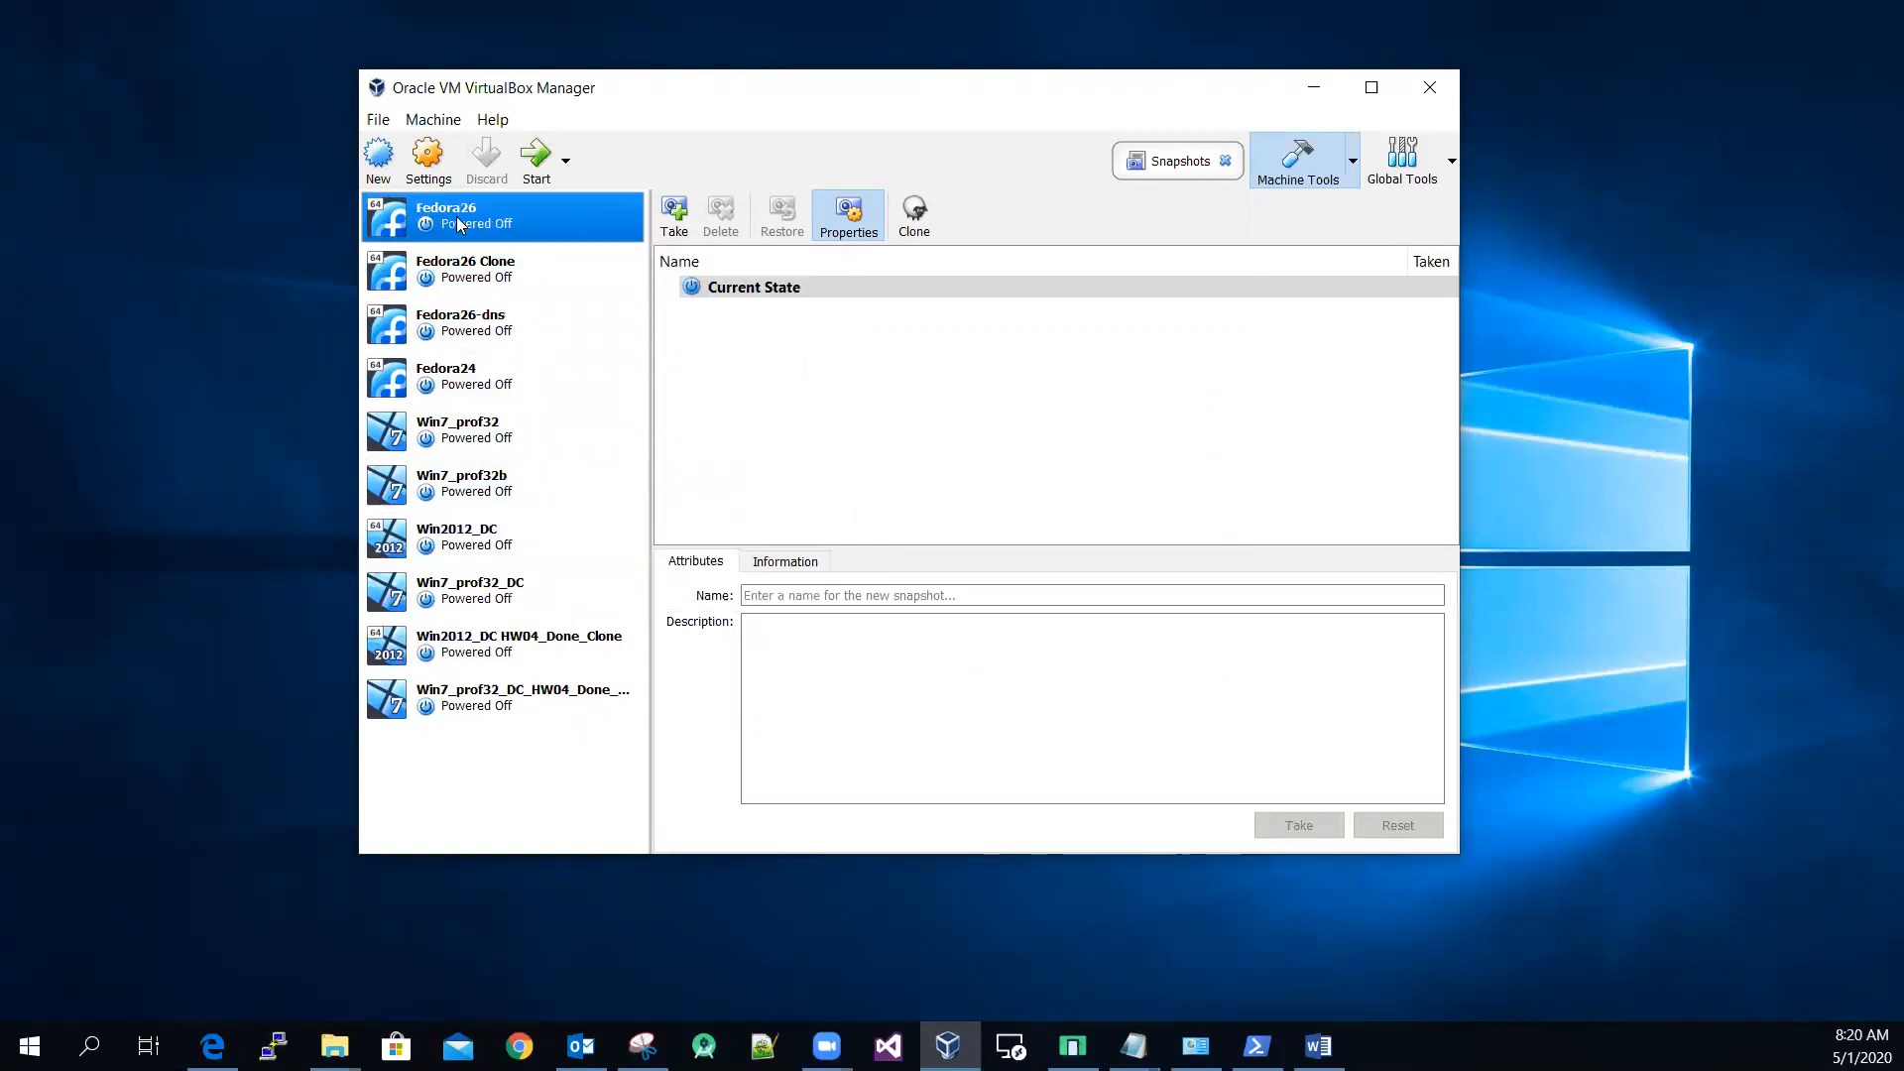
{"action": "left_click", "coordinate": [501, 429]}
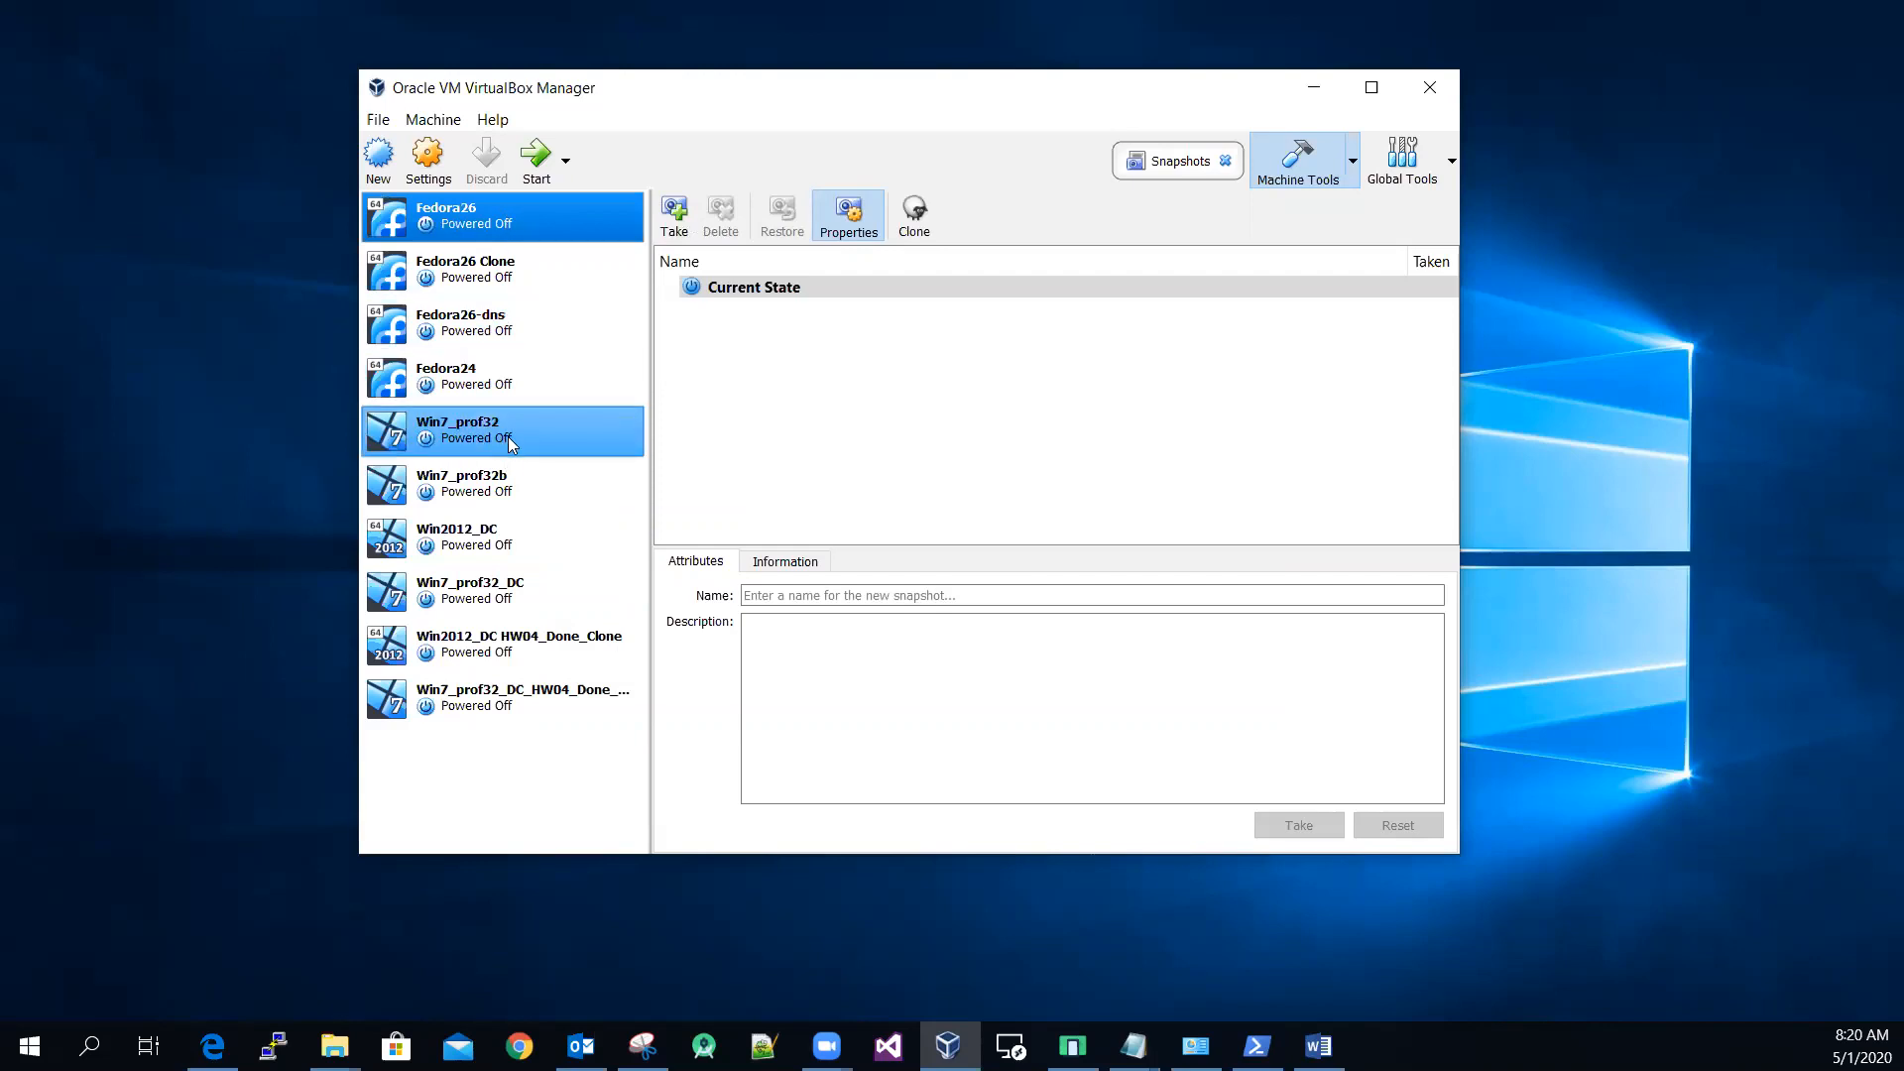
{"action": "mouse_move", "coordinate": [509, 443]}
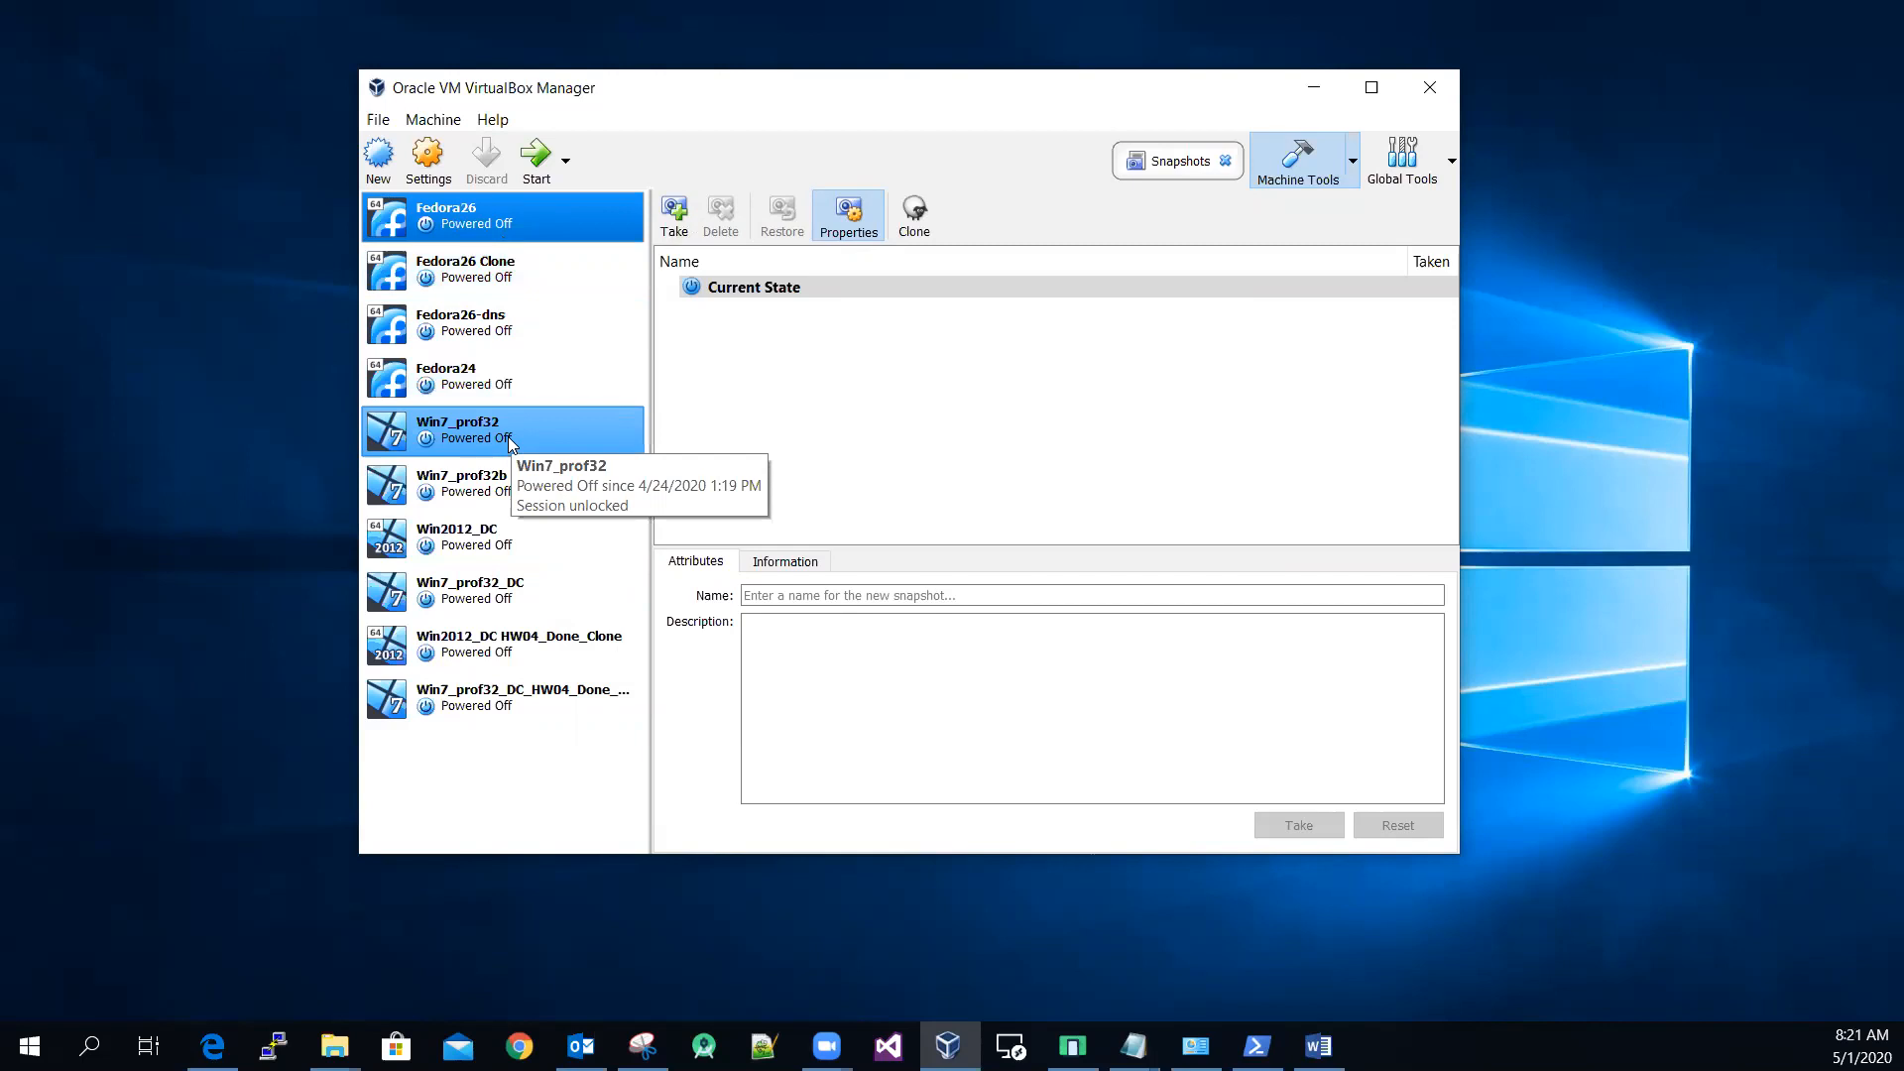
{"action": "mouse_move", "coordinate": [509, 442]}
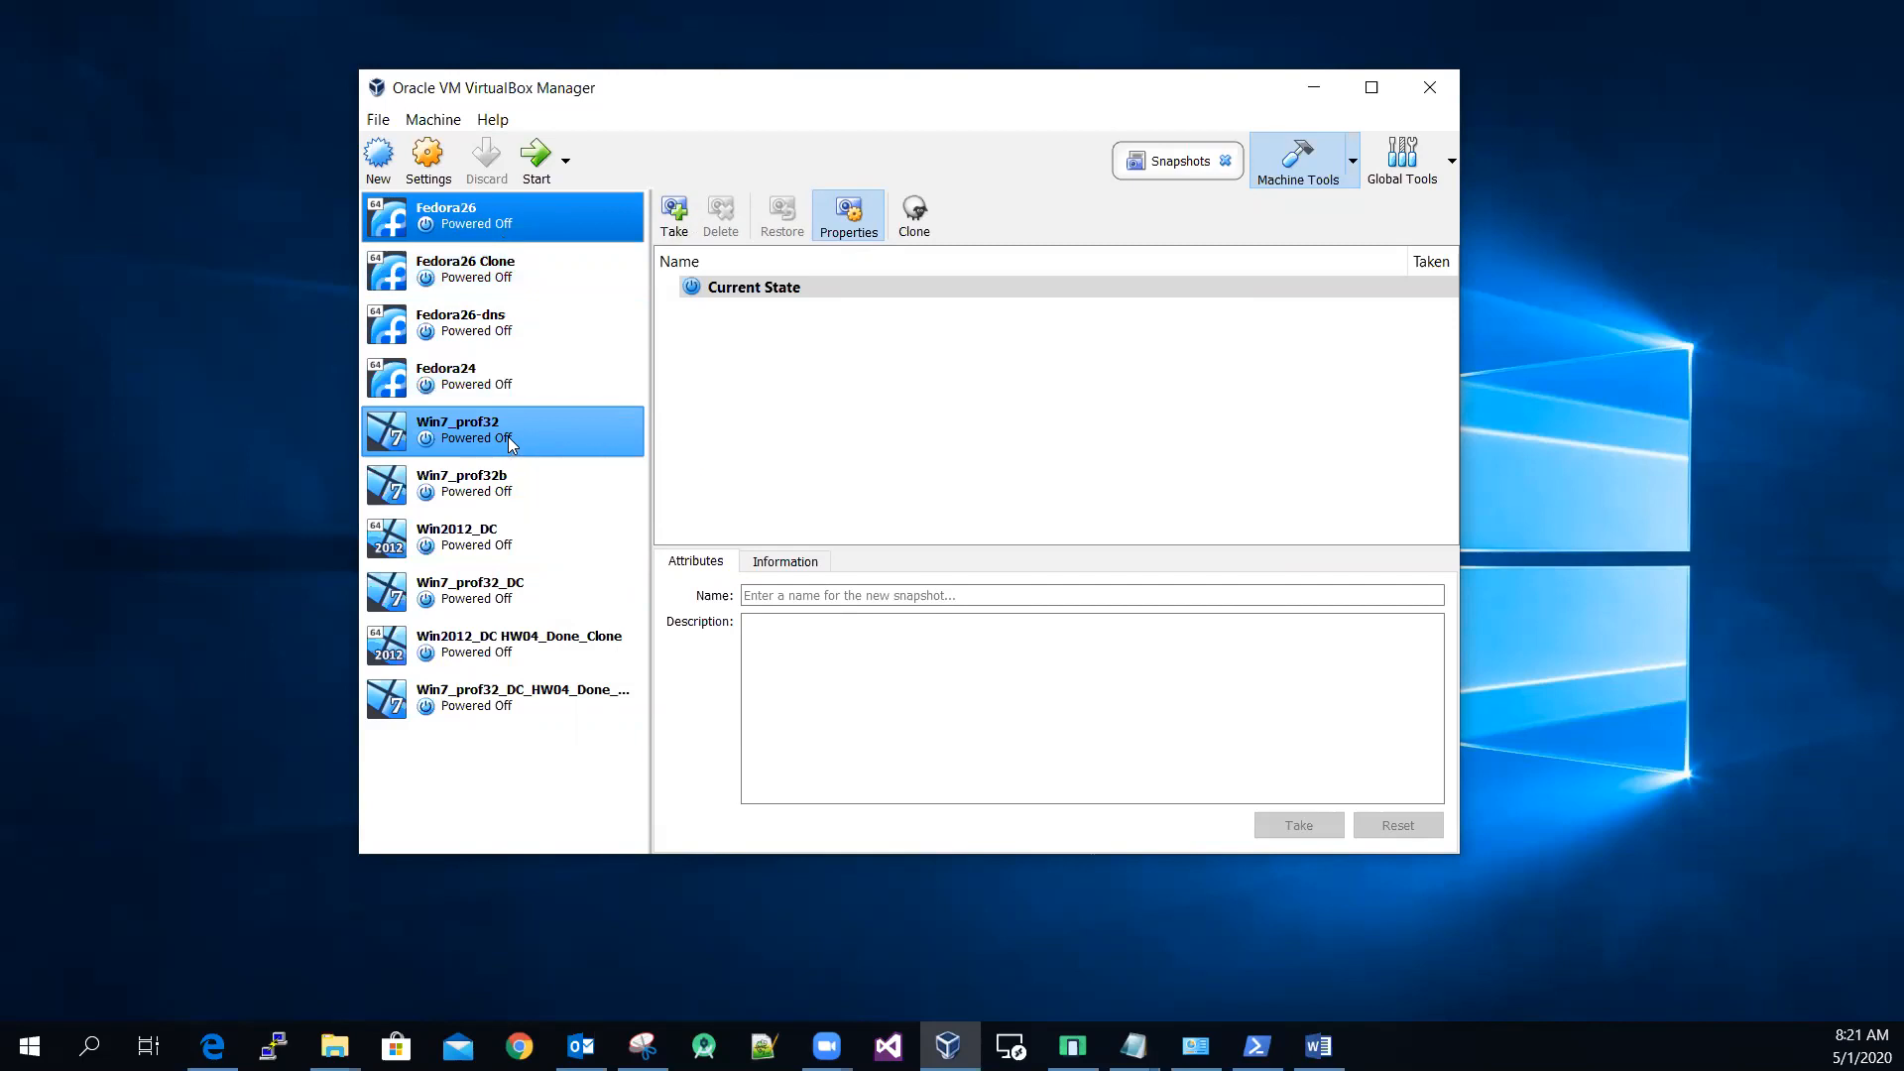
{"action": "left_click", "coordinate": [504, 216]}
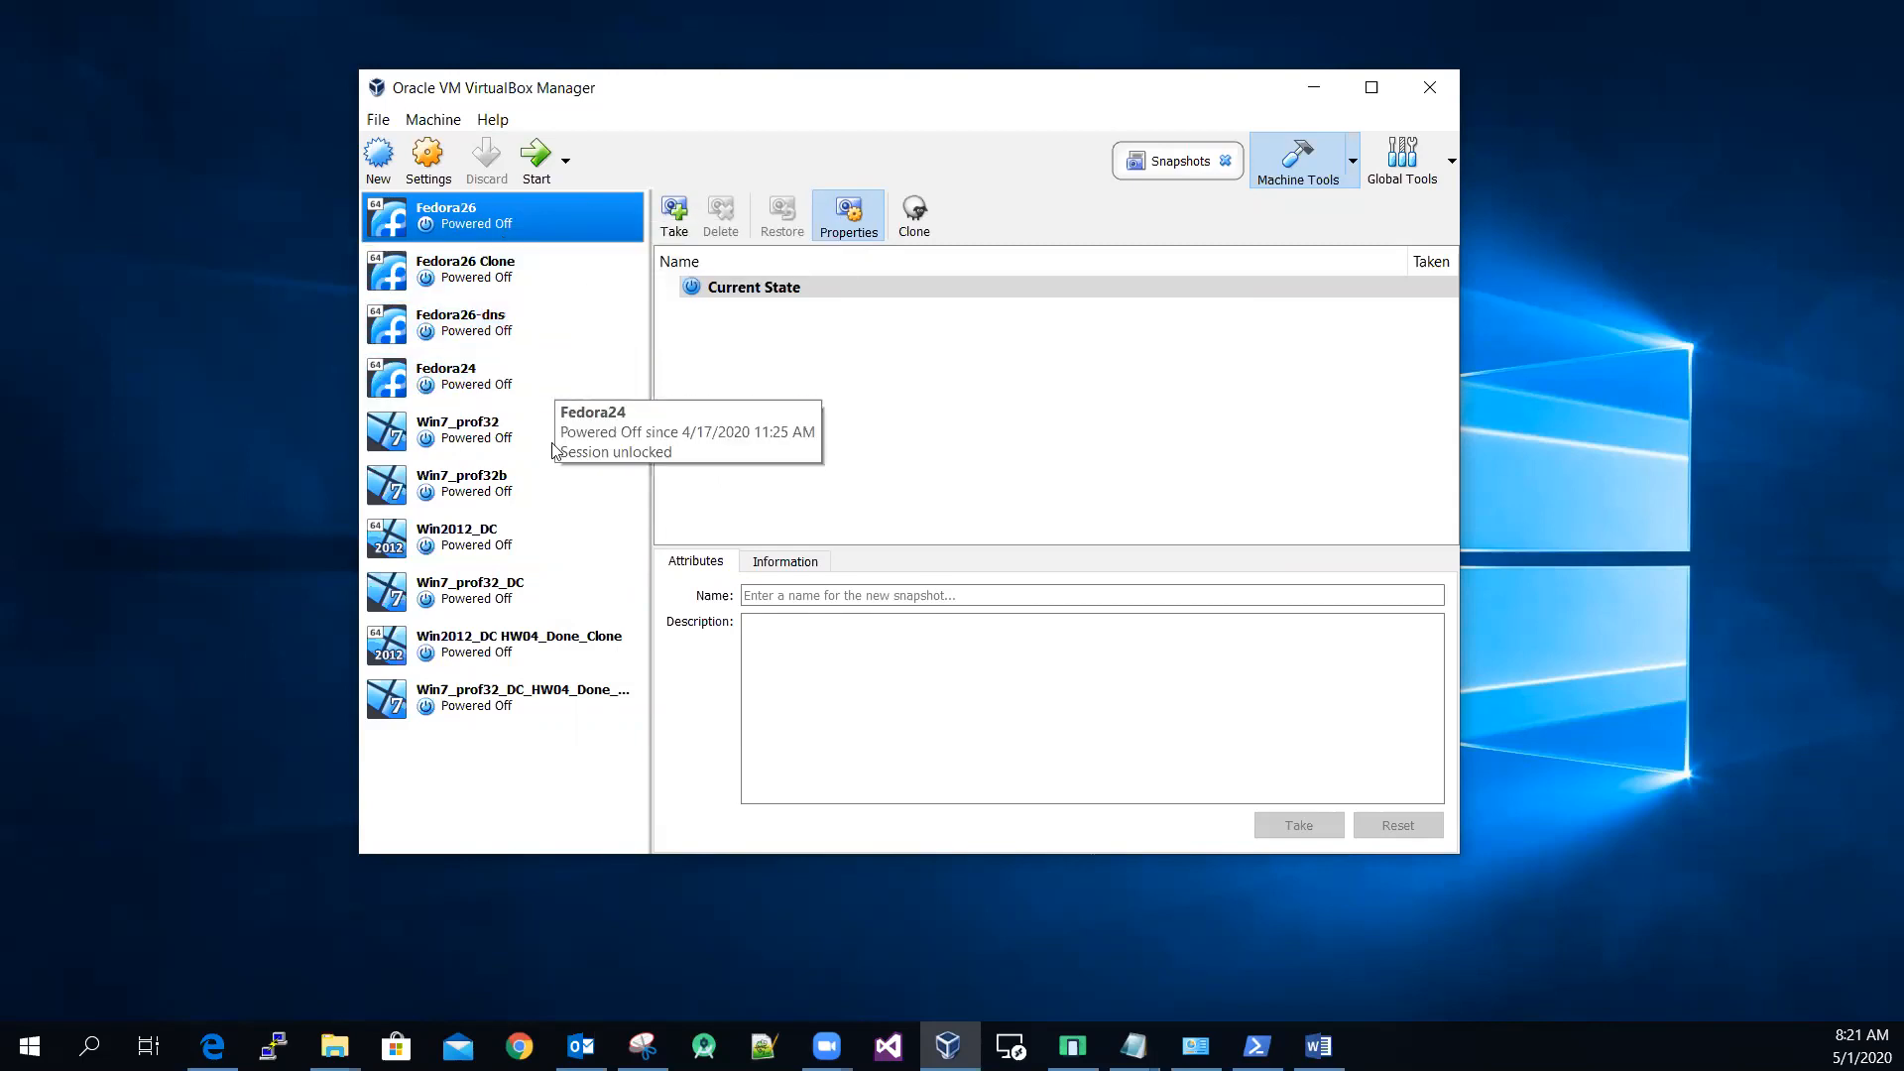
{"action": "left_click", "coordinate": [476, 536]}
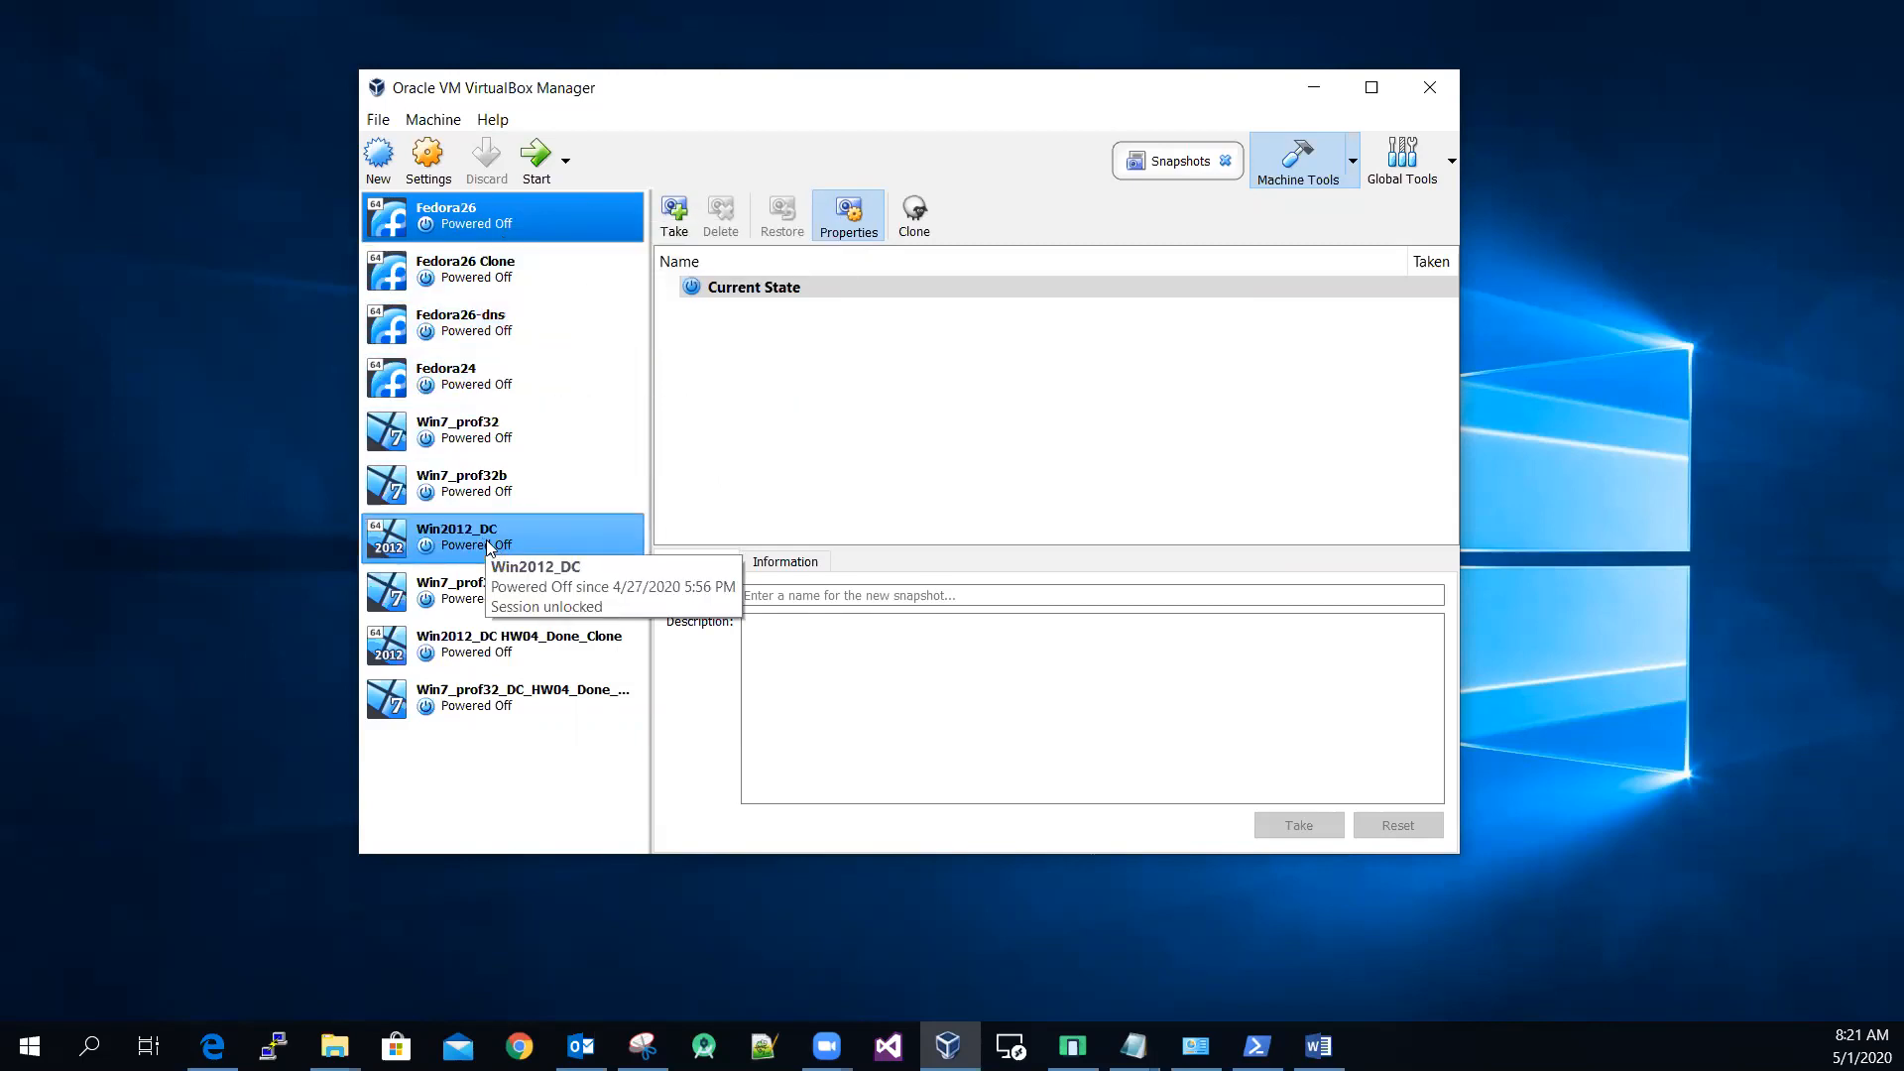
{"action": "mouse_move", "coordinate": [517, 546]}
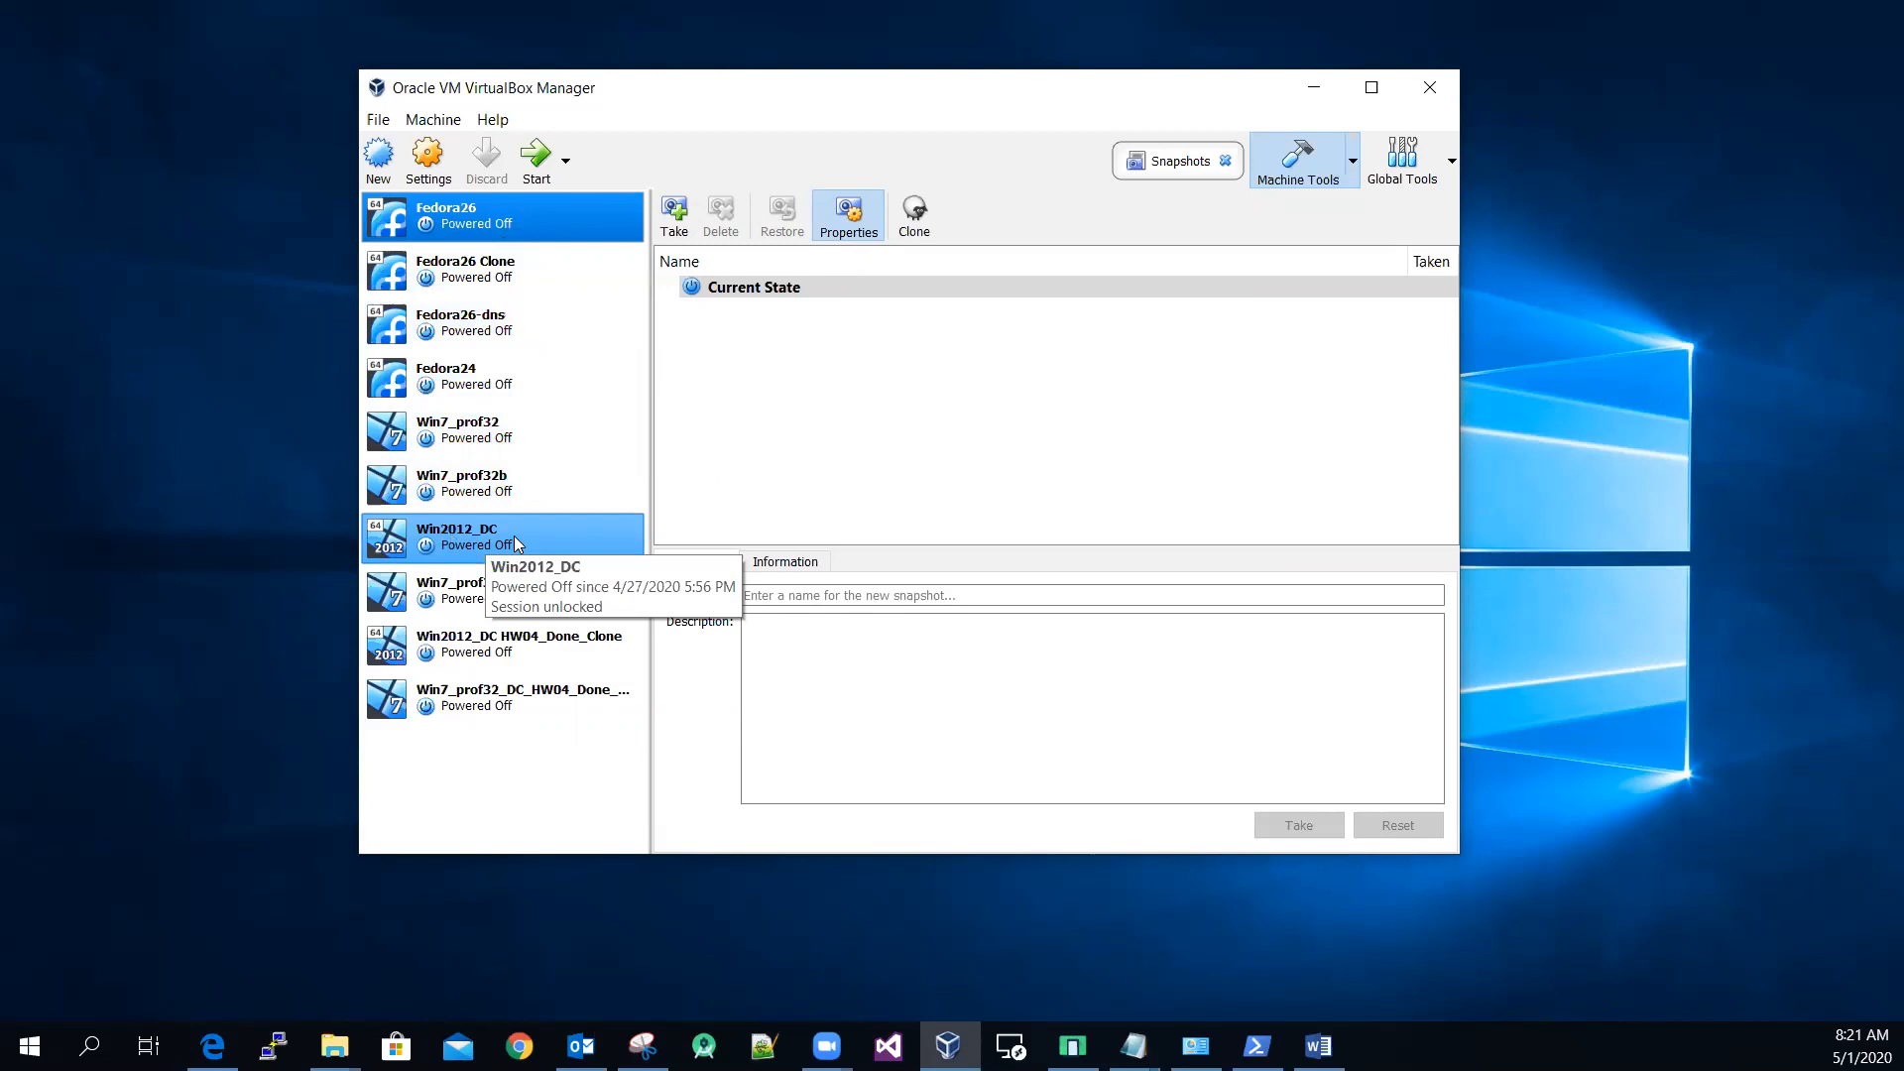
{"action": "mouse_move", "coordinate": [549, 553]}
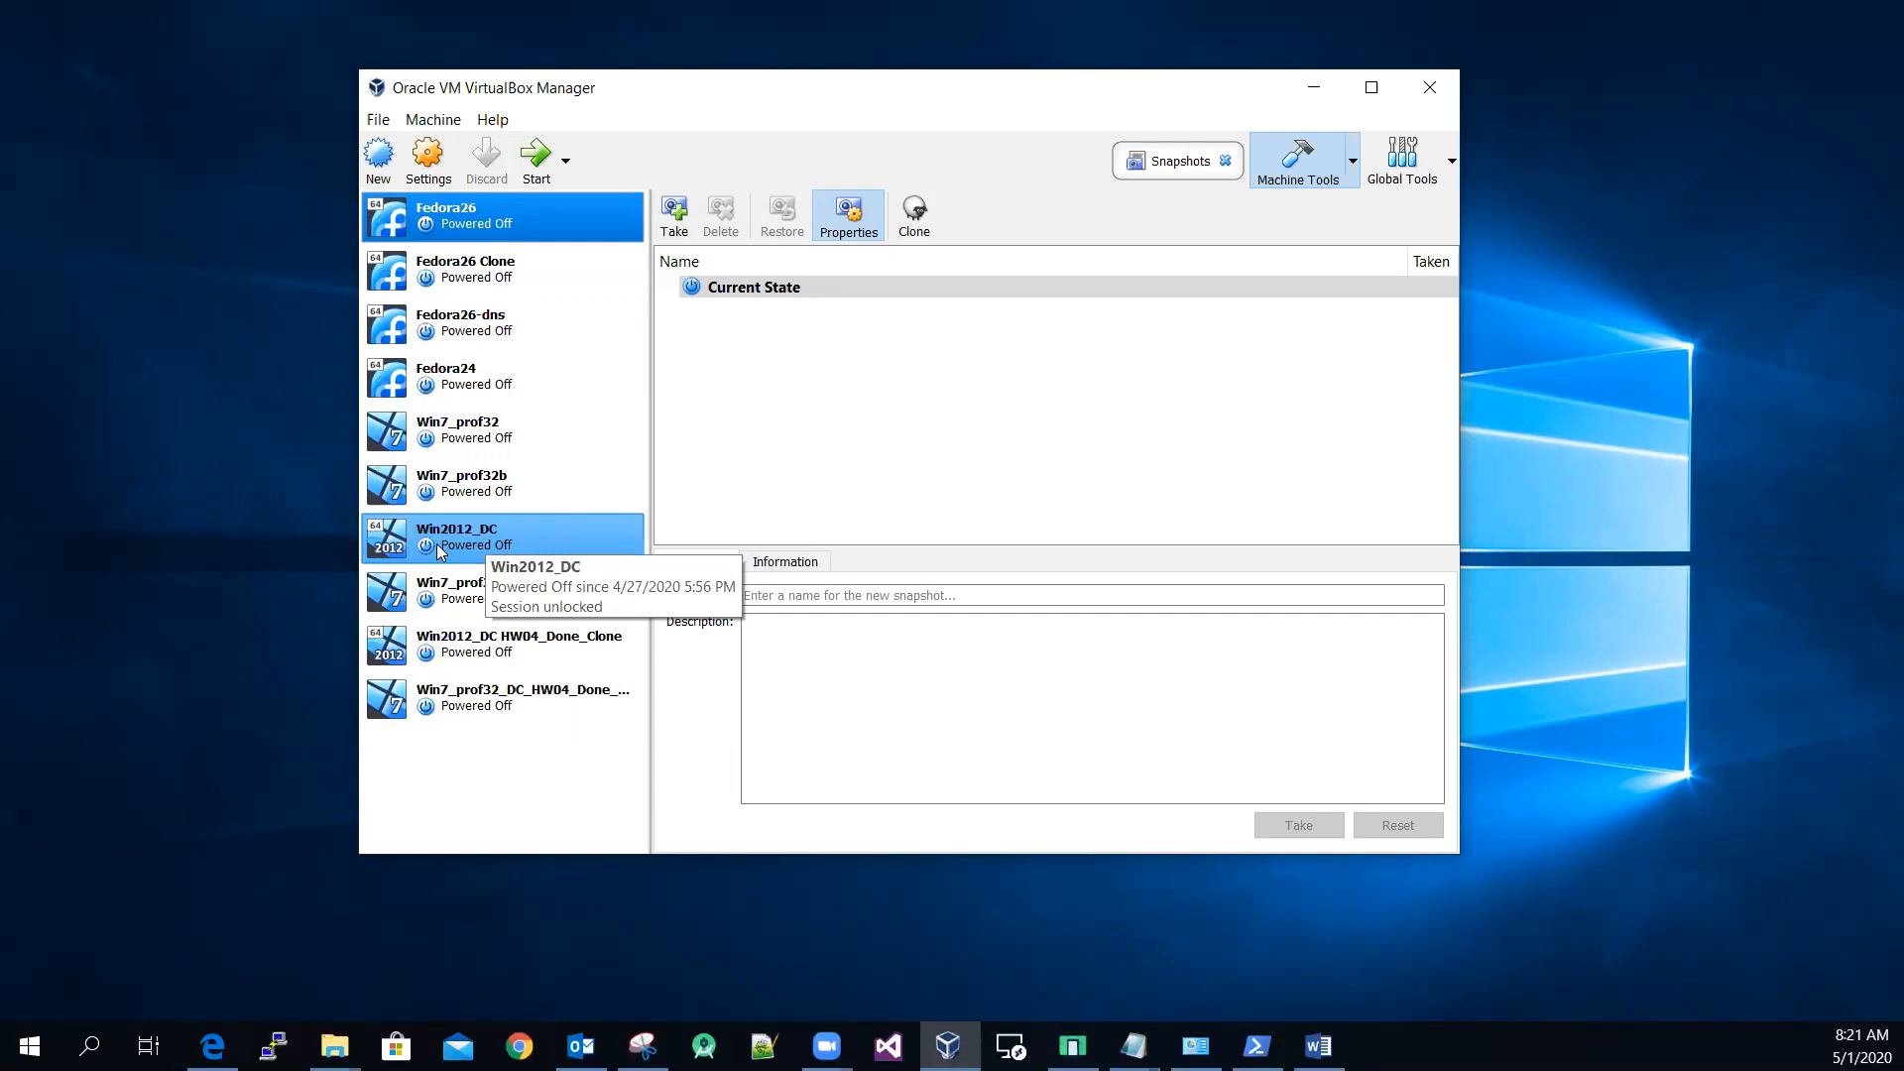
{"action": "mouse_move", "coordinate": [465, 547]}
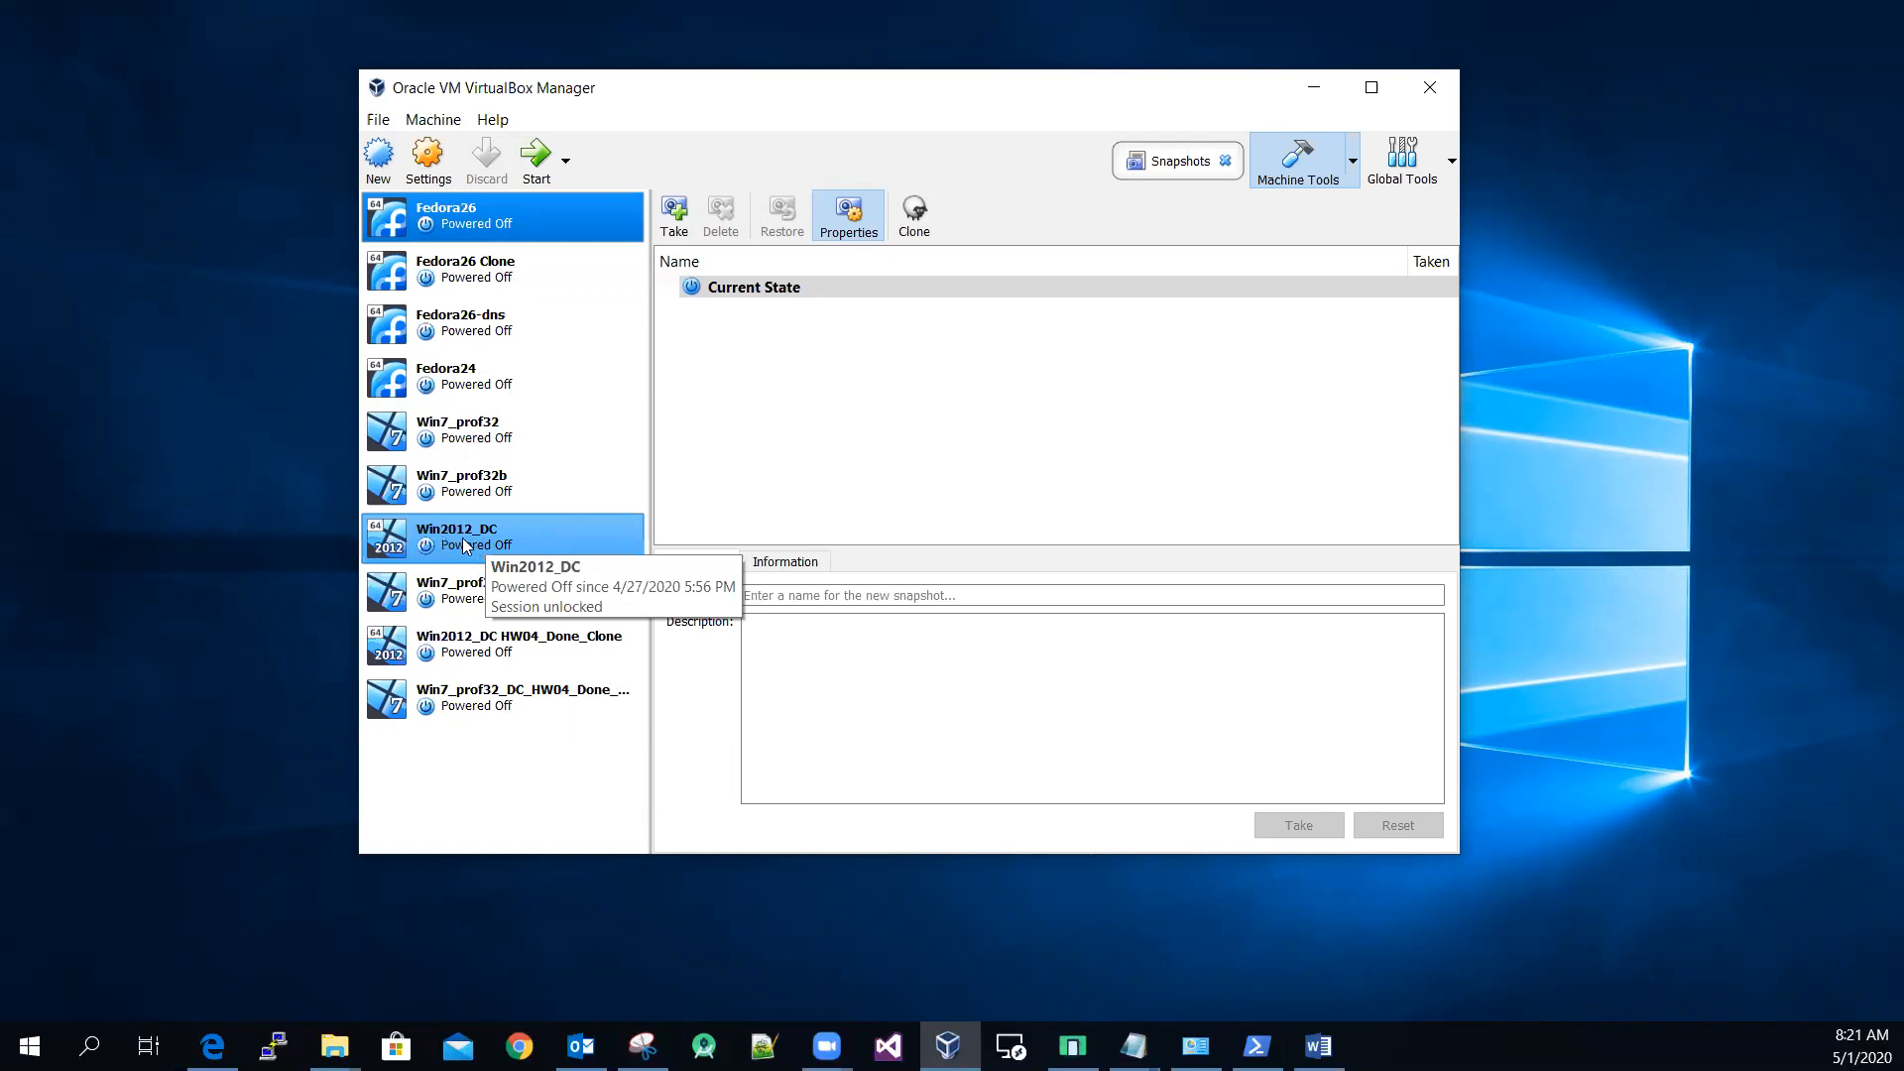
{"action": "mouse_move", "coordinate": [547, 540]}
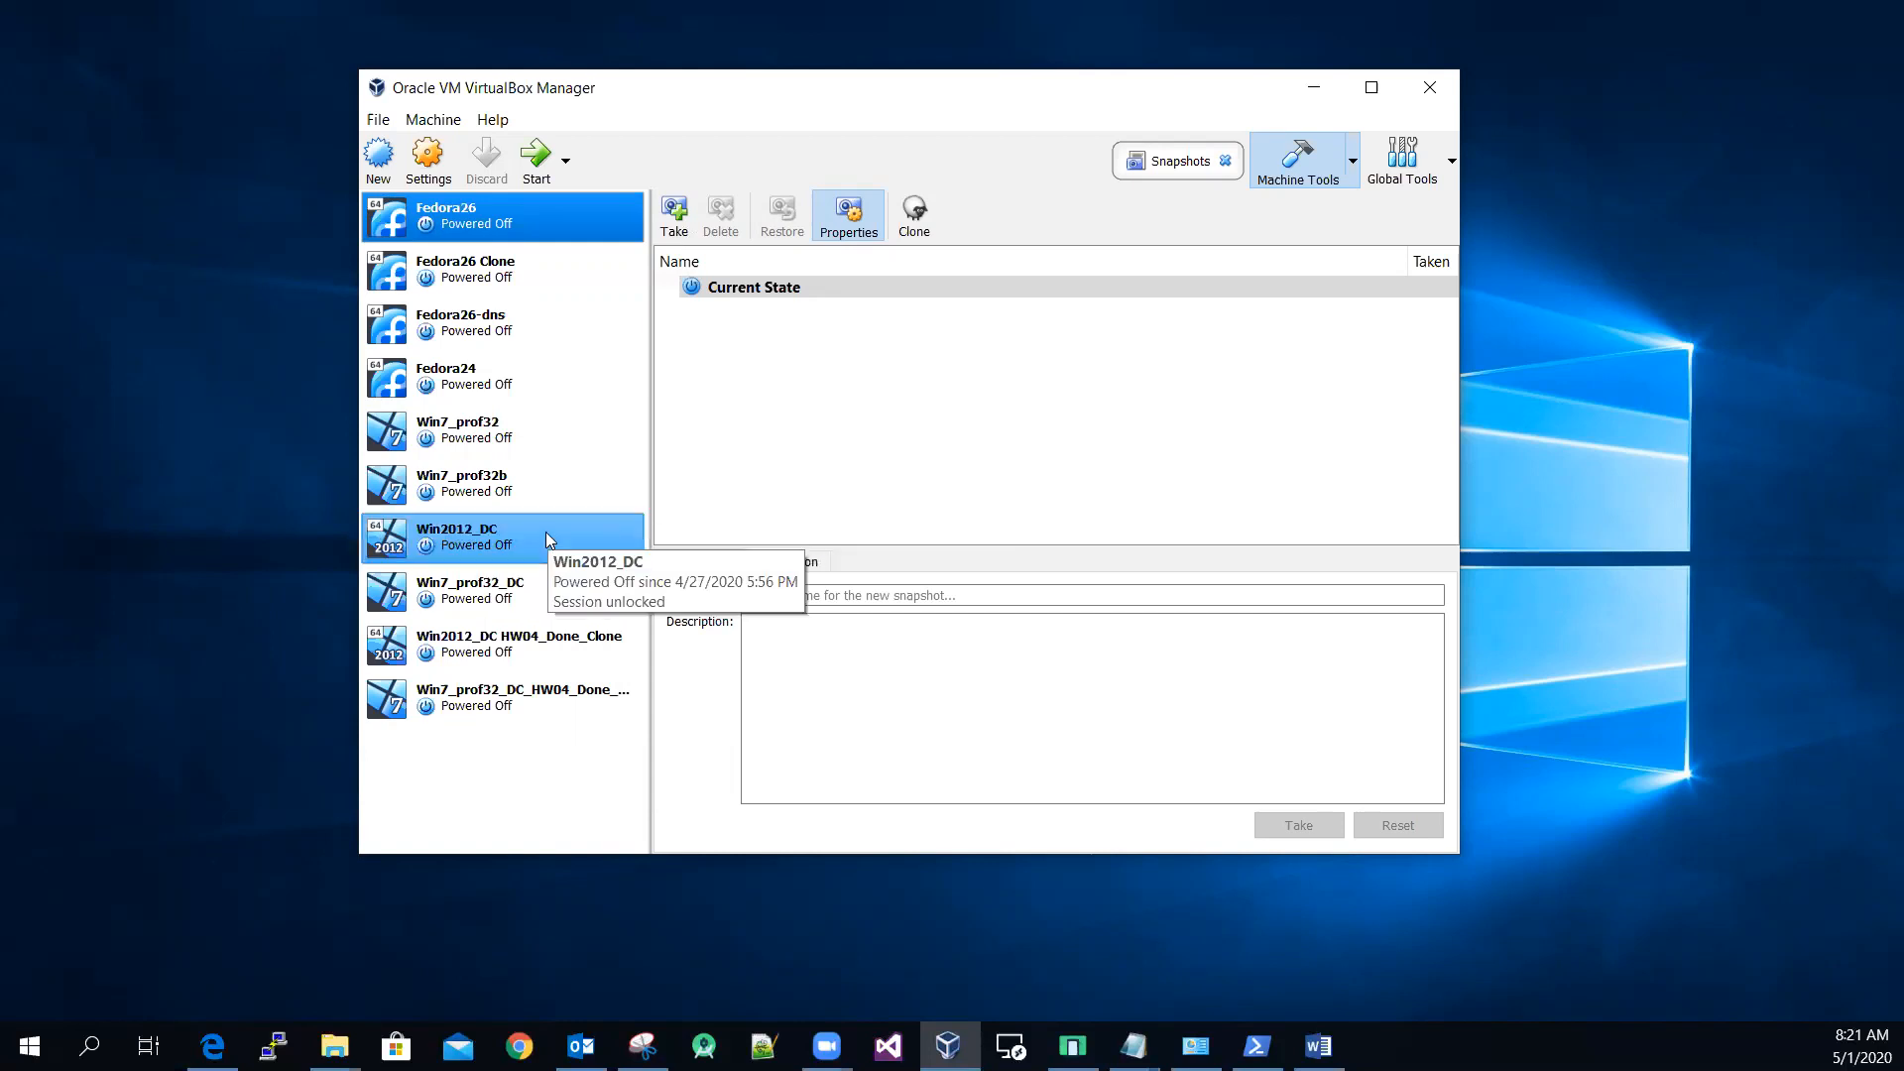
{"action": "left_click", "coordinate": [502, 216]}
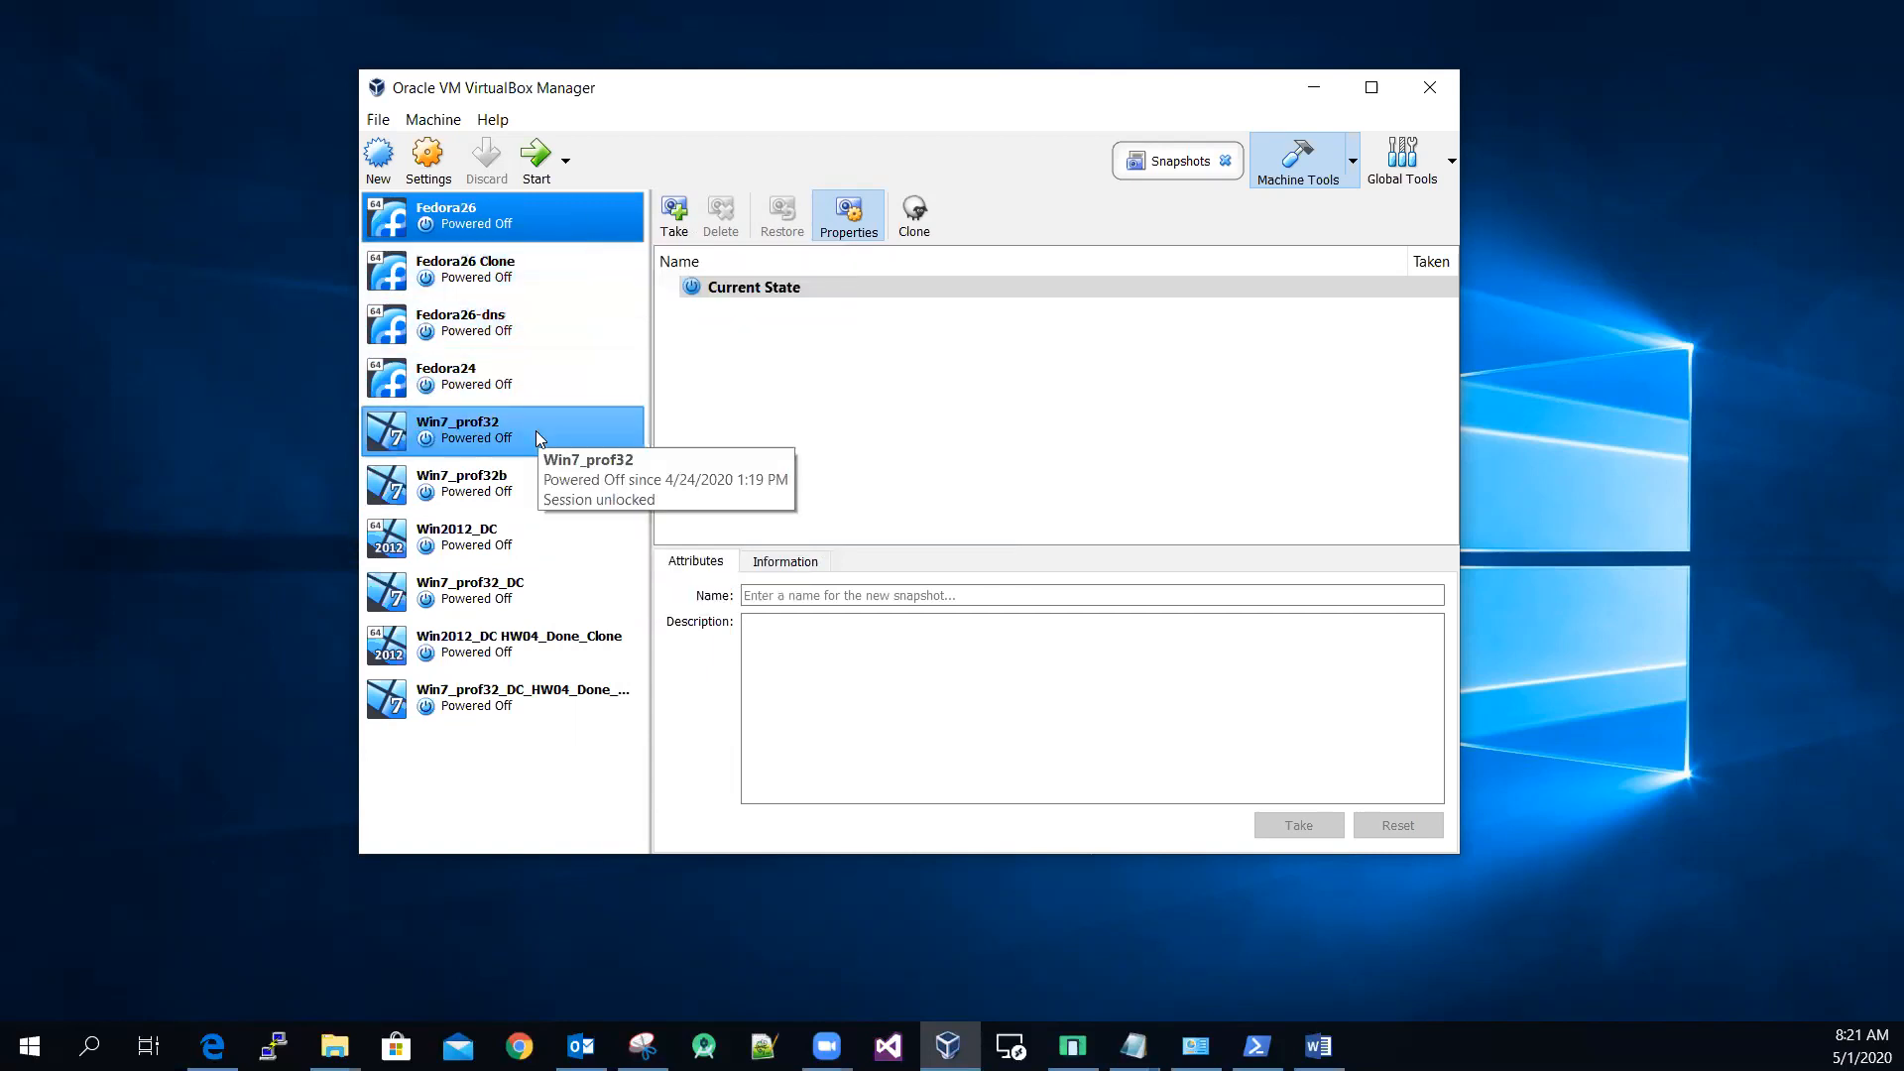
{"action": "mouse_move", "coordinate": [562, 452]}
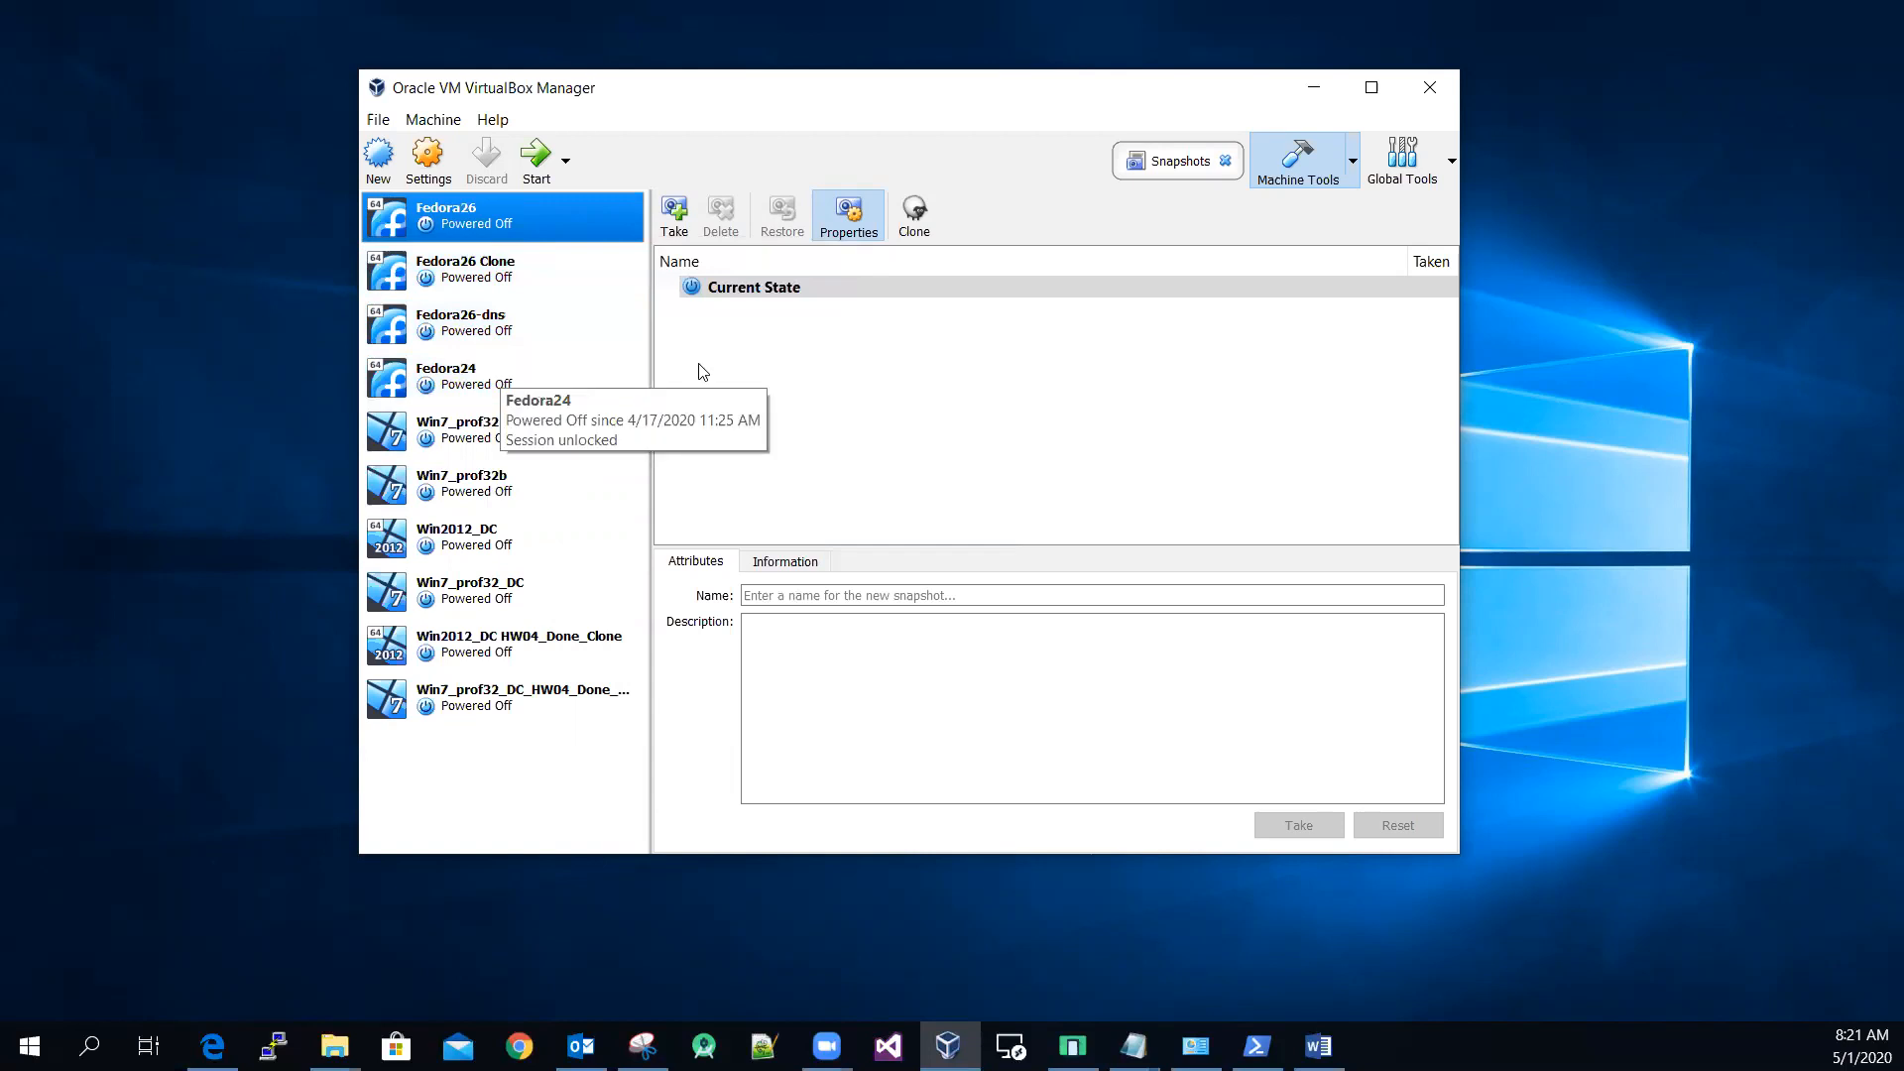
{"action": "mouse_move", "coordinate": [289, 369]}
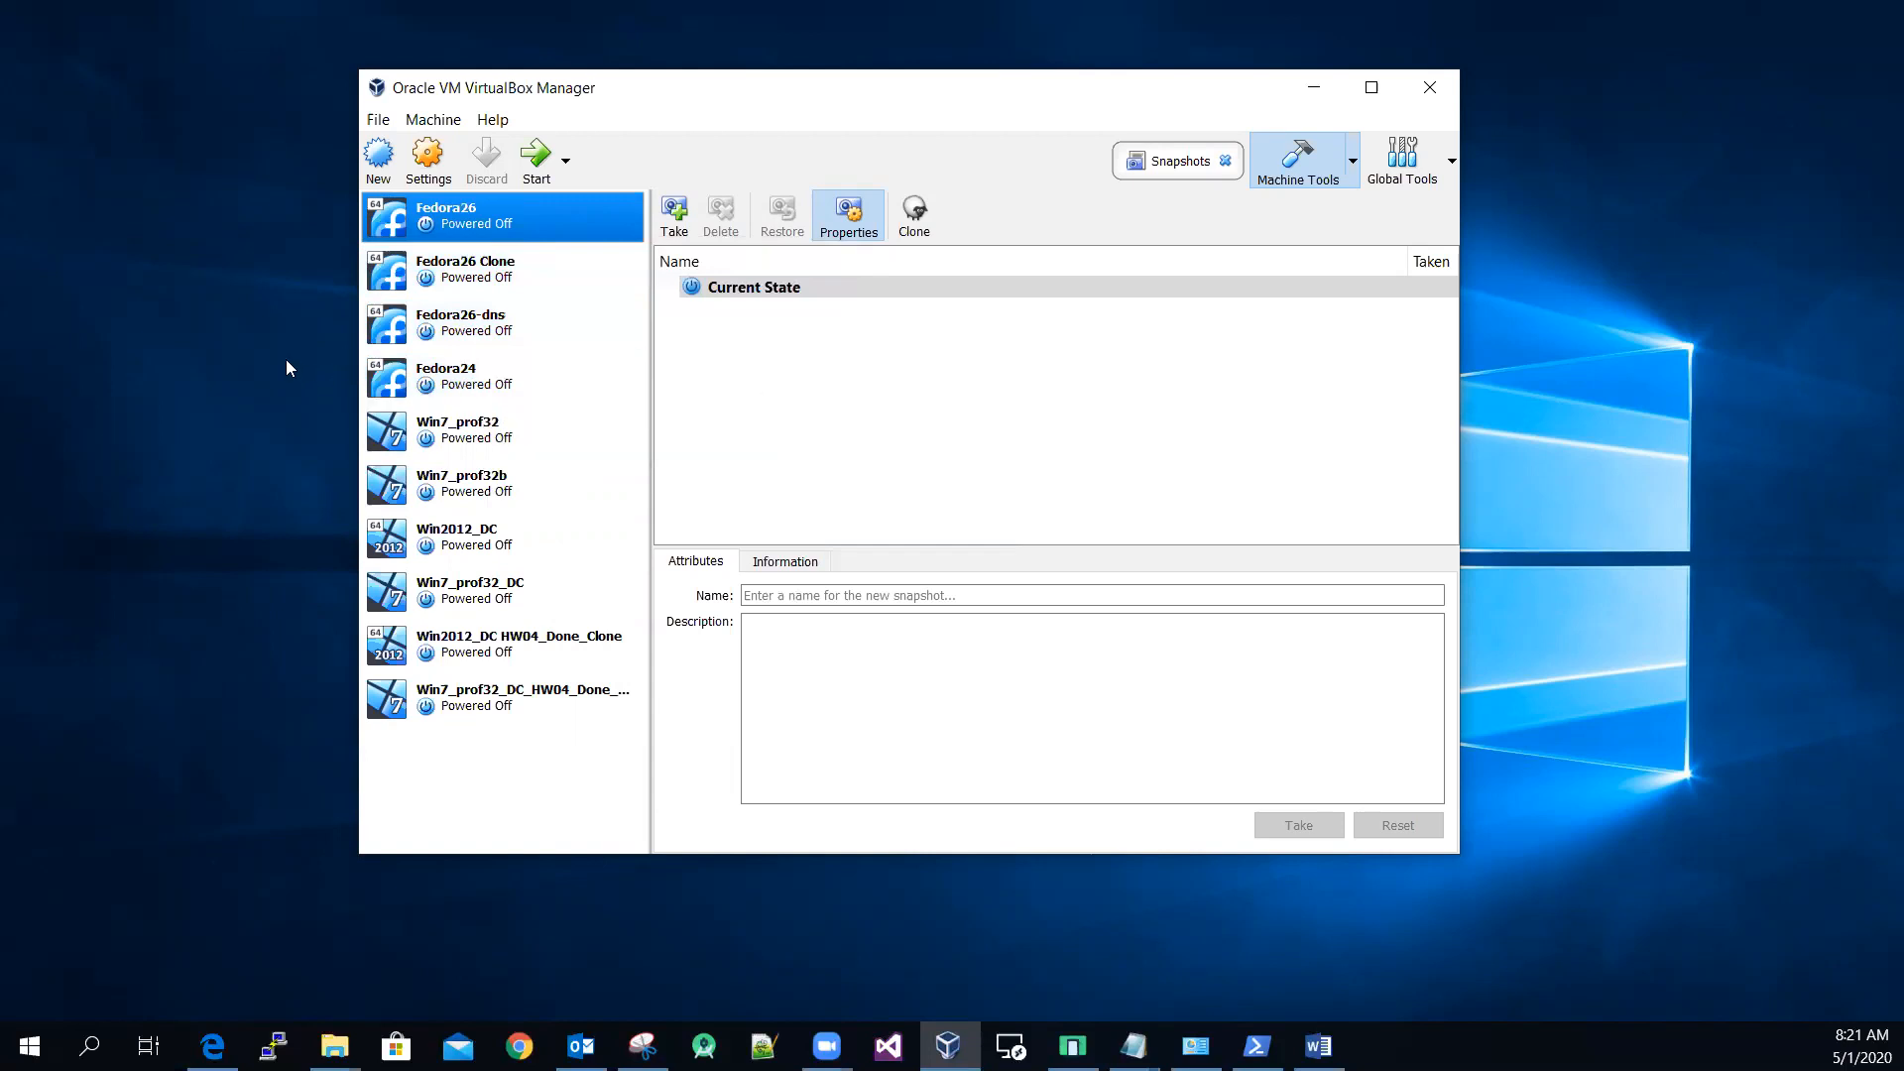